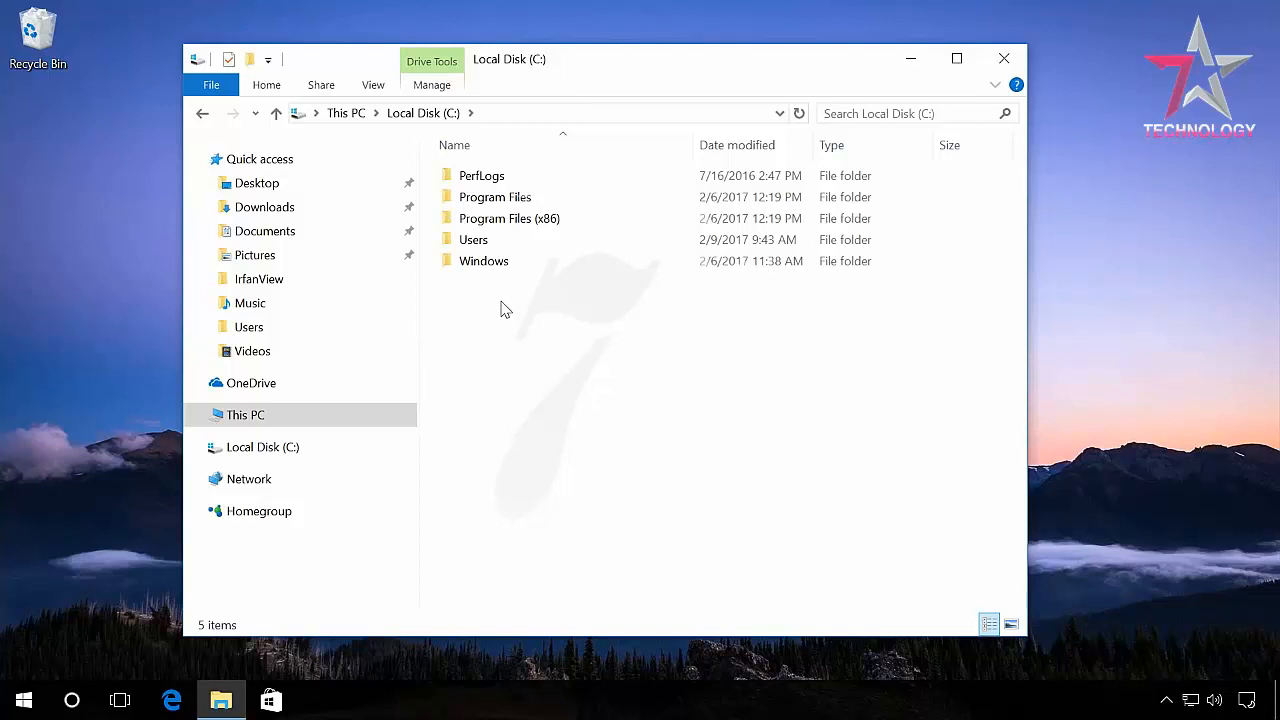
Open C:\Users in File Explorer, which holds only the Maxim profile folder
left_click(483, 260)
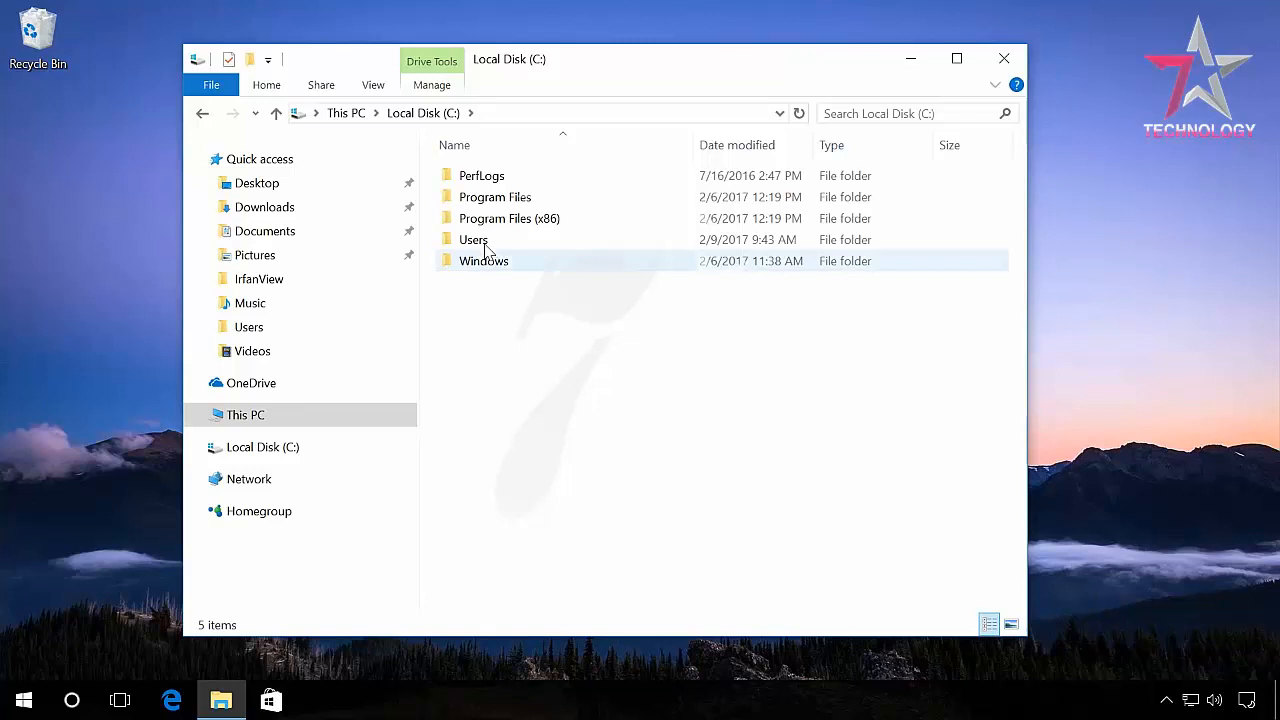
double_click(473, 239)
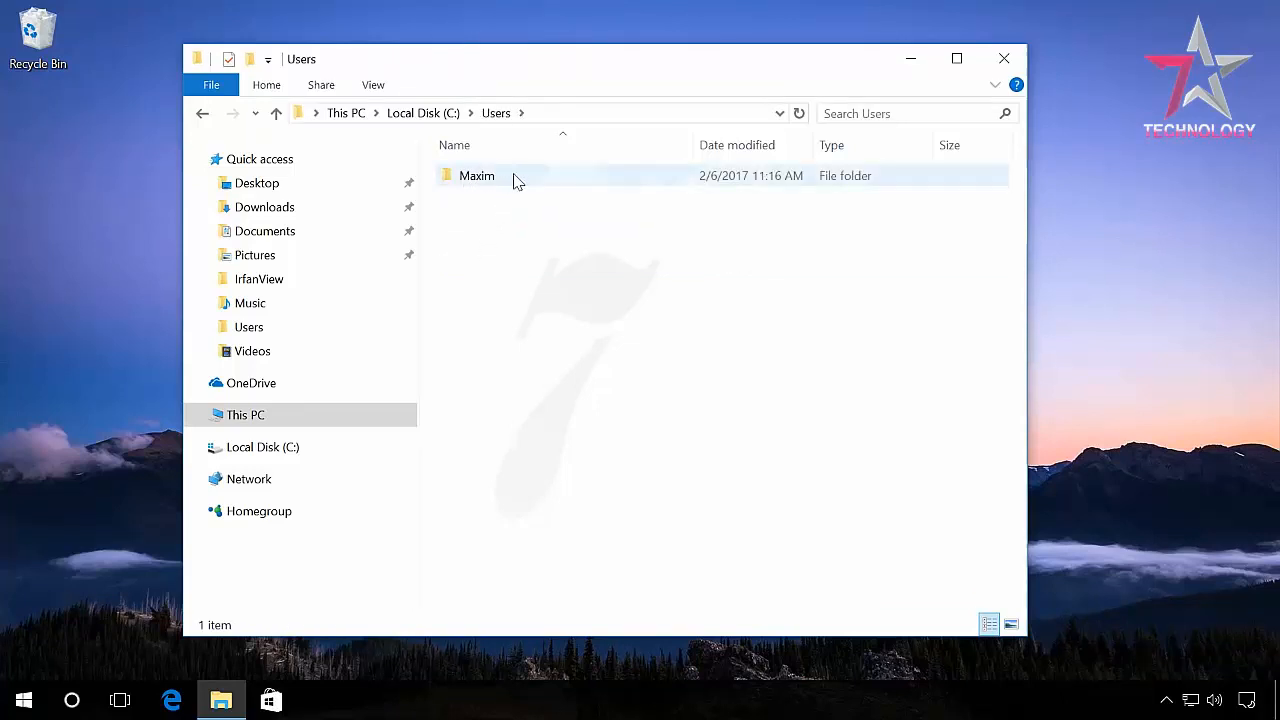
mouse_move(476, 175)
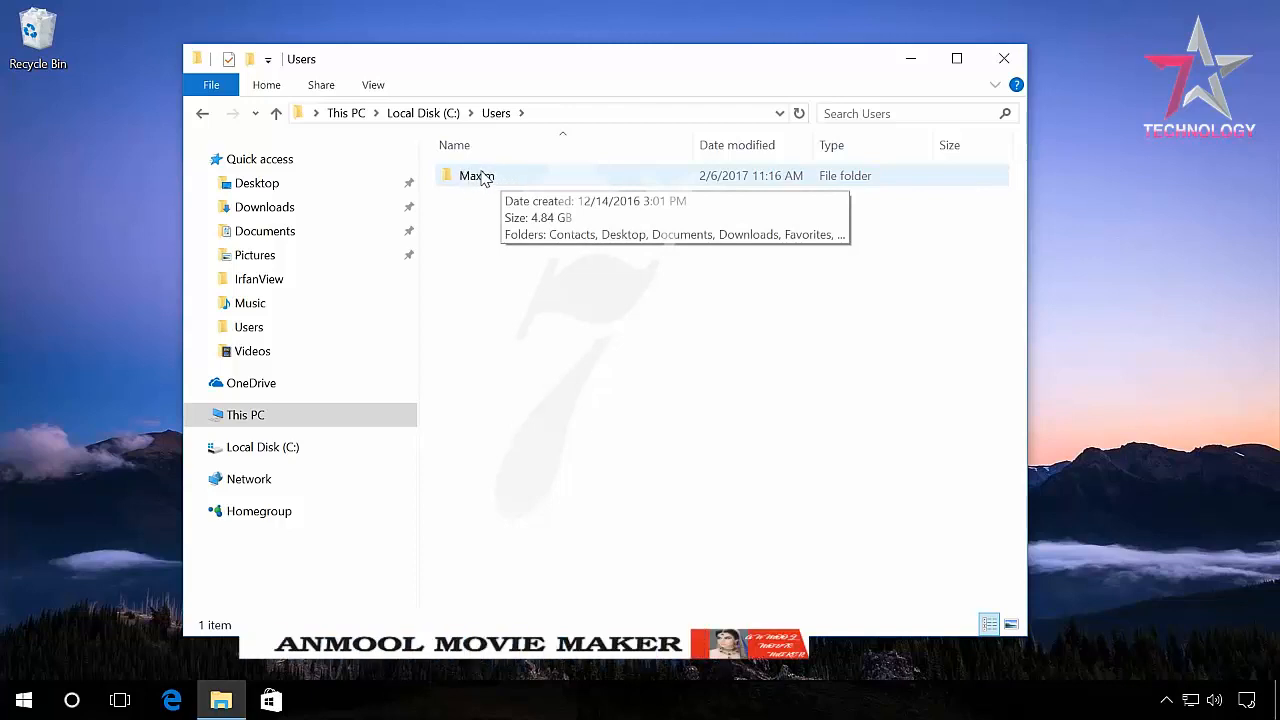
mouse_move(478, 241)
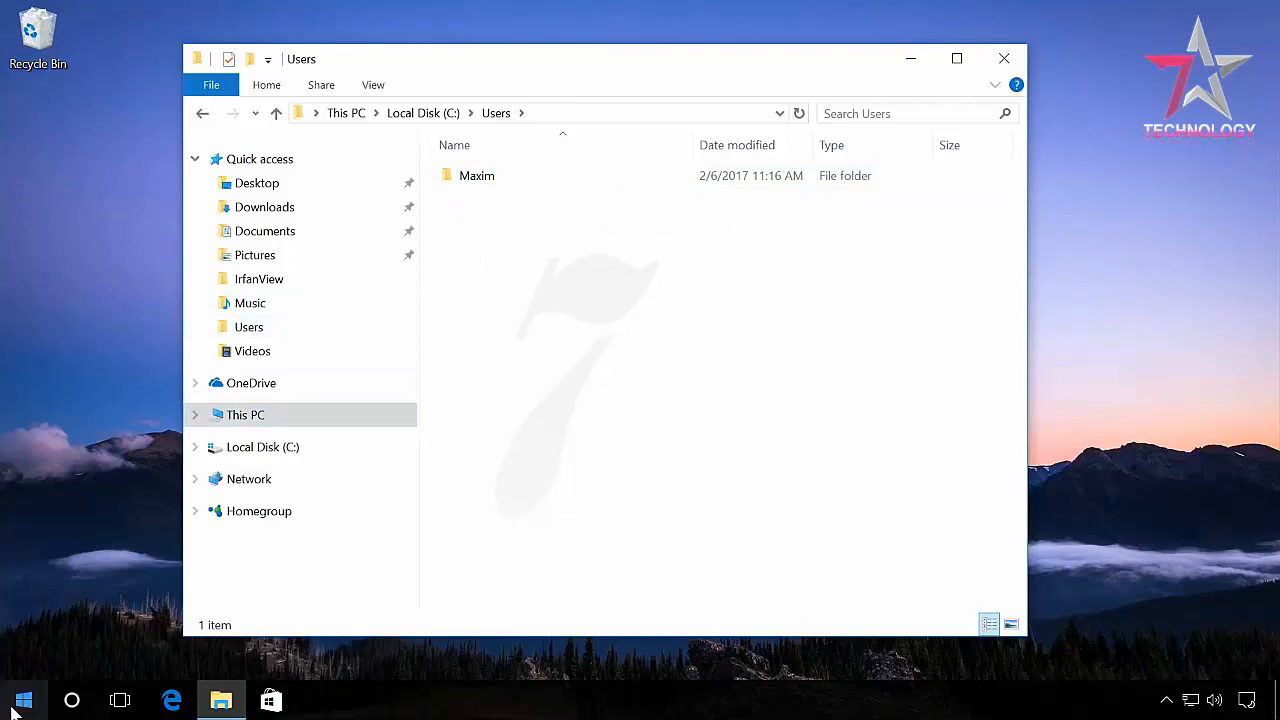
Enable the Administrator account via 'net user Administrator /active:yes' in an admin Command Prompt
right_click(24, 699)
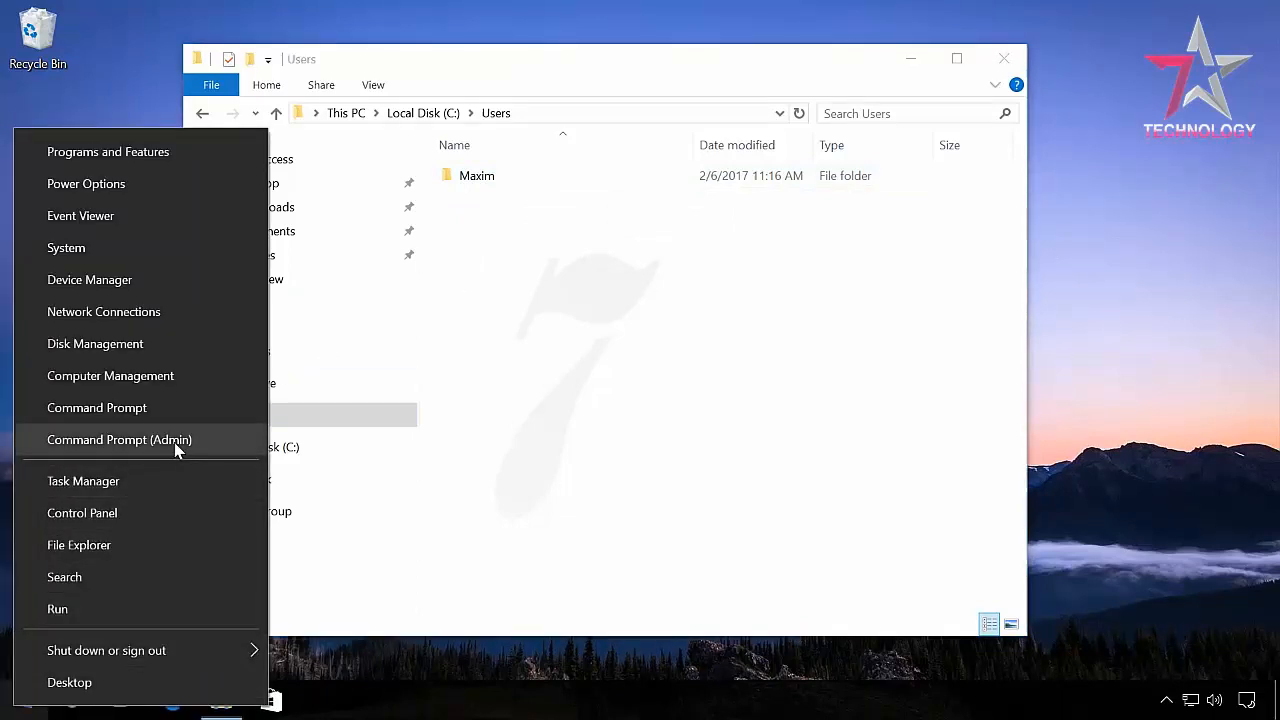
left_click(119, 439)
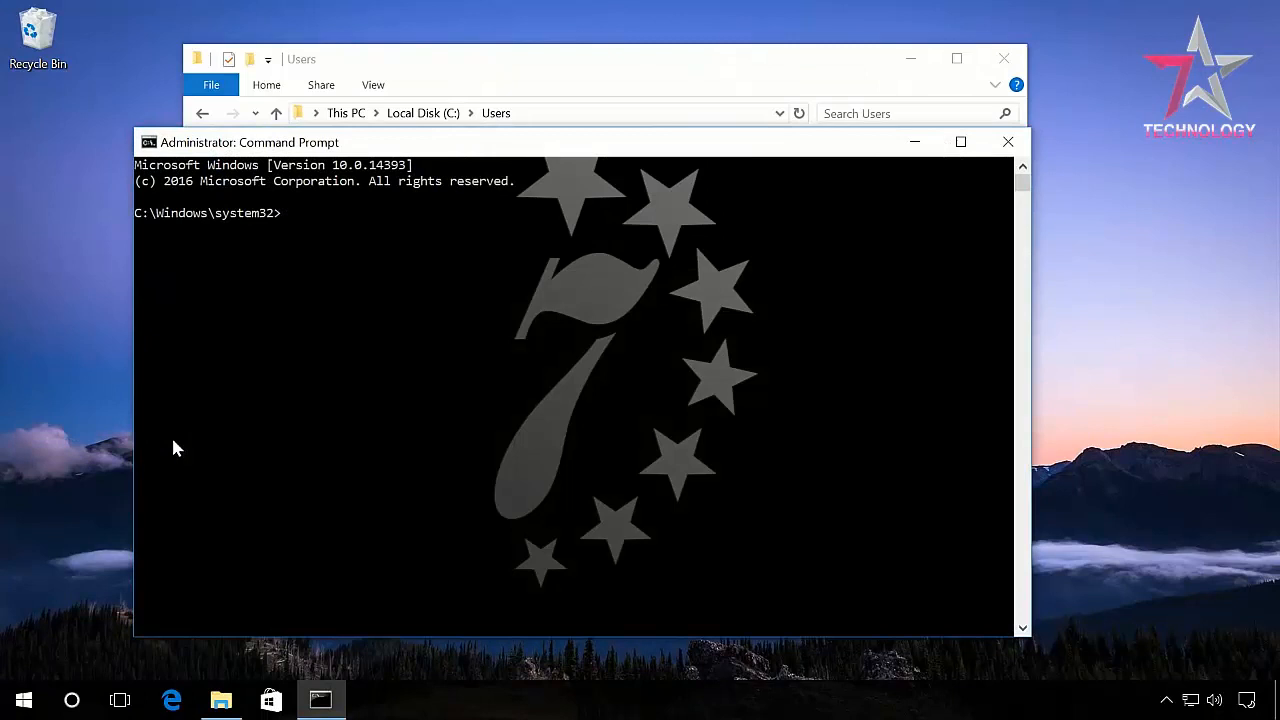
type("net user Administrator /active:yes")
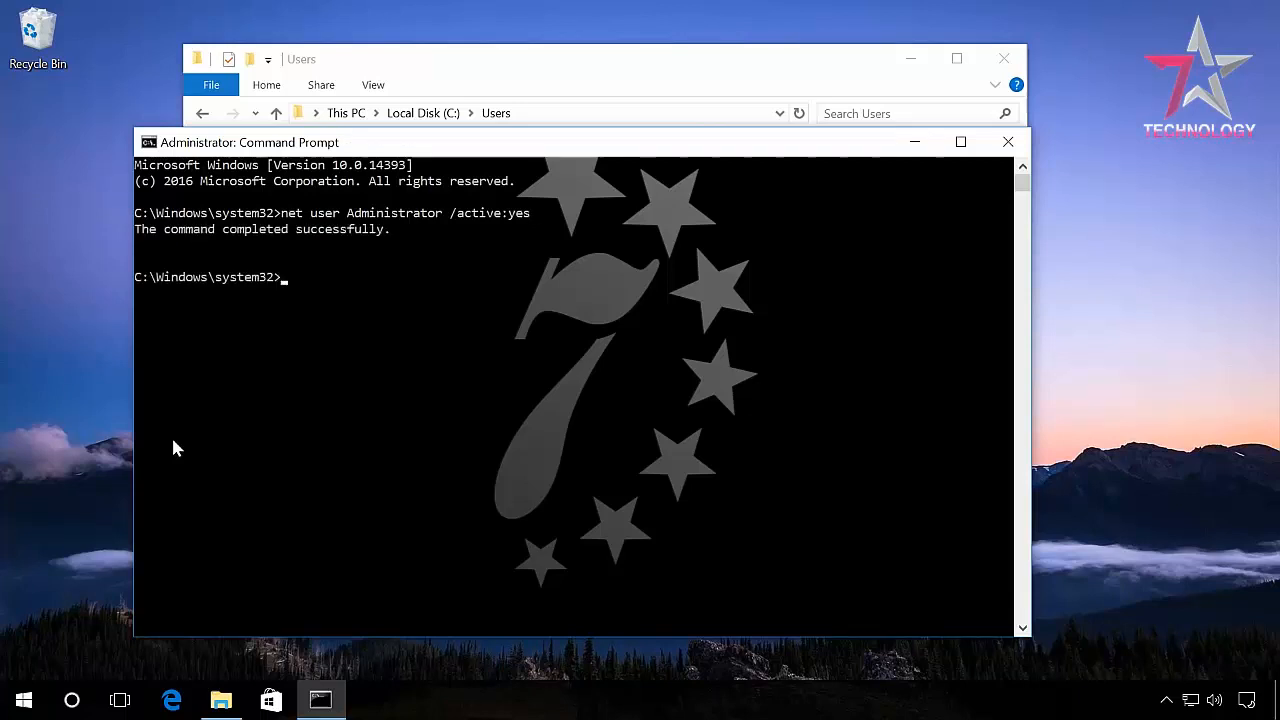
mouse_move(518, 370)
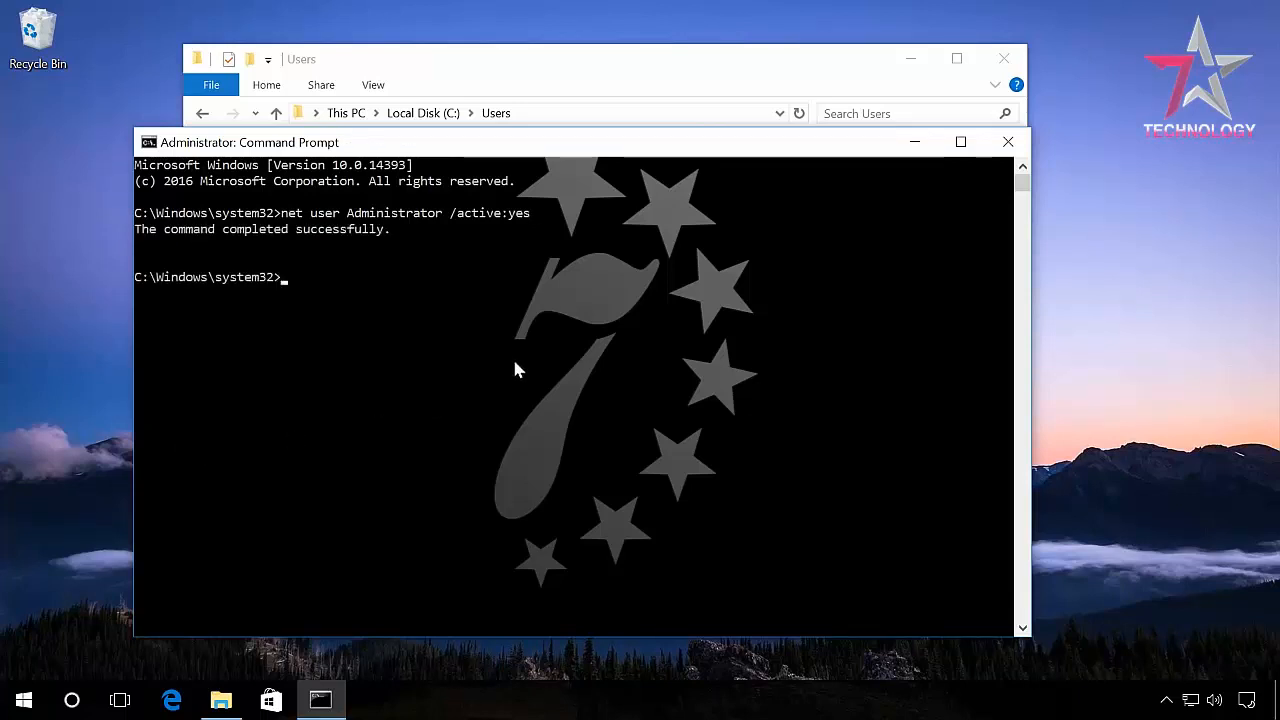
left_click(1008, 141)
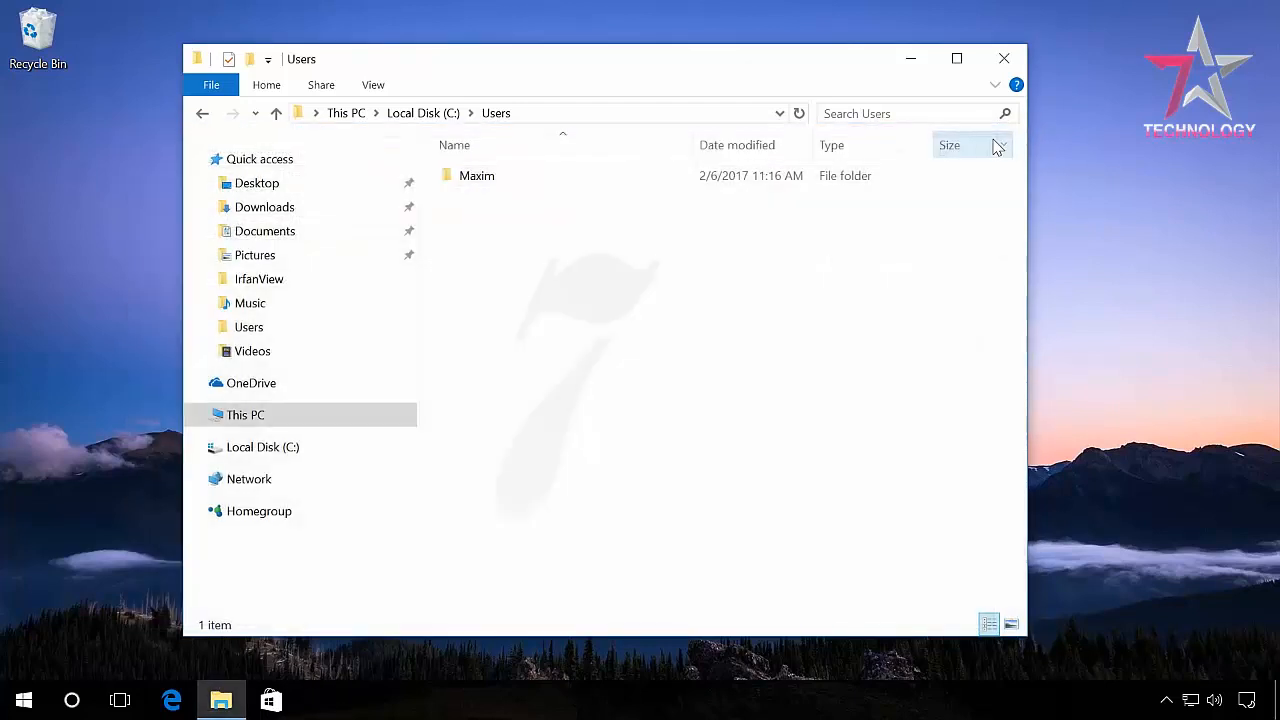
Close the Users window, sign out of Maxim, and sign in as Administrator
left_click(1004, 58)
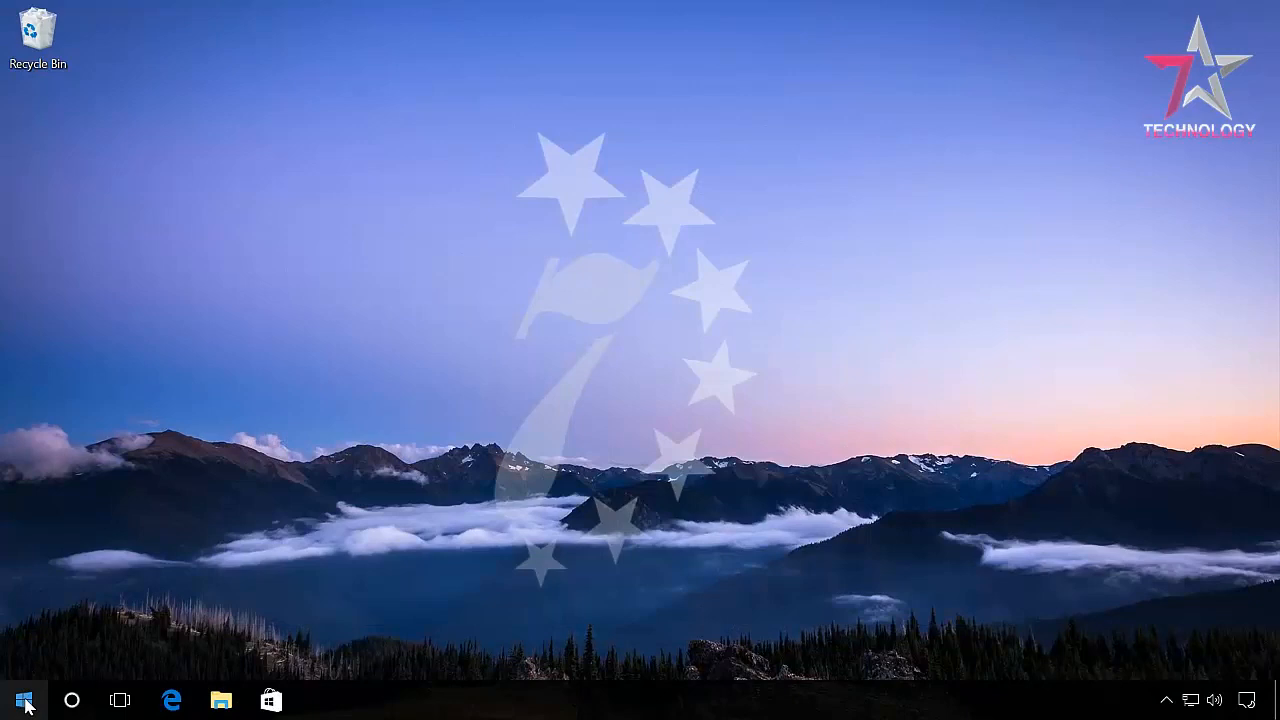
left_click(24, 699)
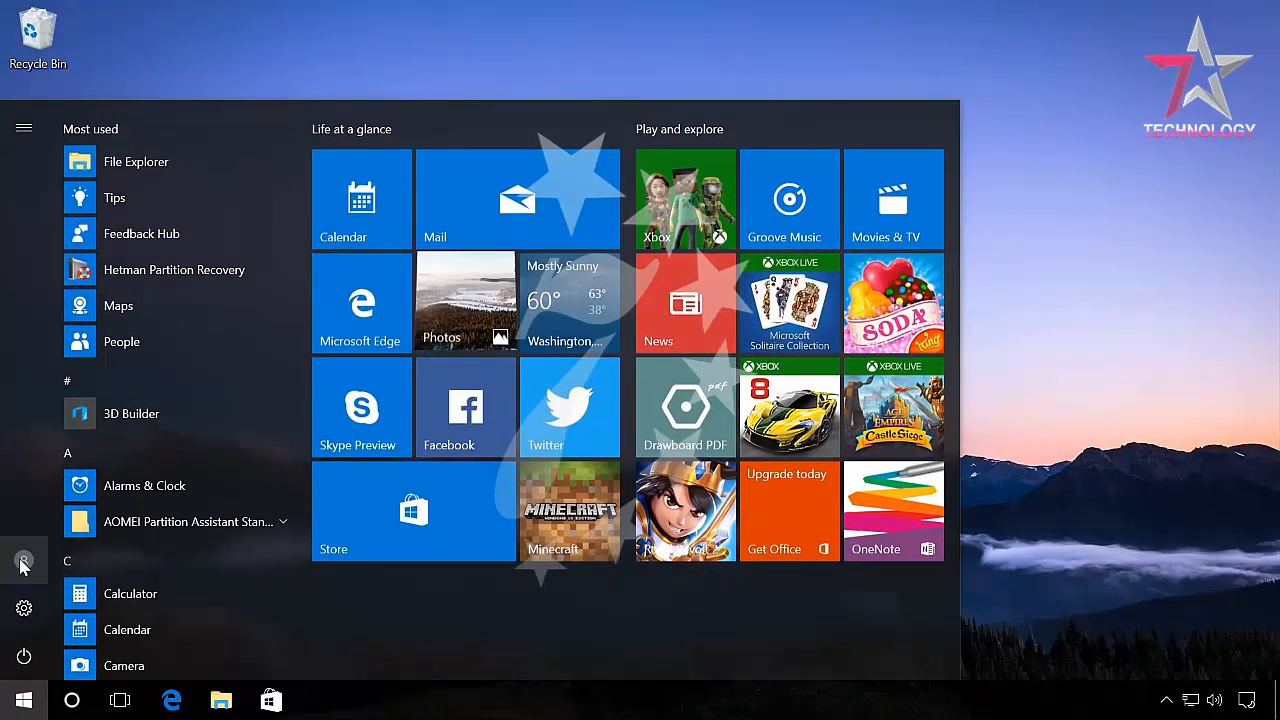
left_click(23, 560)
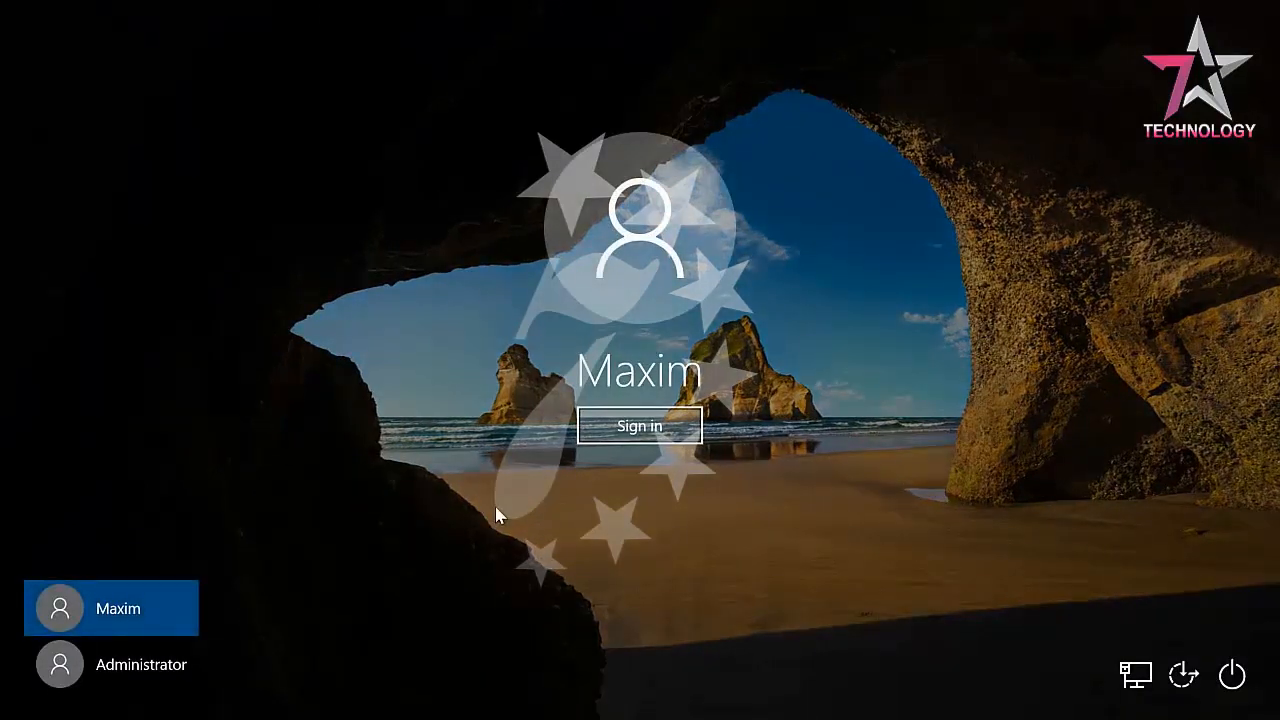
left_click(111, 664)
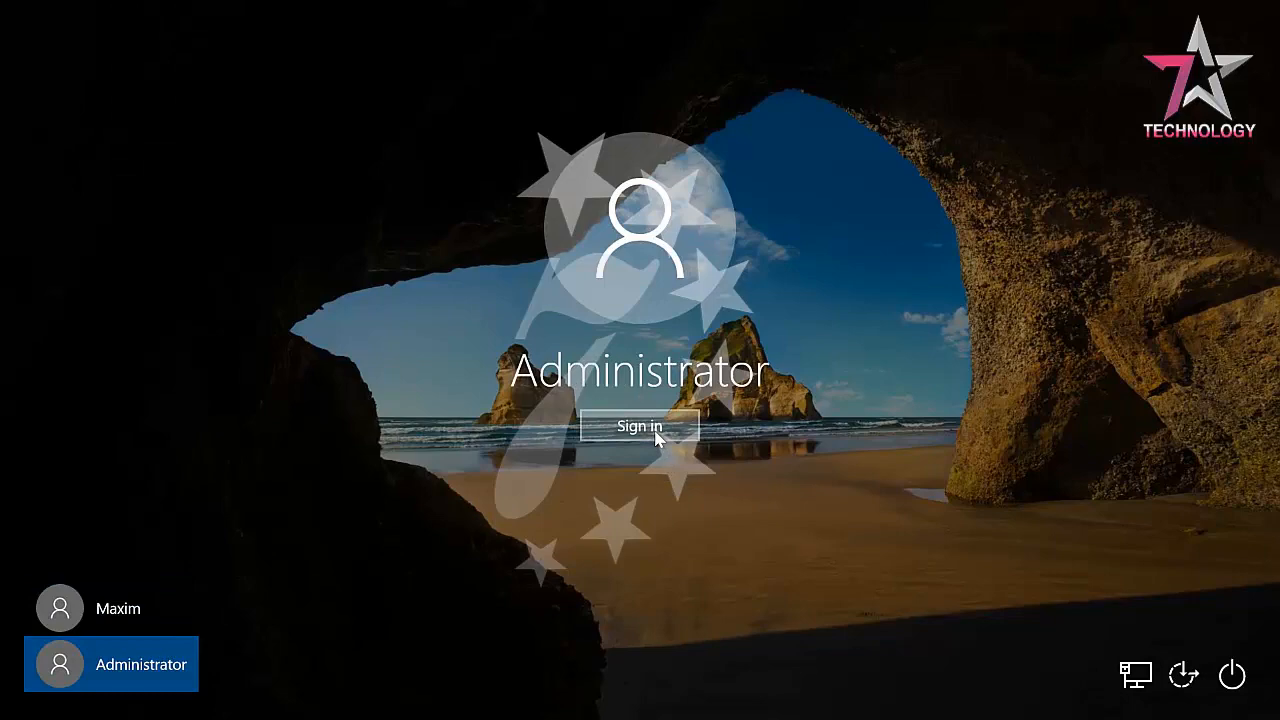
left_click(639, 426)
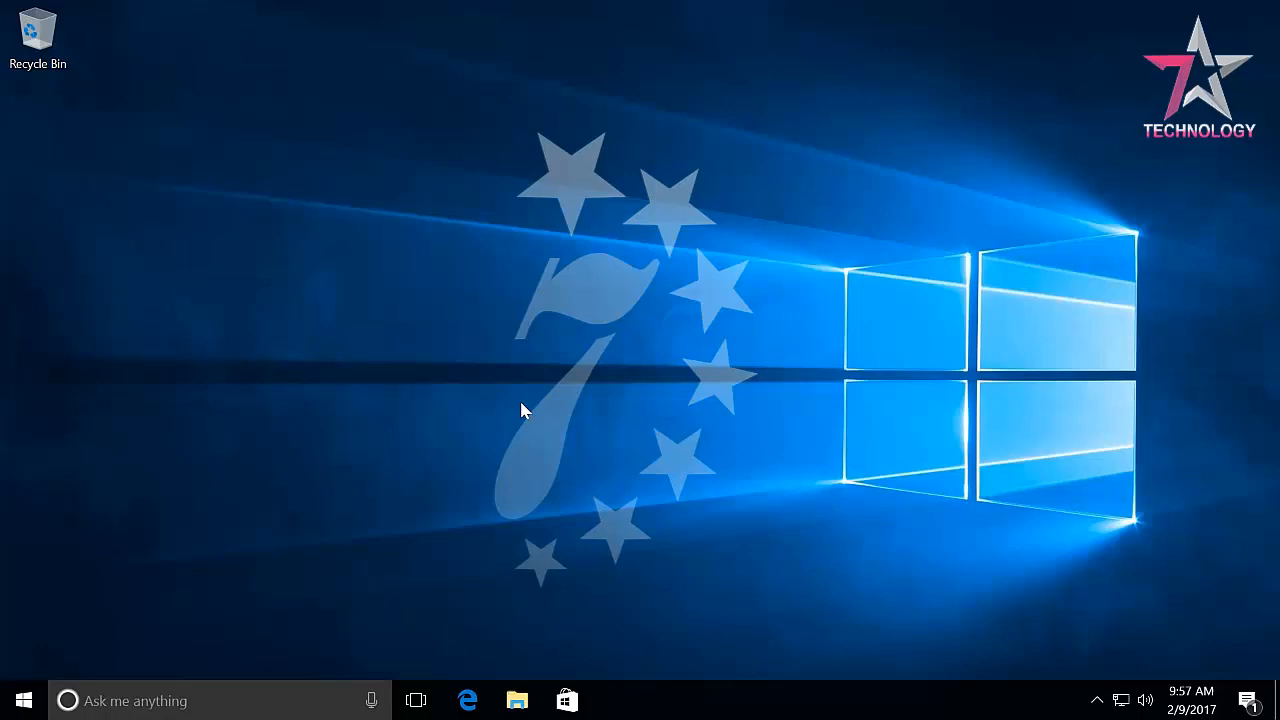
mouse_move(100, 593)
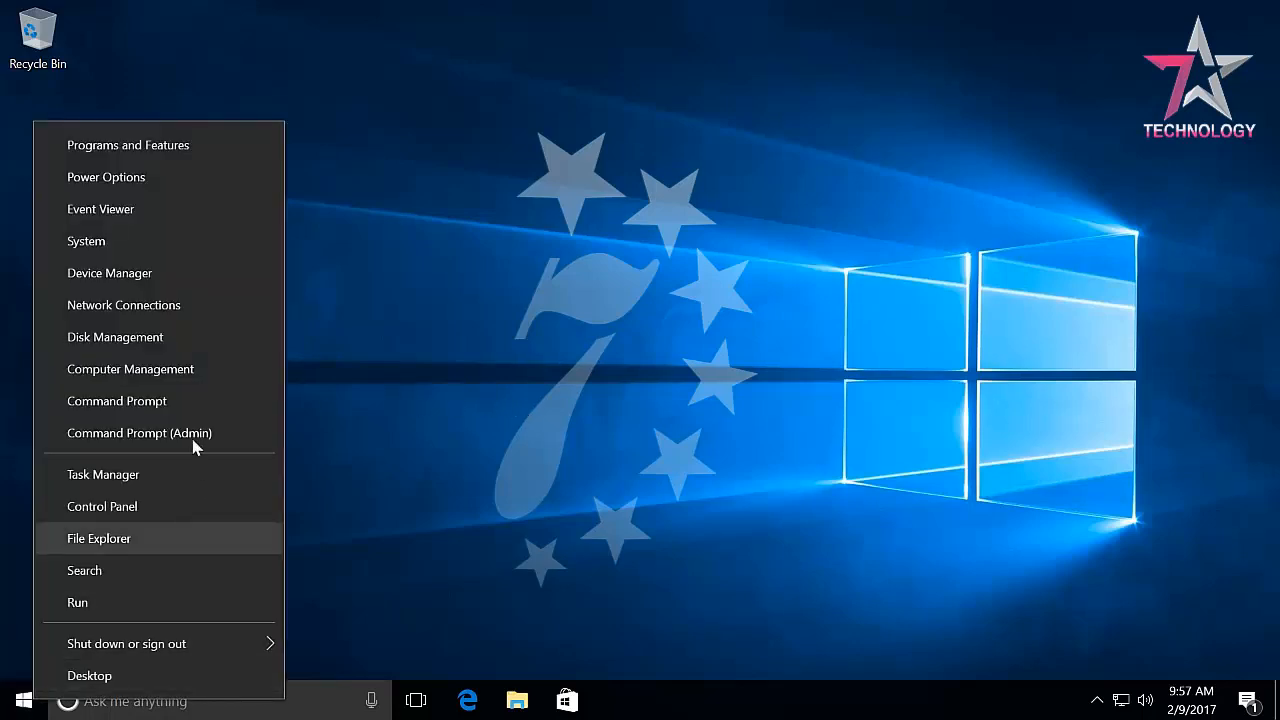
Rename local user Maxim to Max under Local Users and Groups > Users in Computer Management
left_click(130, 369)
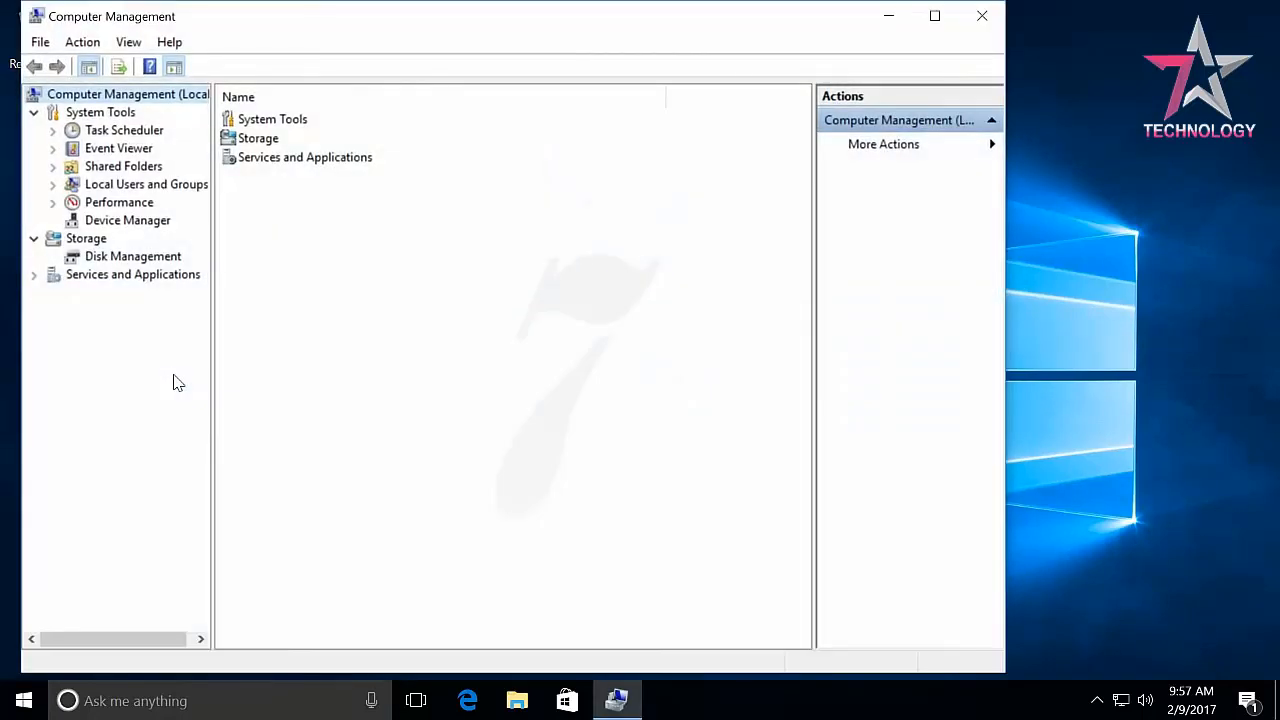
left_click(934, 16)
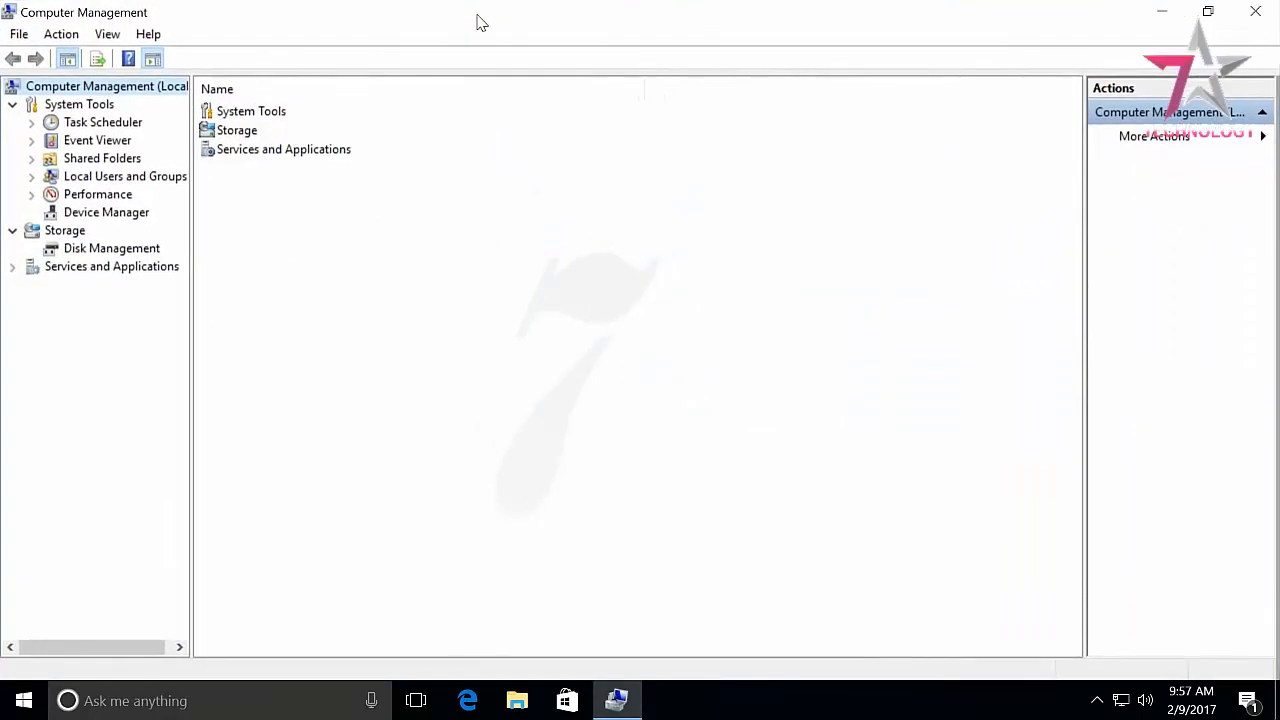
left_click(125, 176)
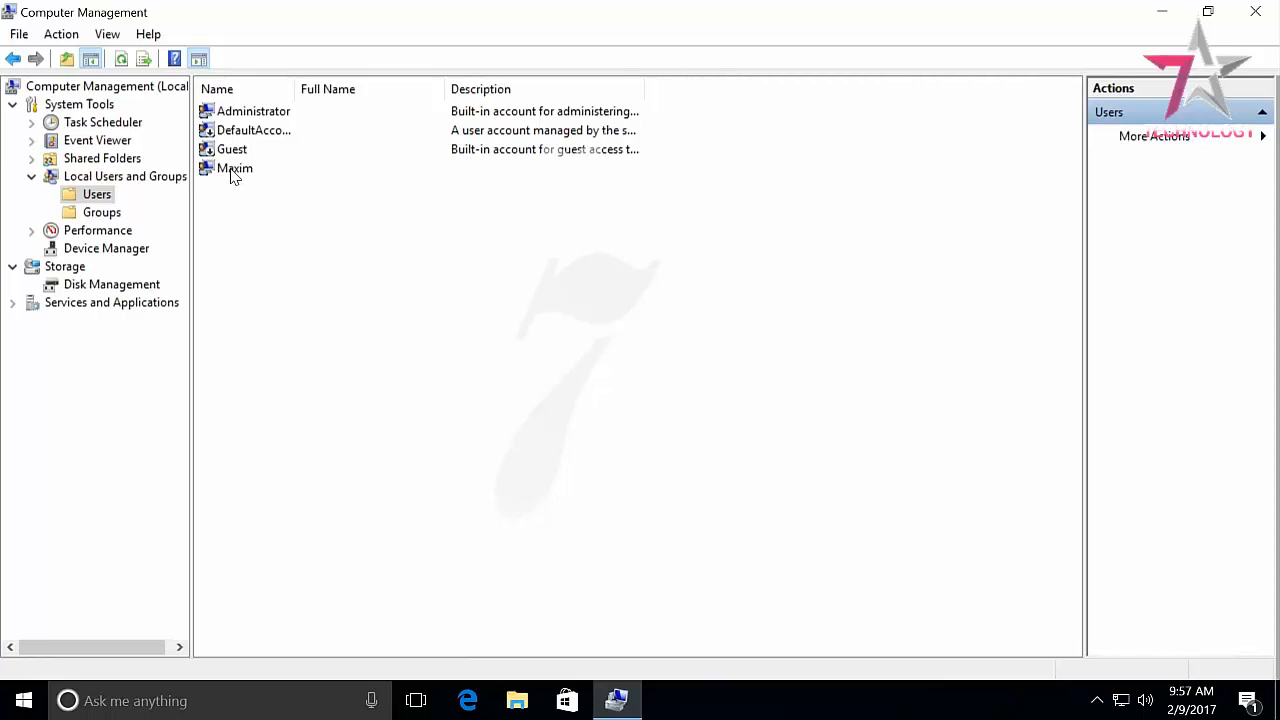
right_click(234, 168)
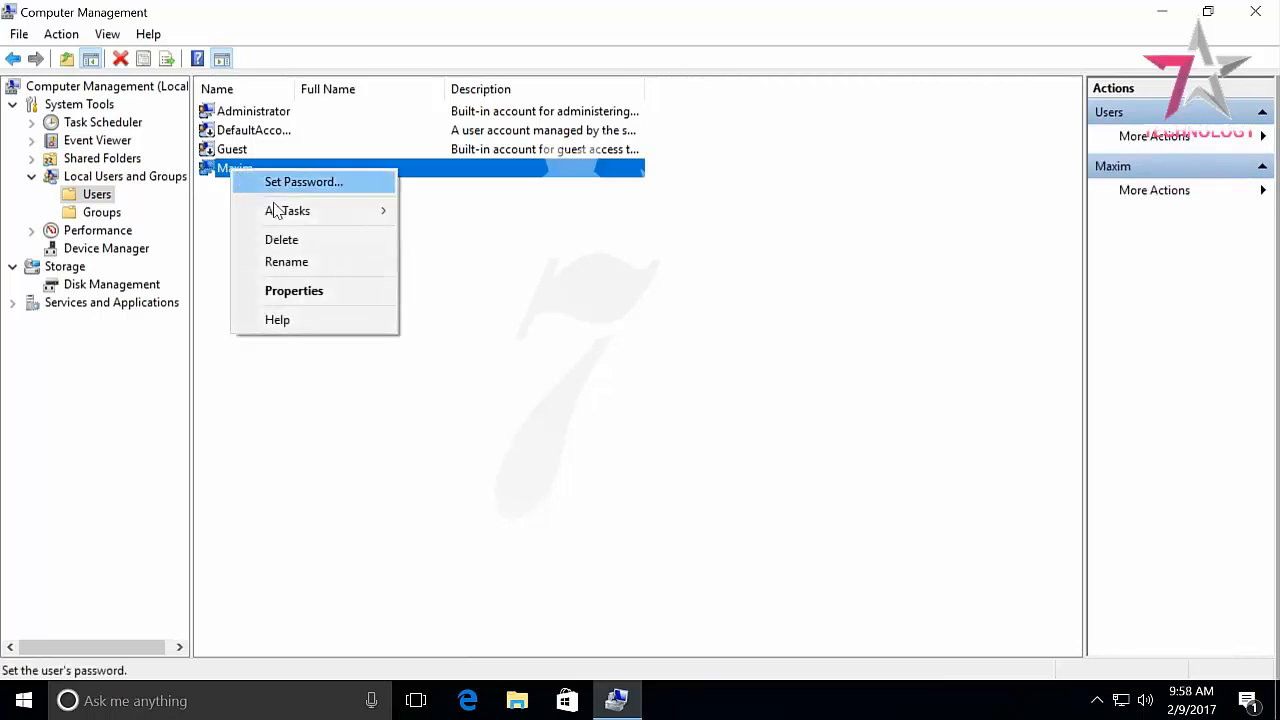
left_click(286, 261)
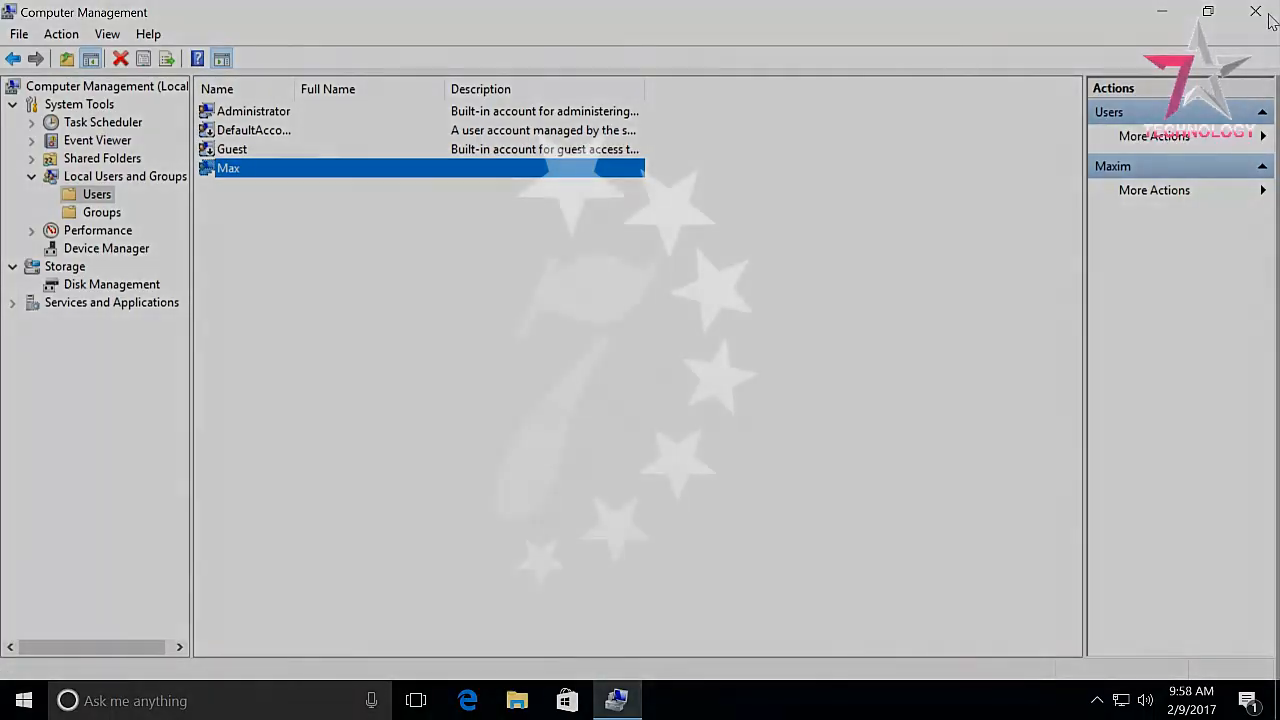
left_click(1256, 11)
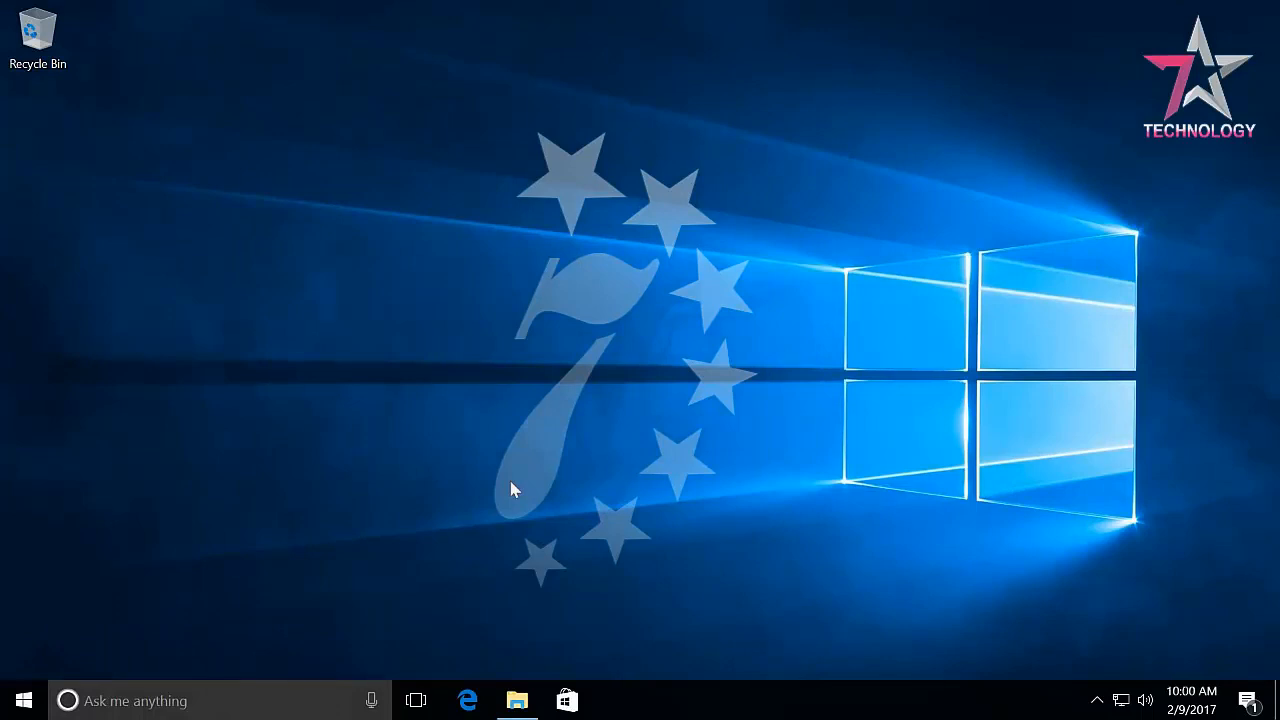
mouse_move(507, 500)
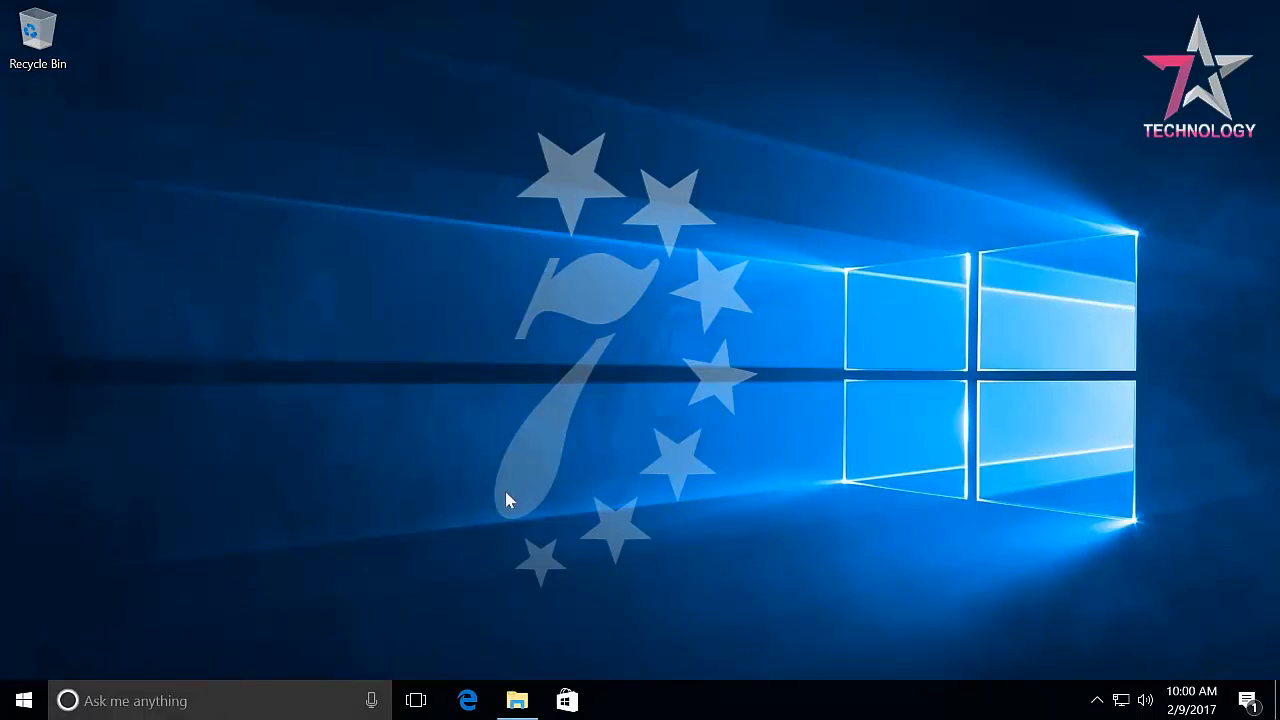
mouse_move(517, 700)
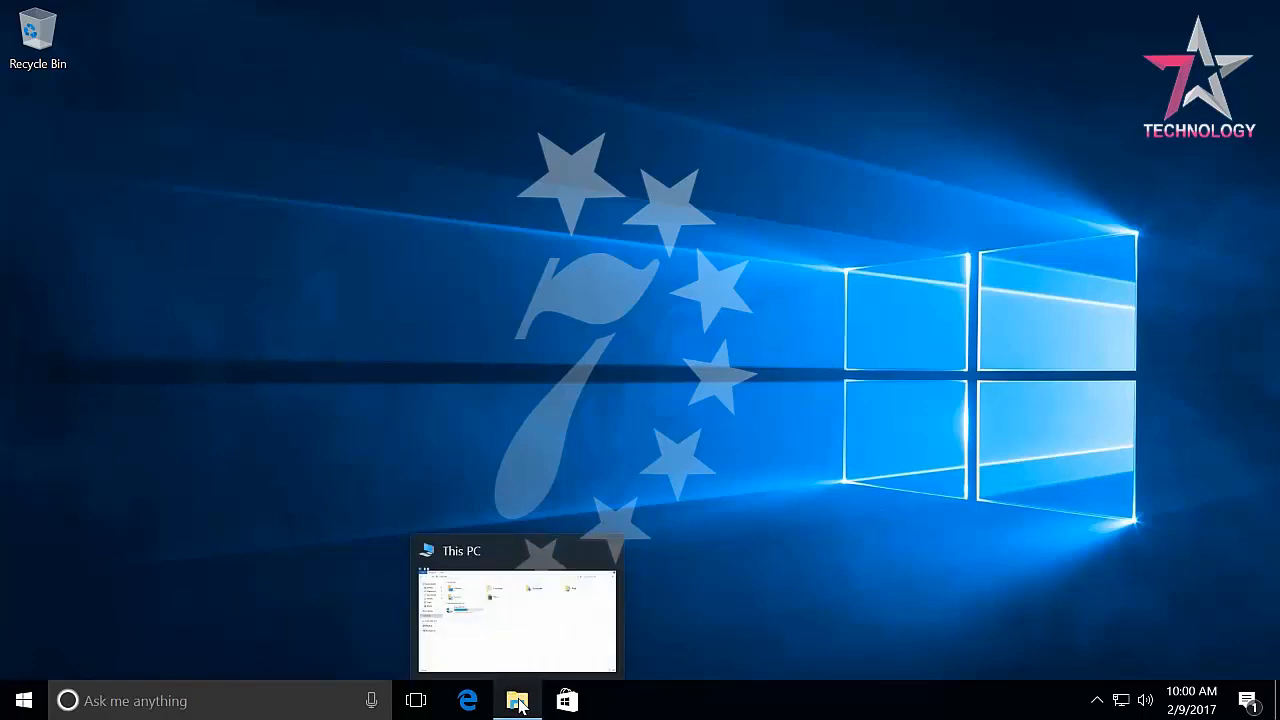
Rename the C:\Users\Maxim profile folder to Max, then close File Explorer
left_click(517, 620)
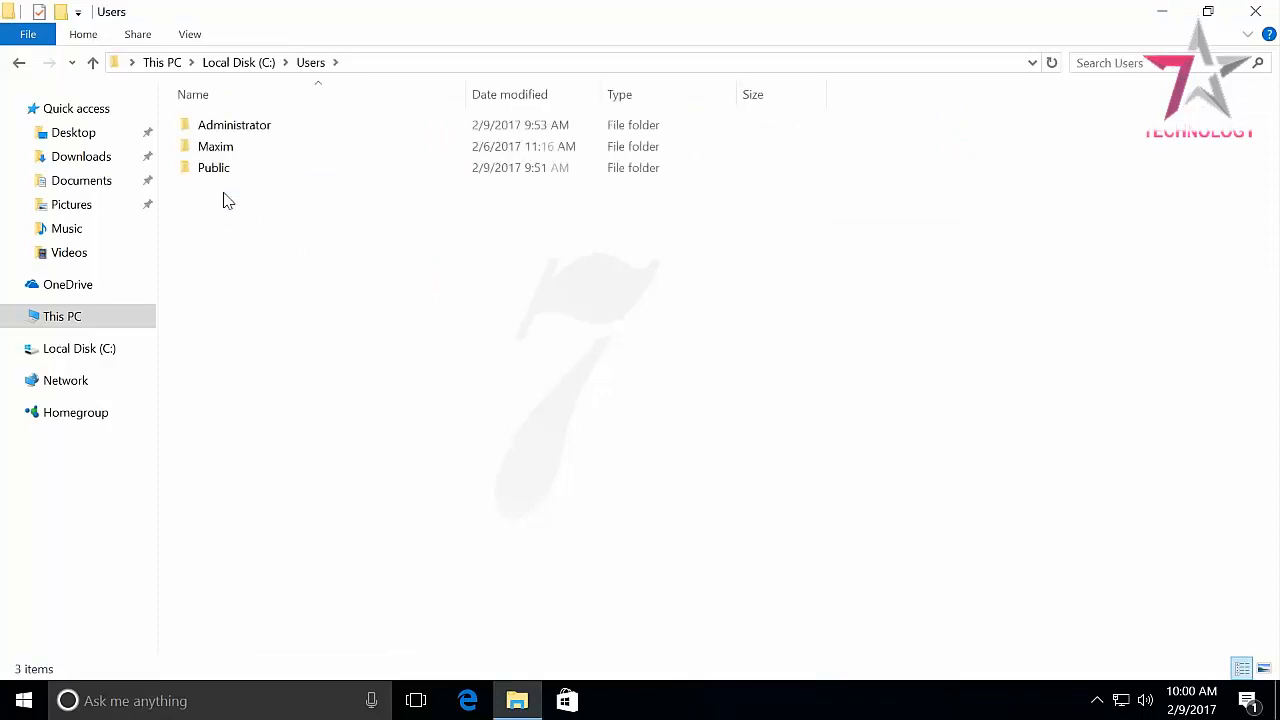
right_click(215, 146)
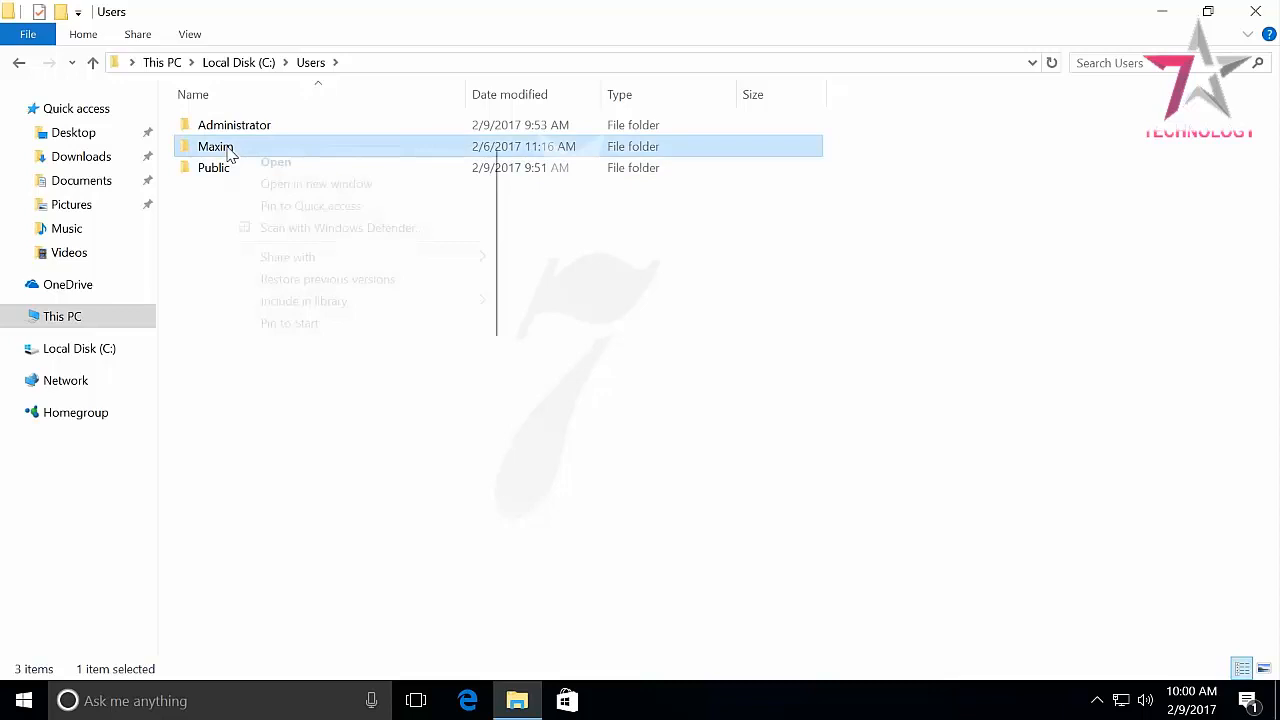
right_click(216, 146)
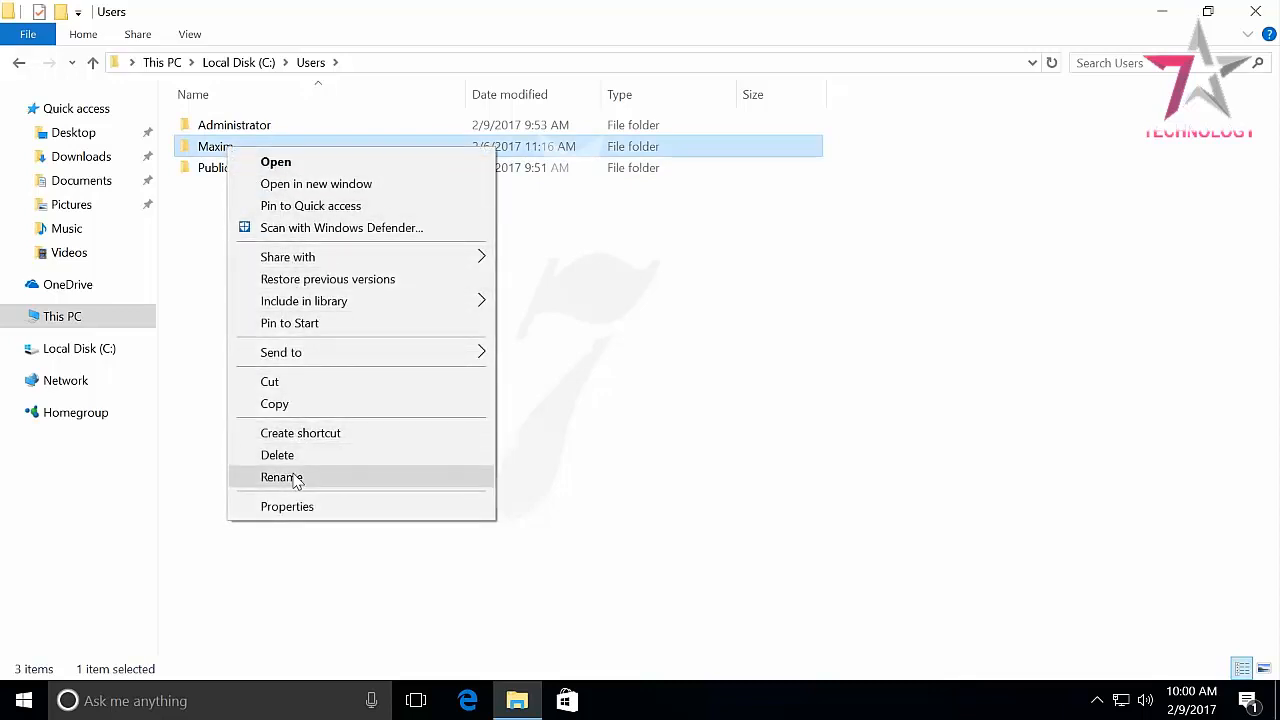
left_click(281, 477)
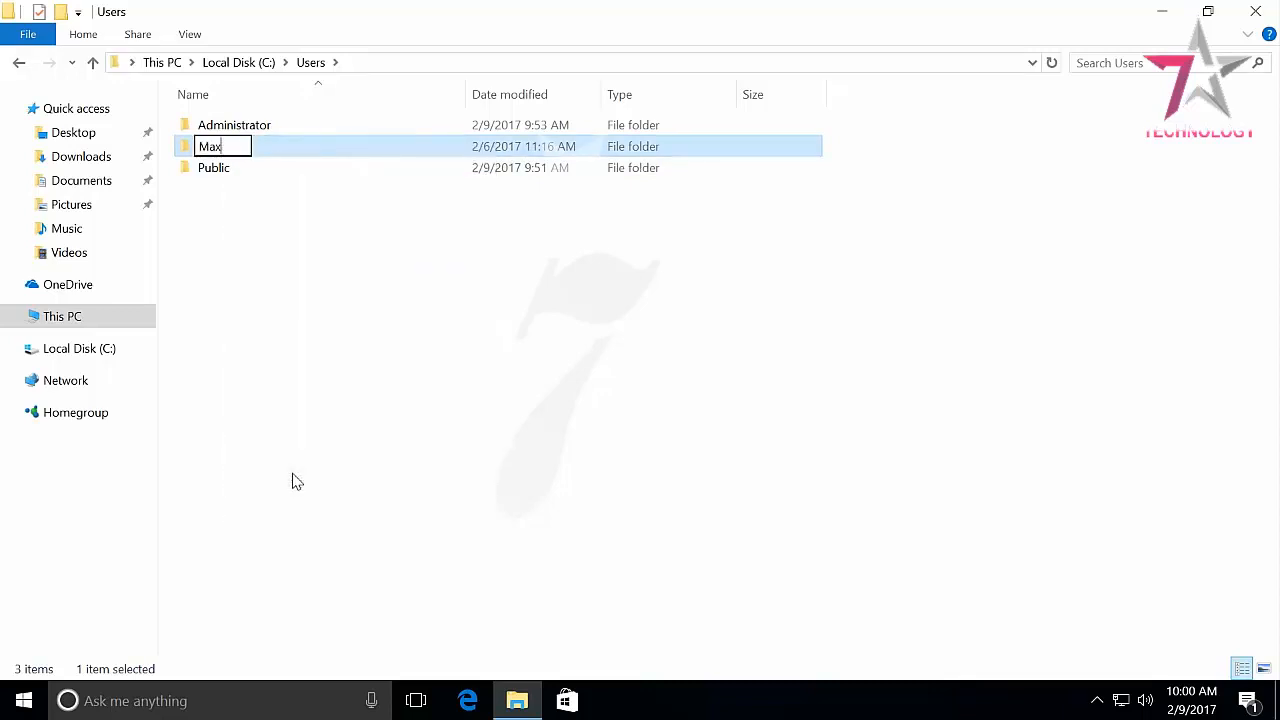
key("Return")
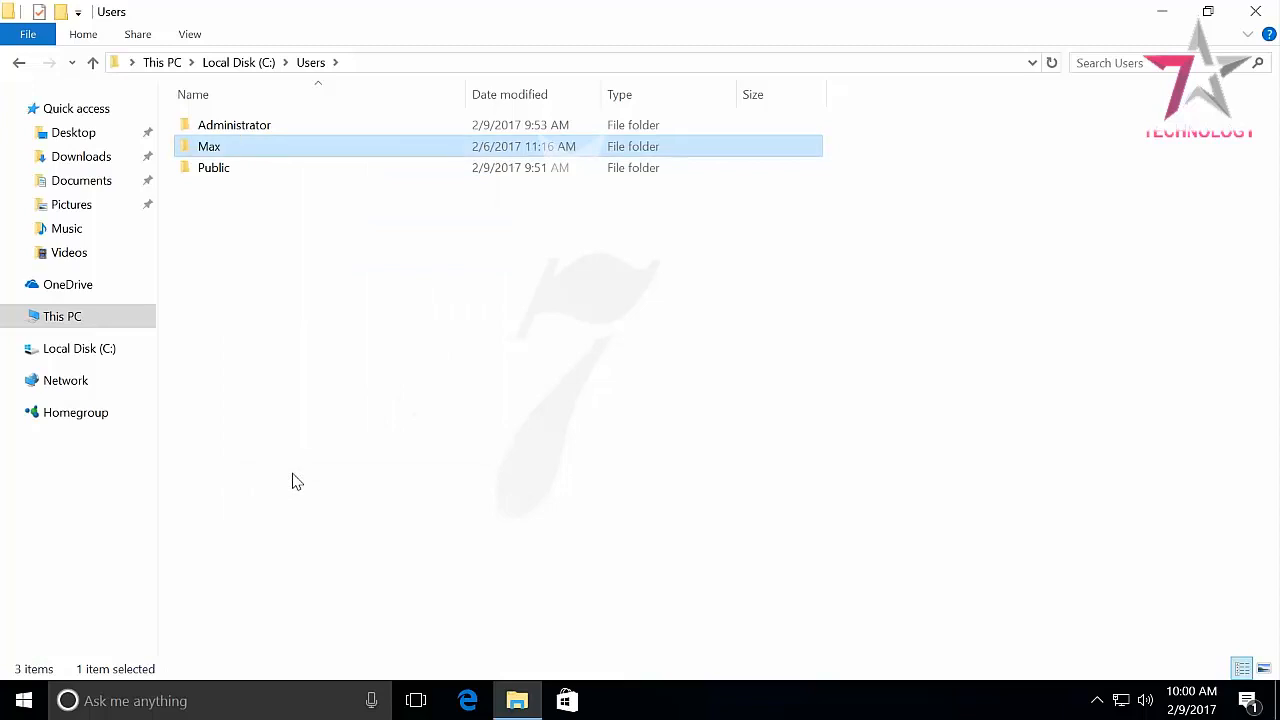
mouse_move(1221, 34)
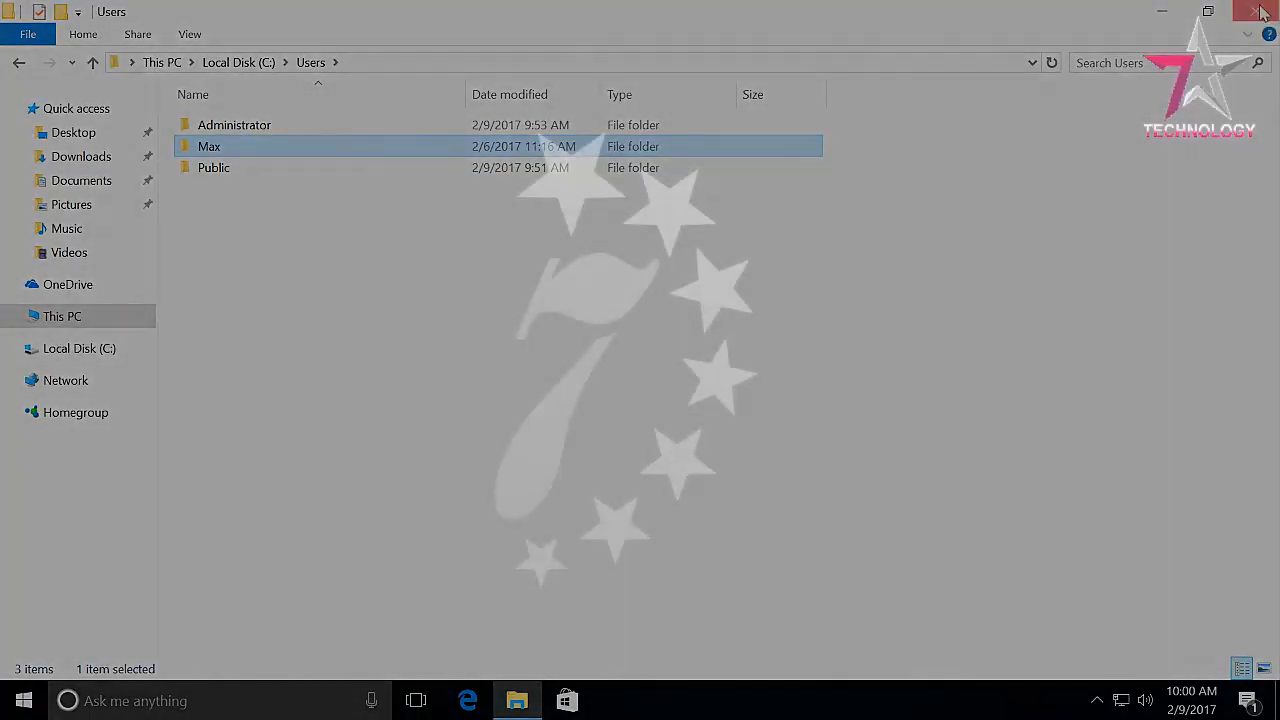
left_click(1259, 11)
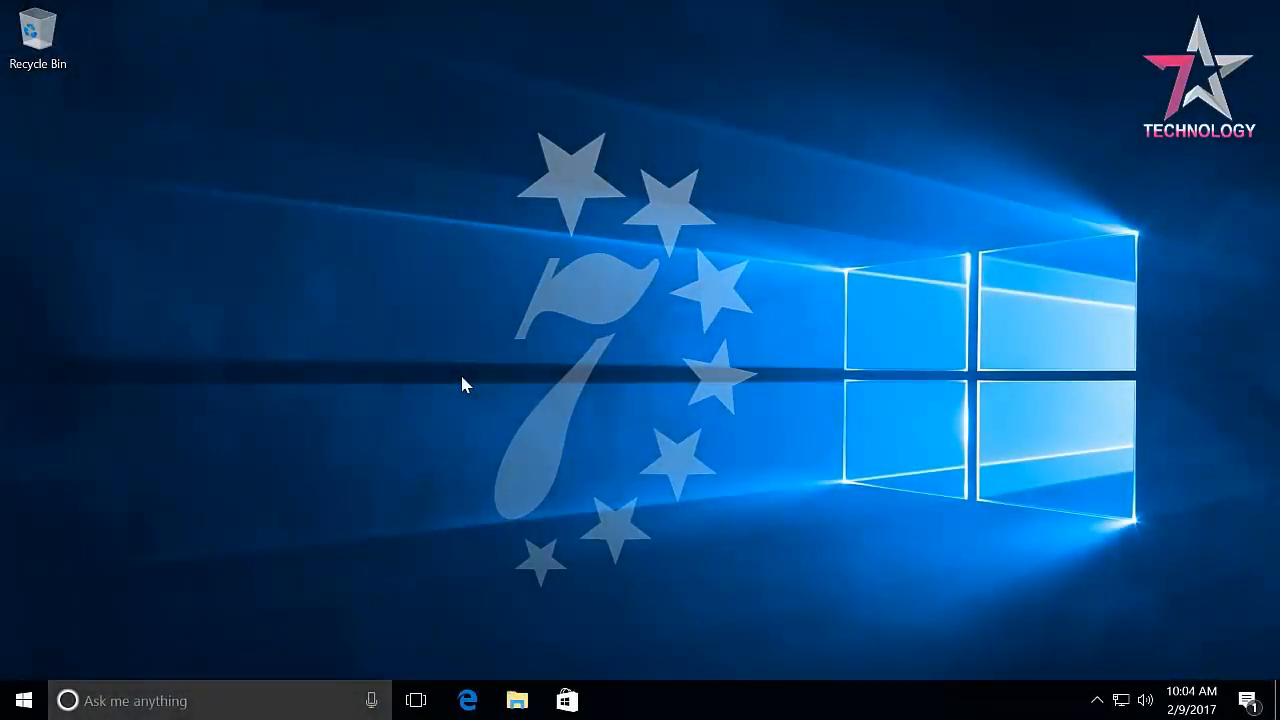
mouse_move(348, 467)
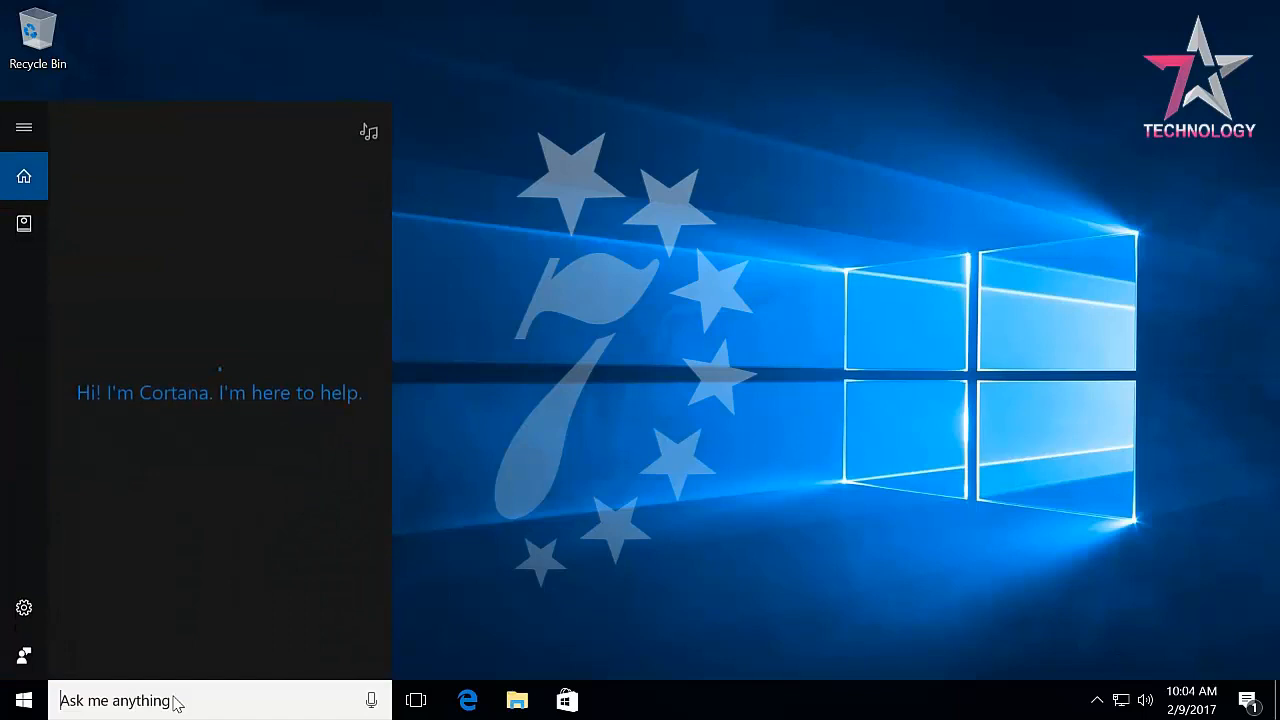
Search 're' in Cortana and launch Registry Editor
type("re")
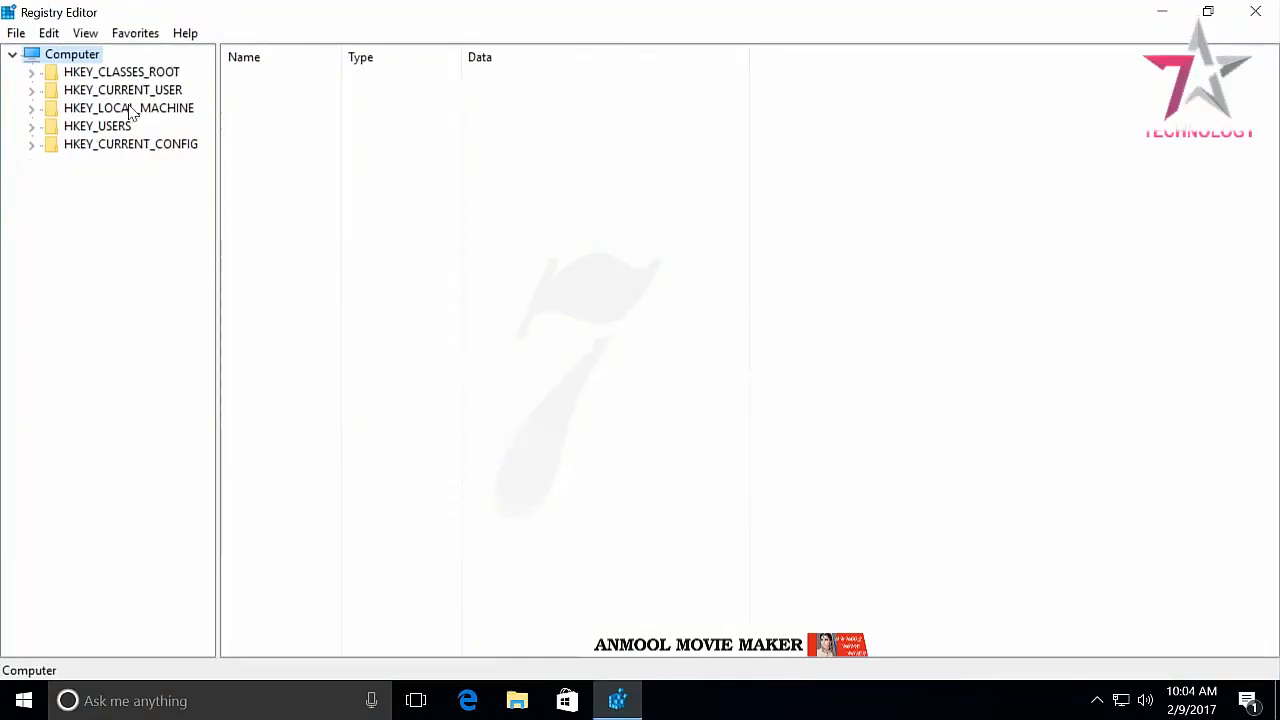
Navigate to HKLM\SOFTWARE\Microsoft\Windows NT\CurrentVersion\ProfileList
left_click(32, 108)
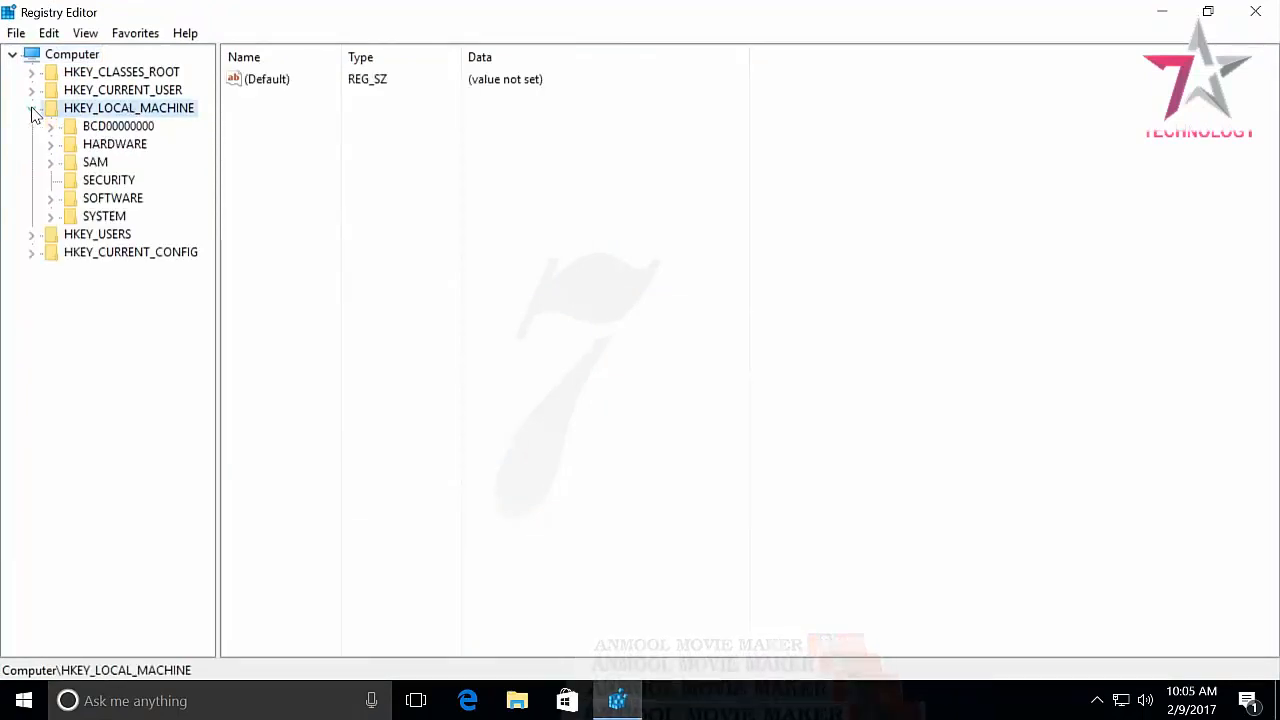
left_click(112, 198)
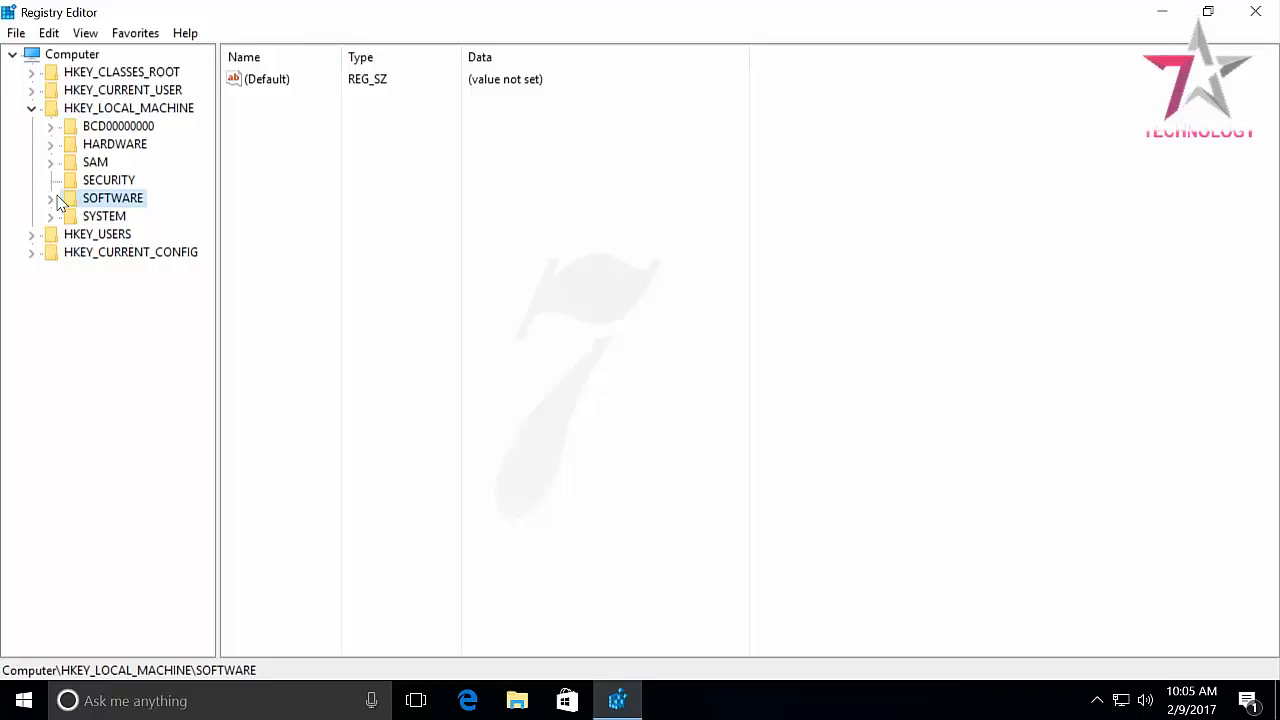
left_click(50, 198)
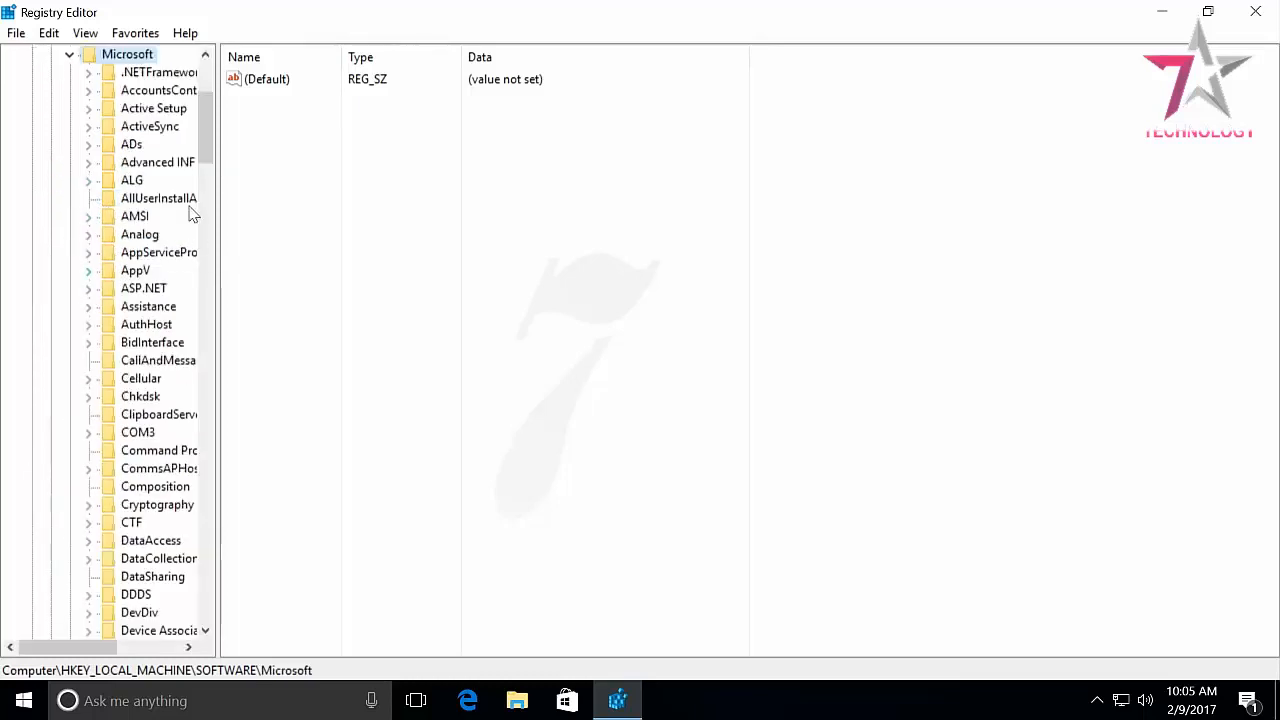
scroll("down", 3)
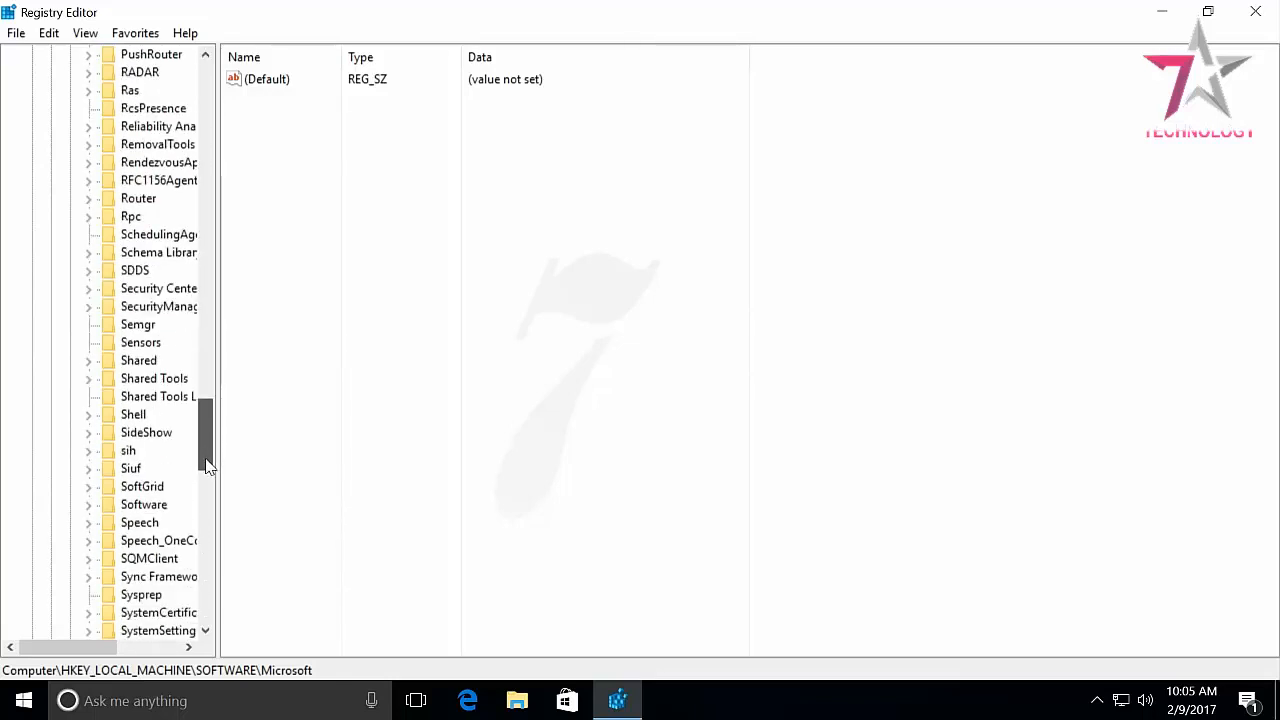
scroll("down", 3)
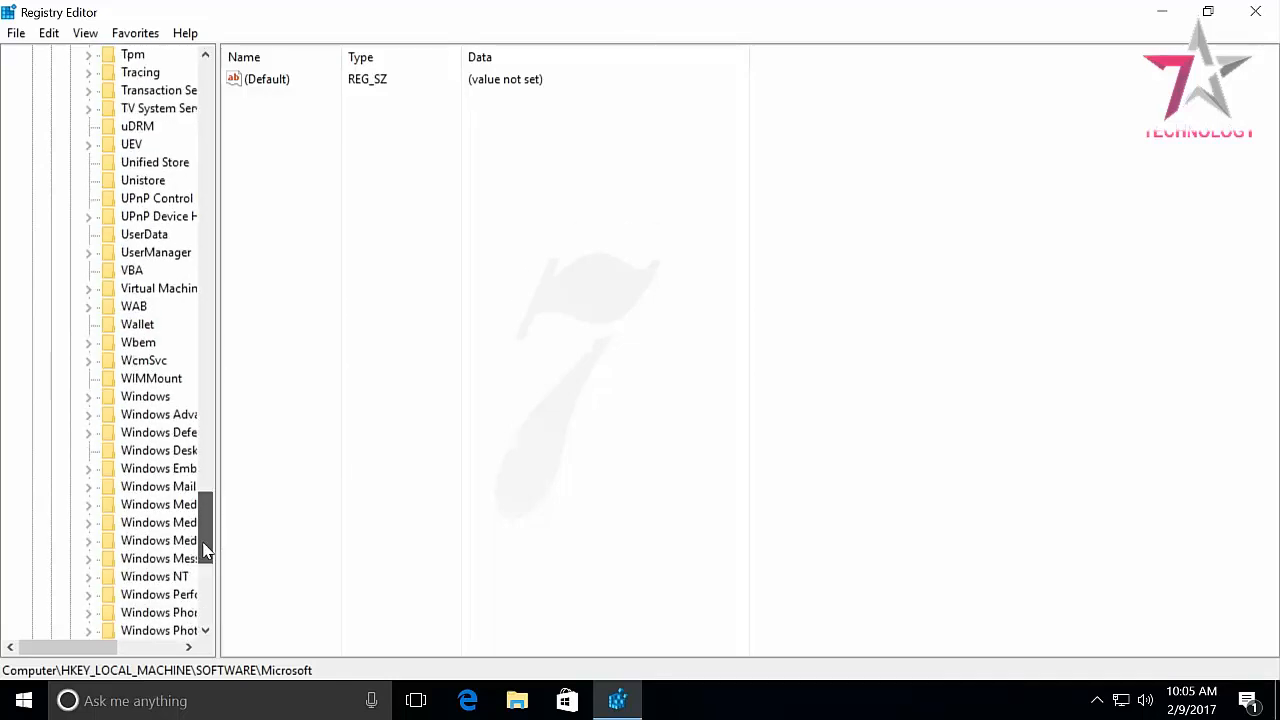
scroll("down", 3)
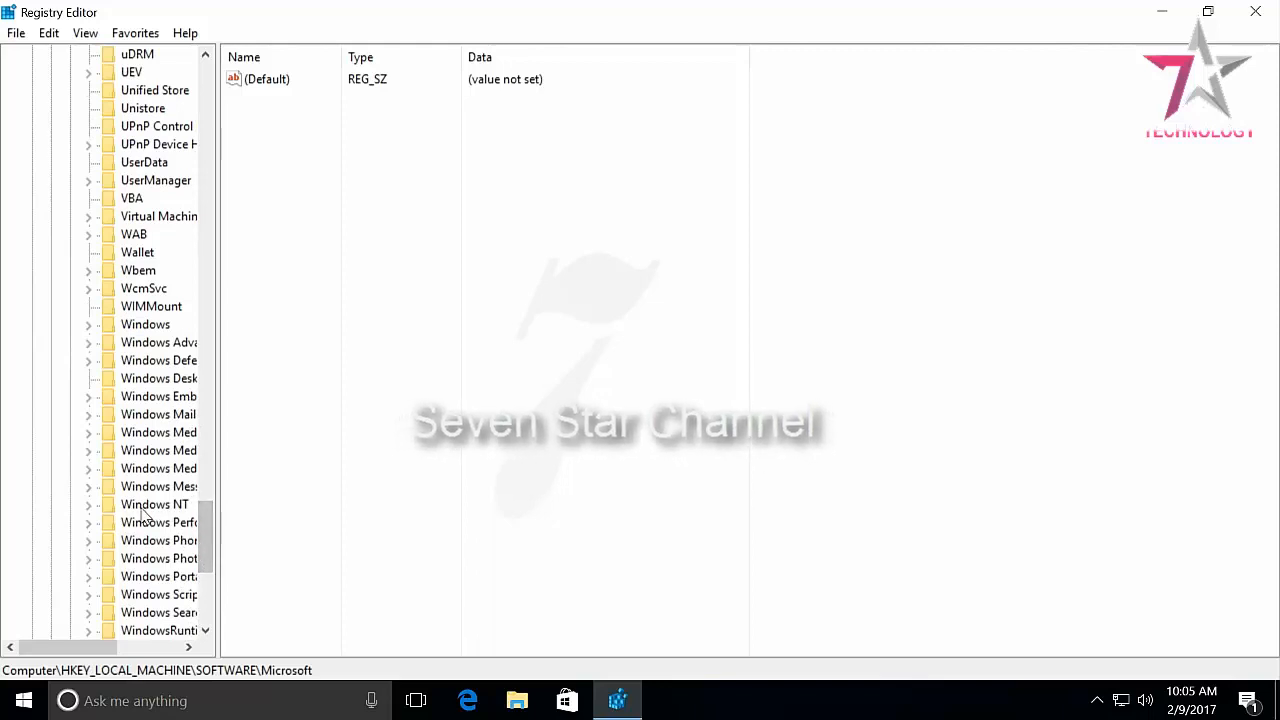
left_click(154, 504)
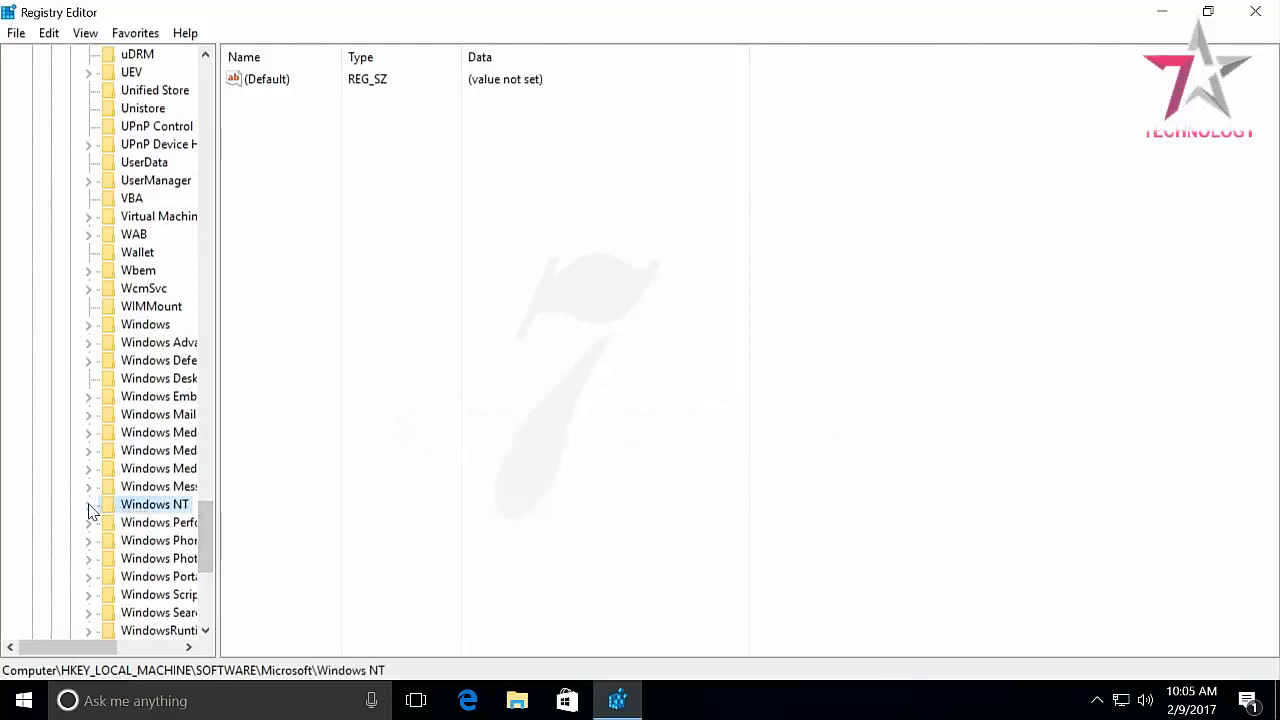
left_click(89, 504)
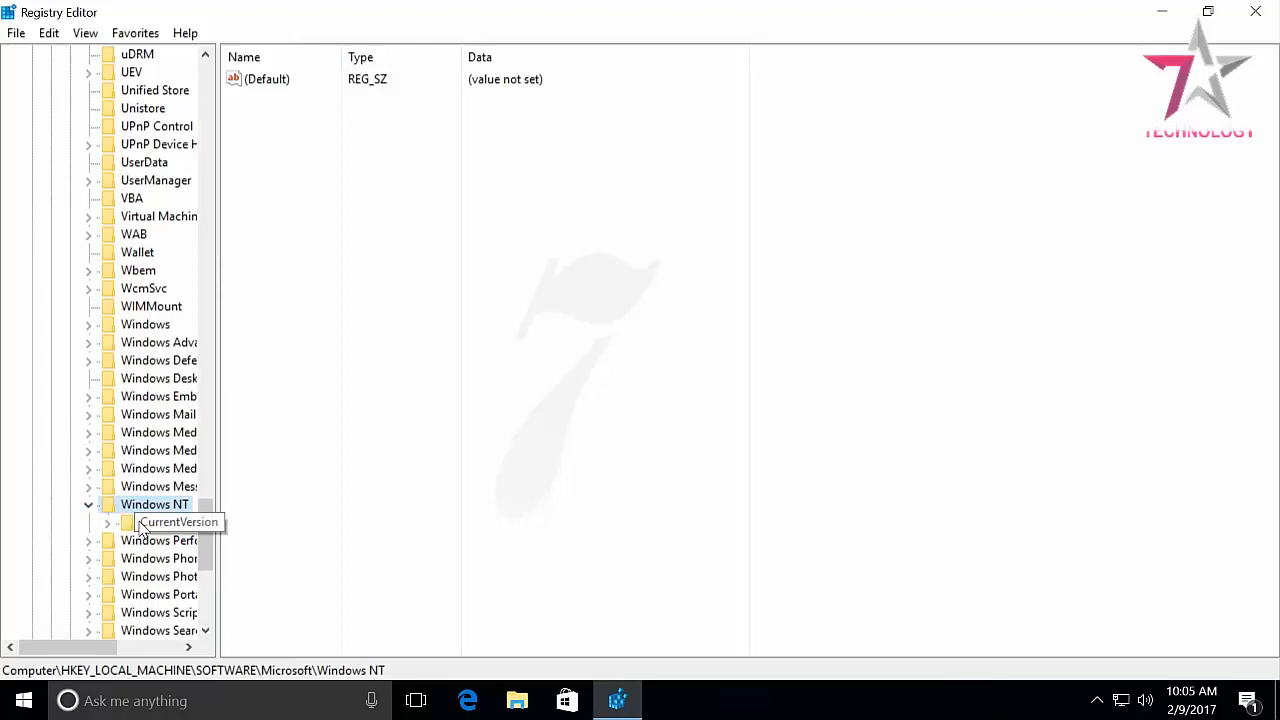
left_click(175, 522)
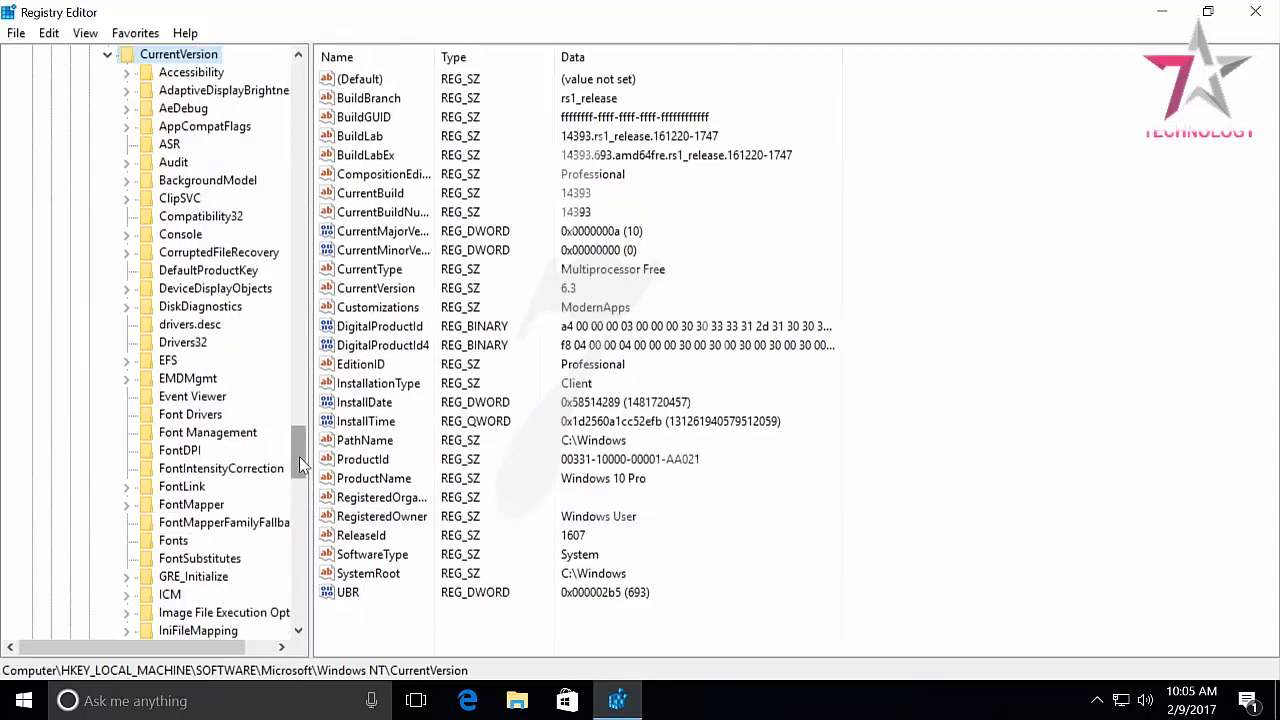
scroll("down", 3)
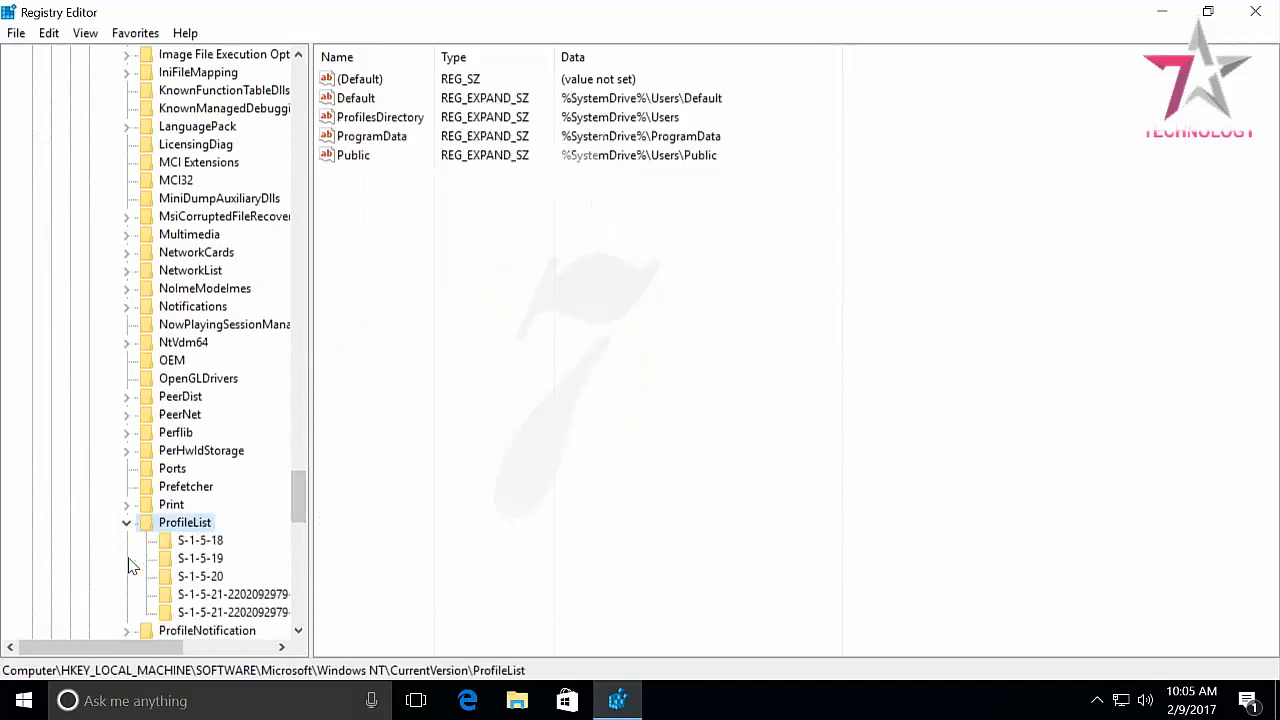
scroll("down", 3)
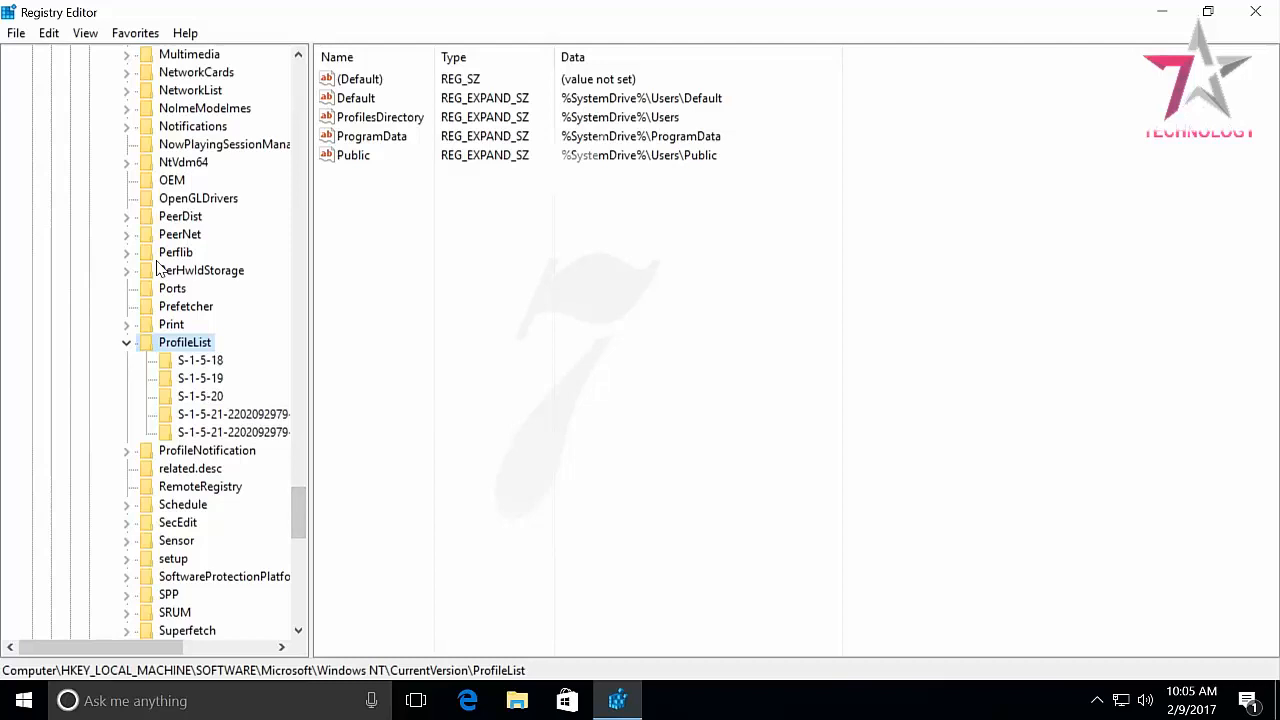
Find the user's S-1-5-21 key and change ProfileImagePath to C:\Users\Max
left_click(200, 360)
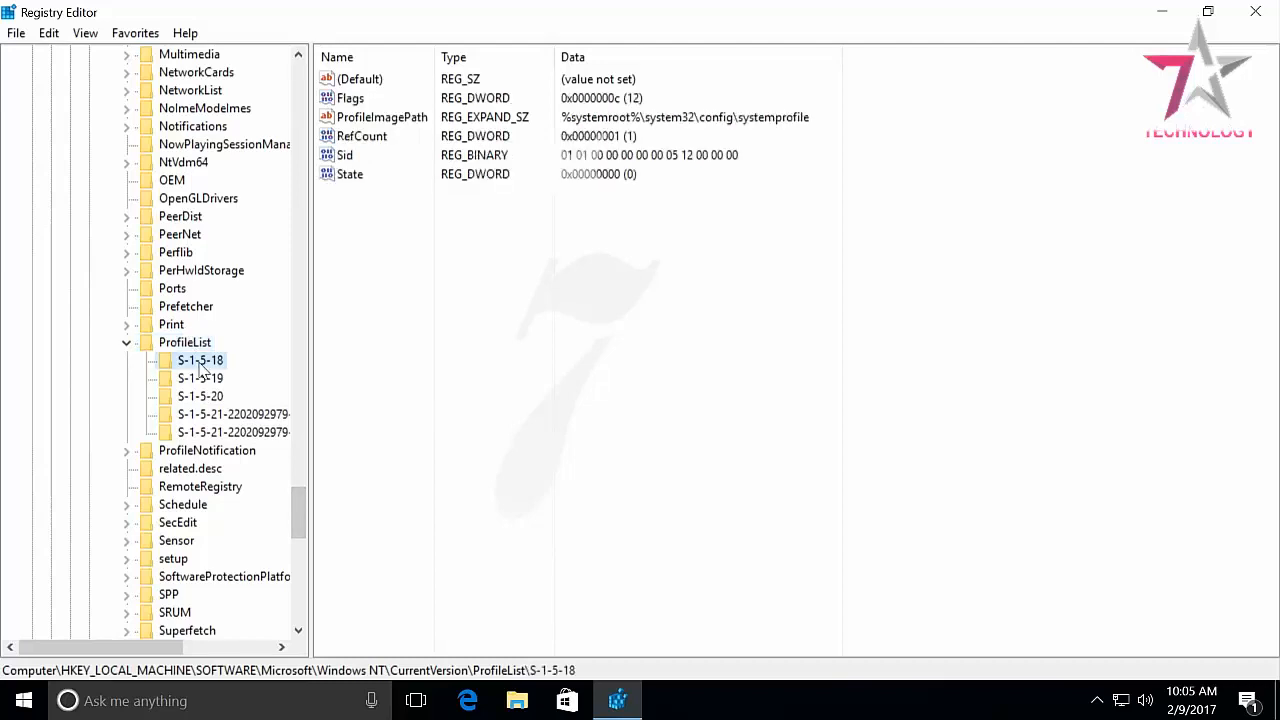
left_click(200, 378)
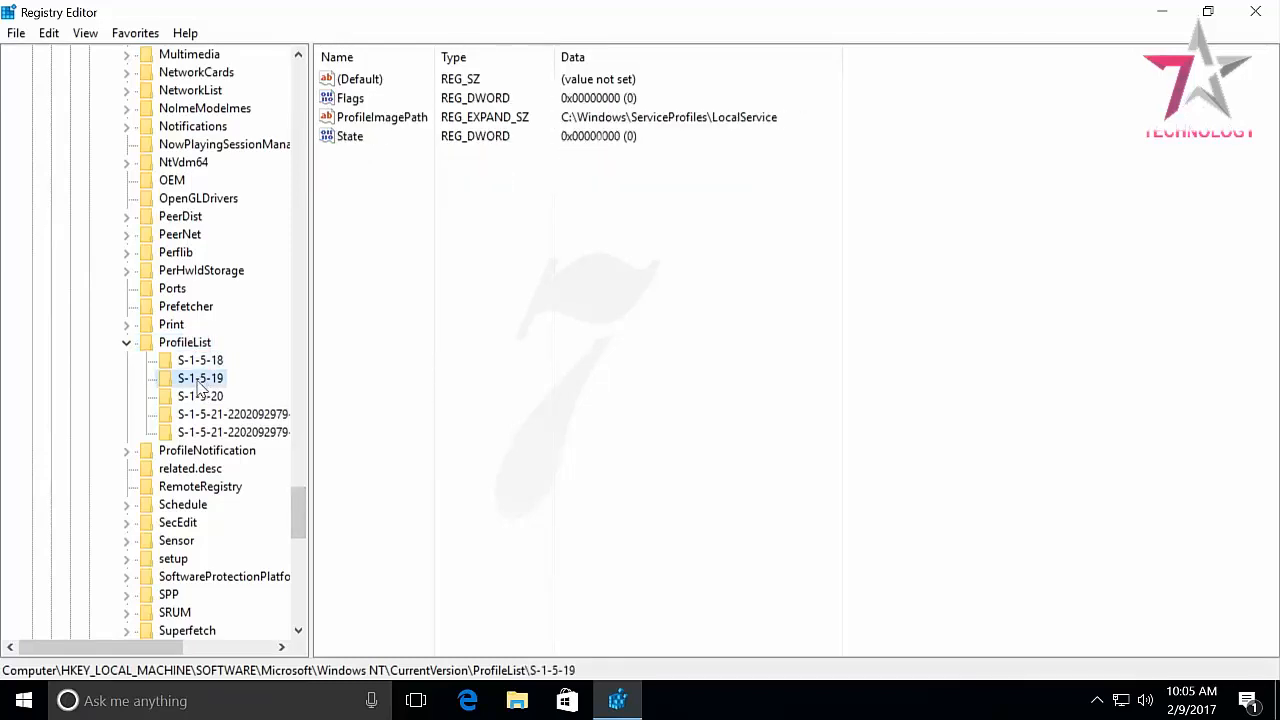
left_click(200, 396)
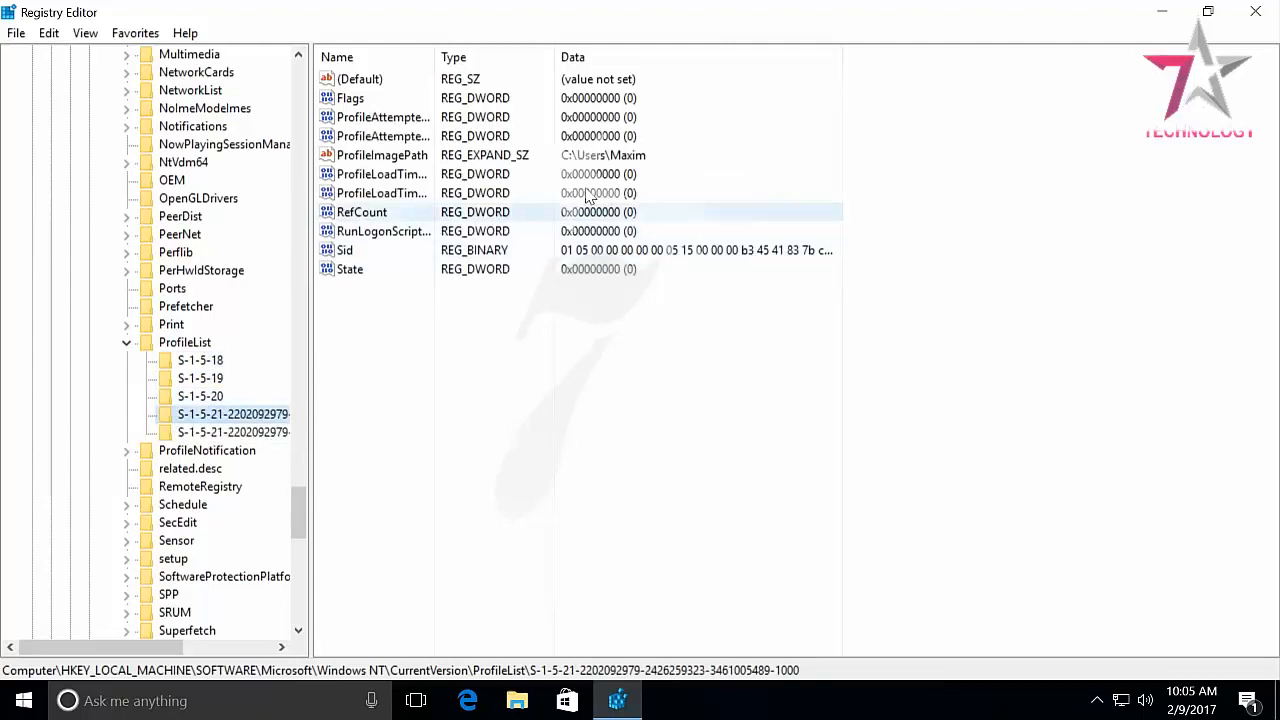
left_click(382, 155)
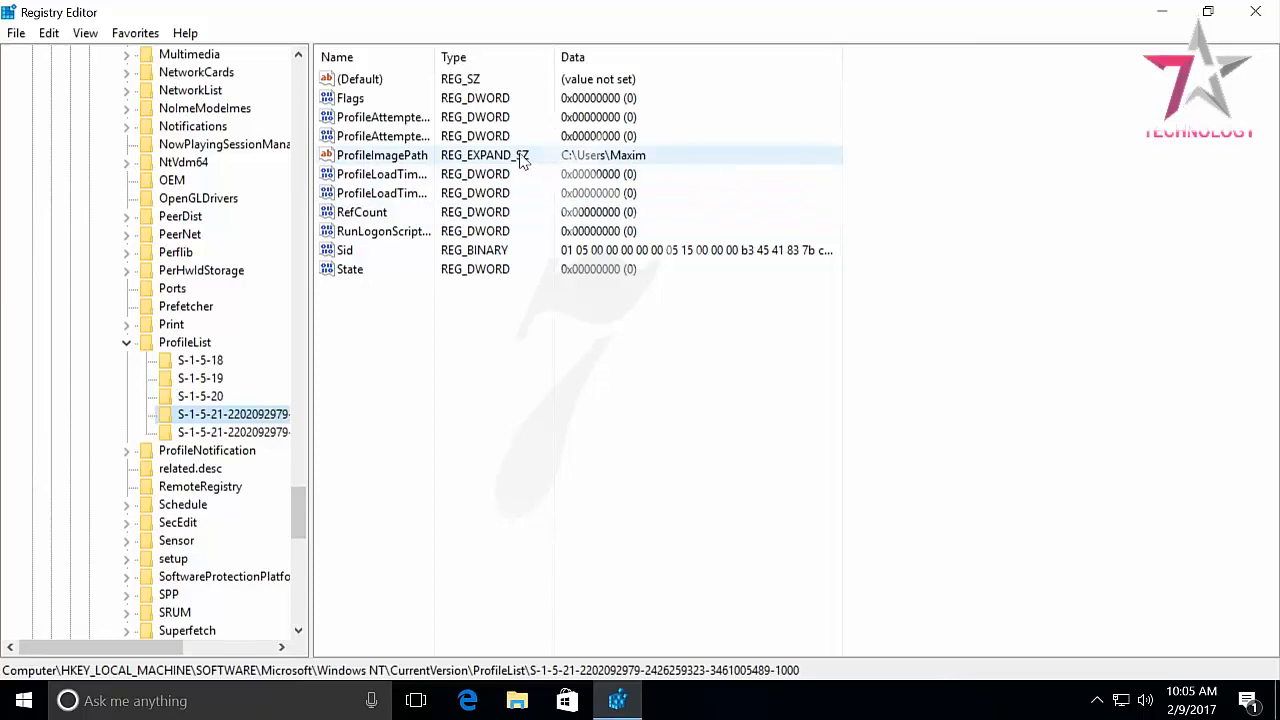
double_click(381, 155)
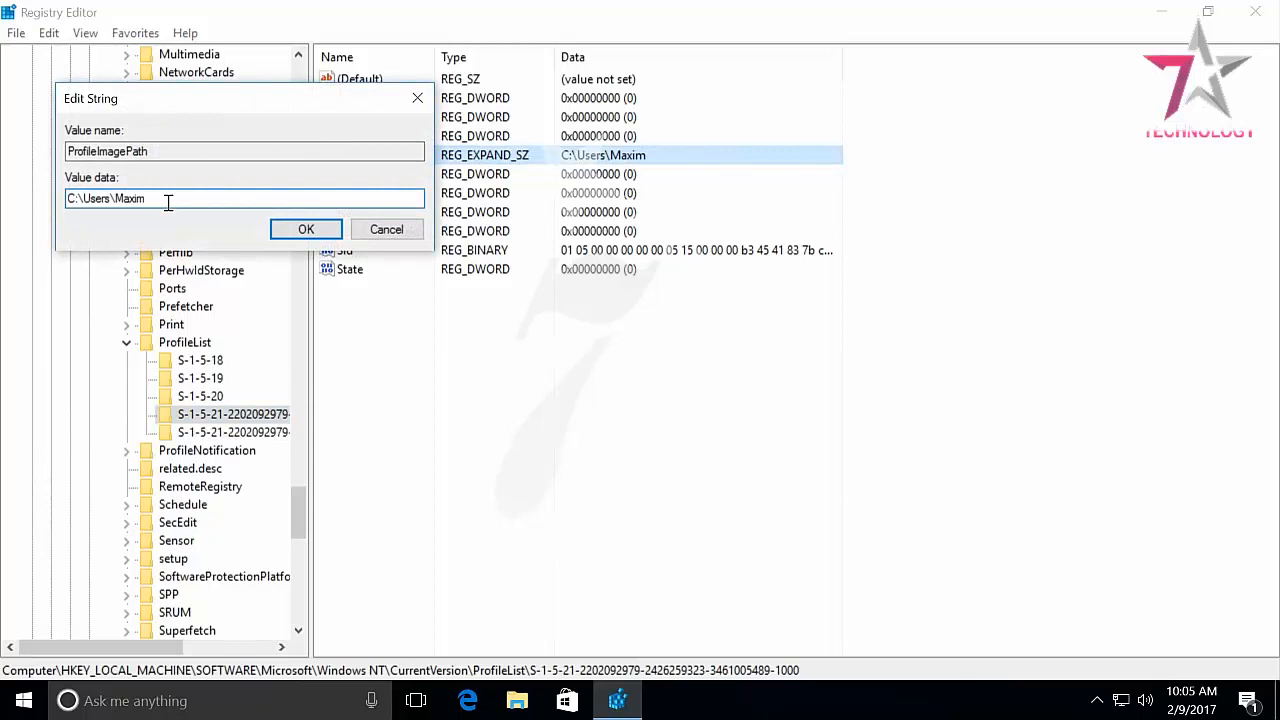
key("Backspace")
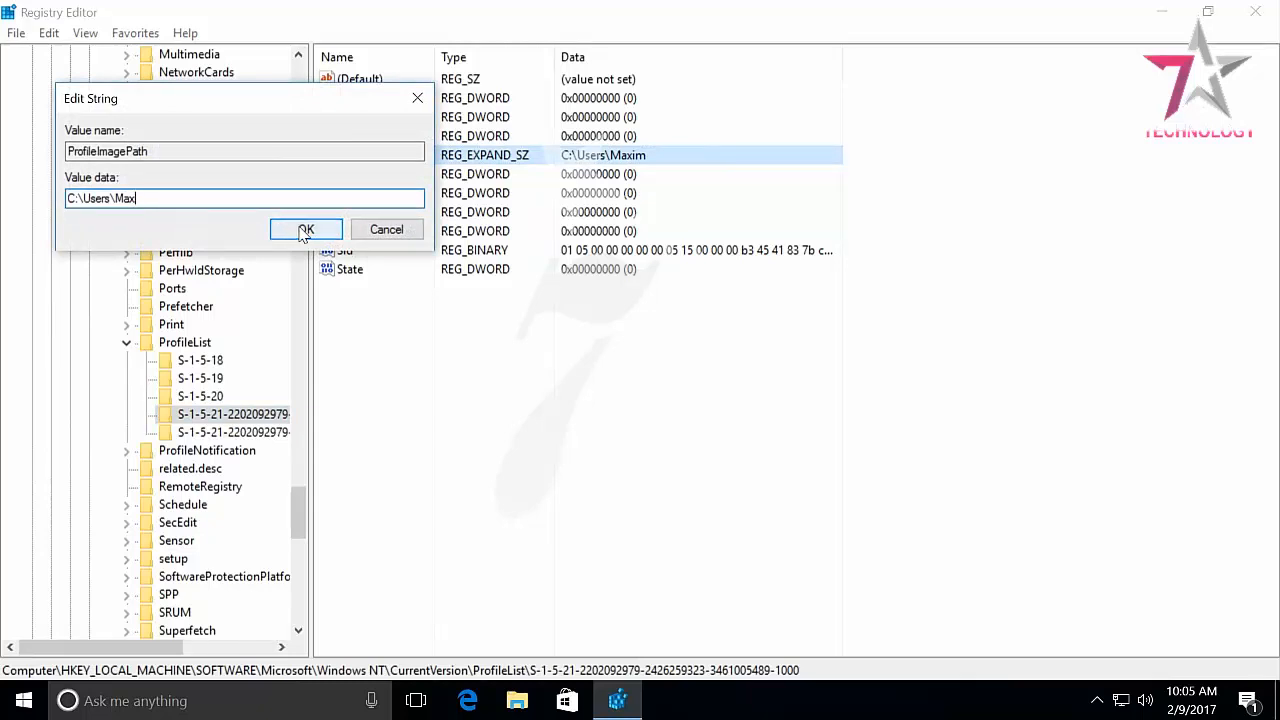
left_click(306, 229)
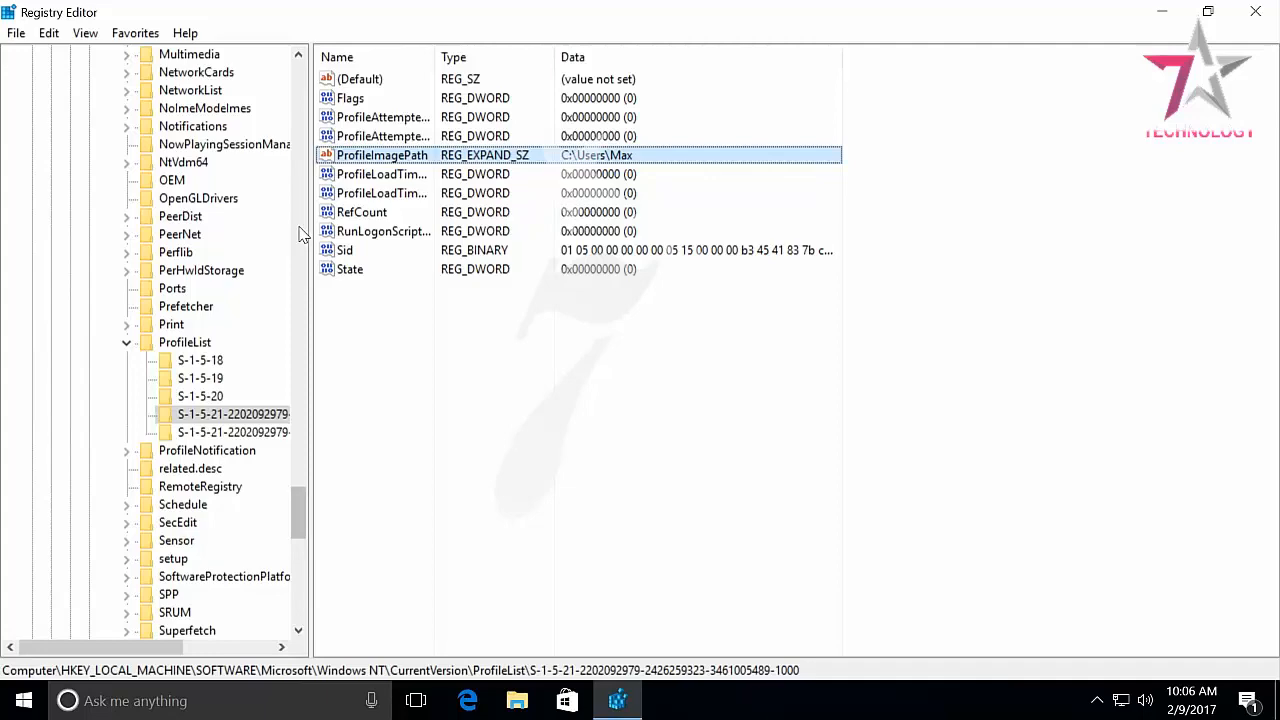
Search the registry for the old path C:\Users\Maxim
scroll("up", 3)
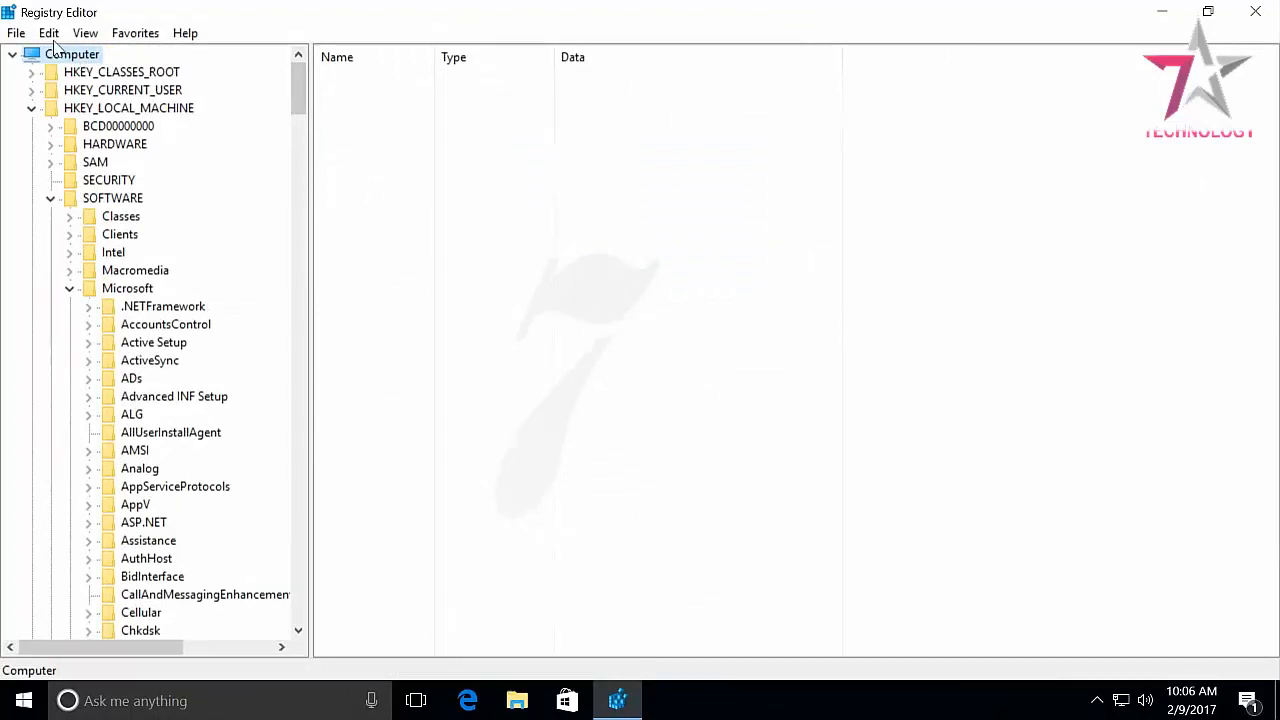
left_click(48, 33)
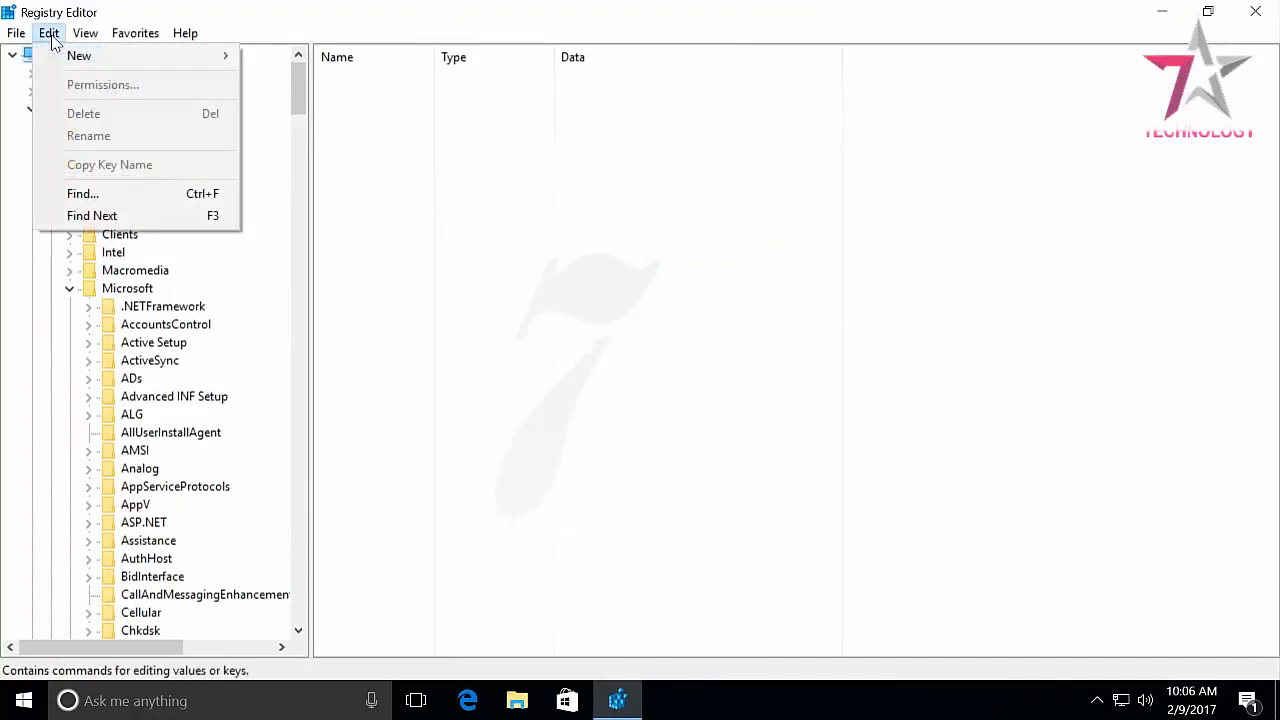
left_click(83, 193)
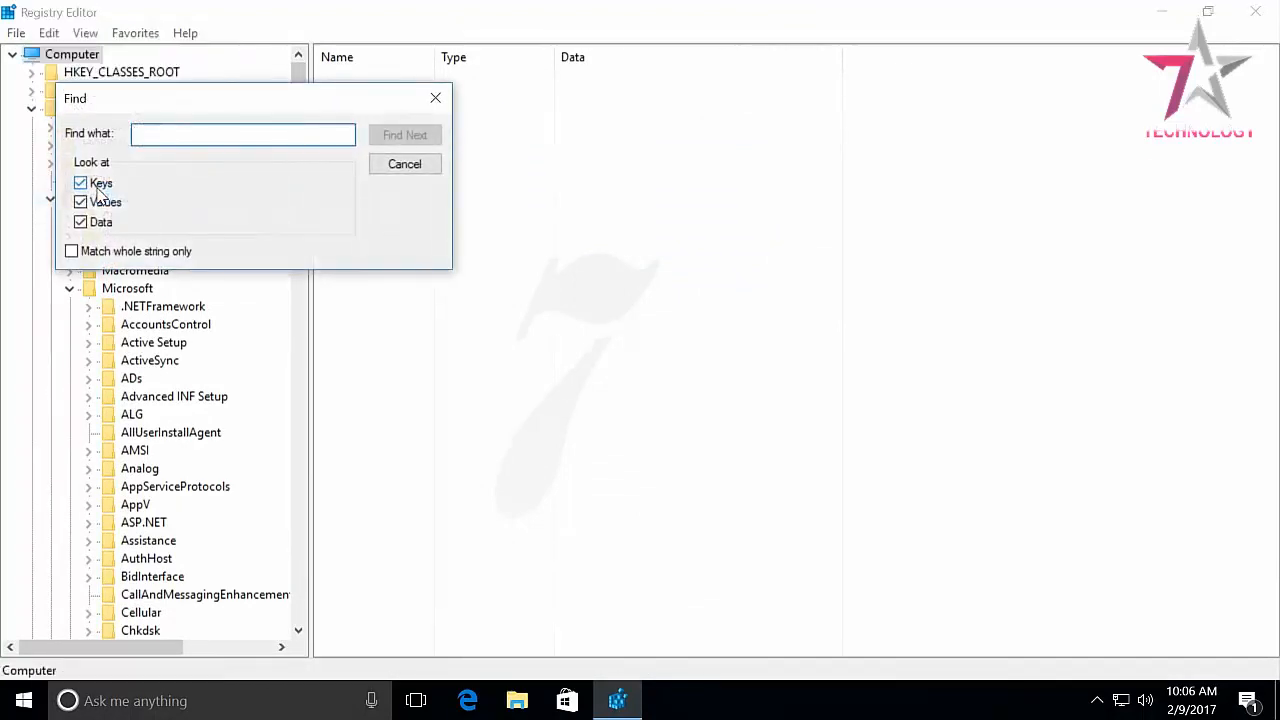
type("C")
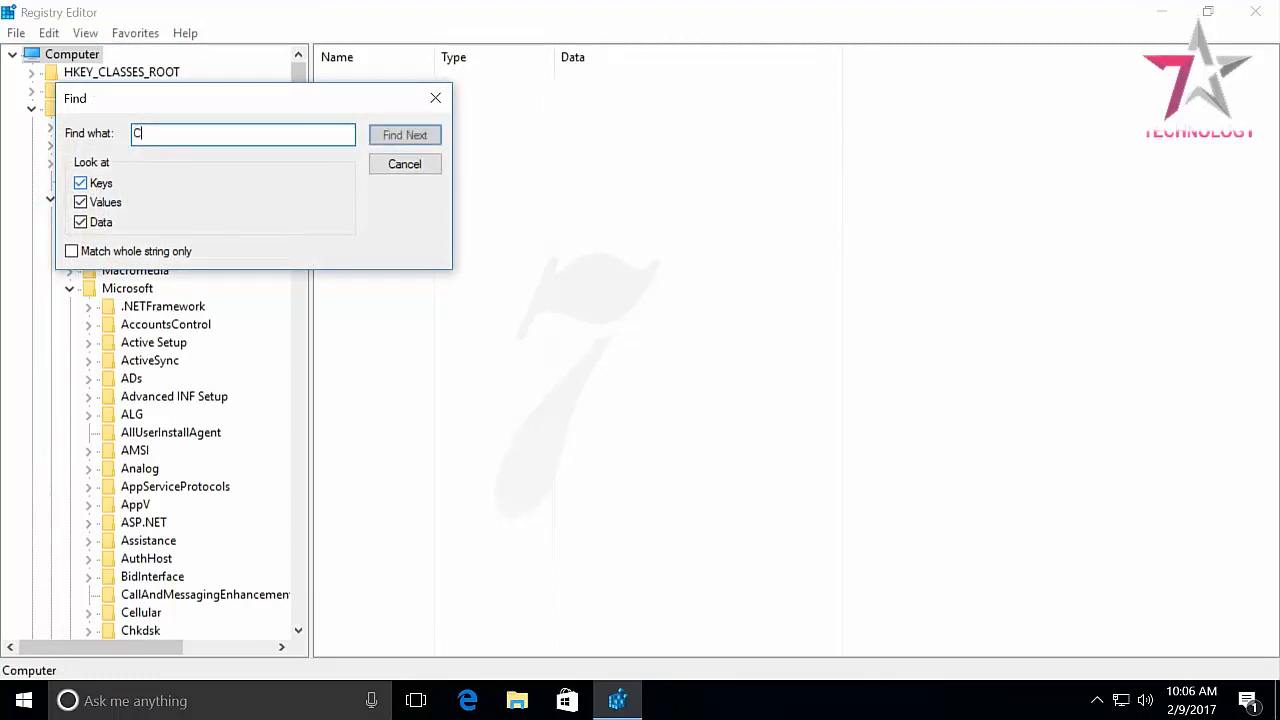
type(":\\")
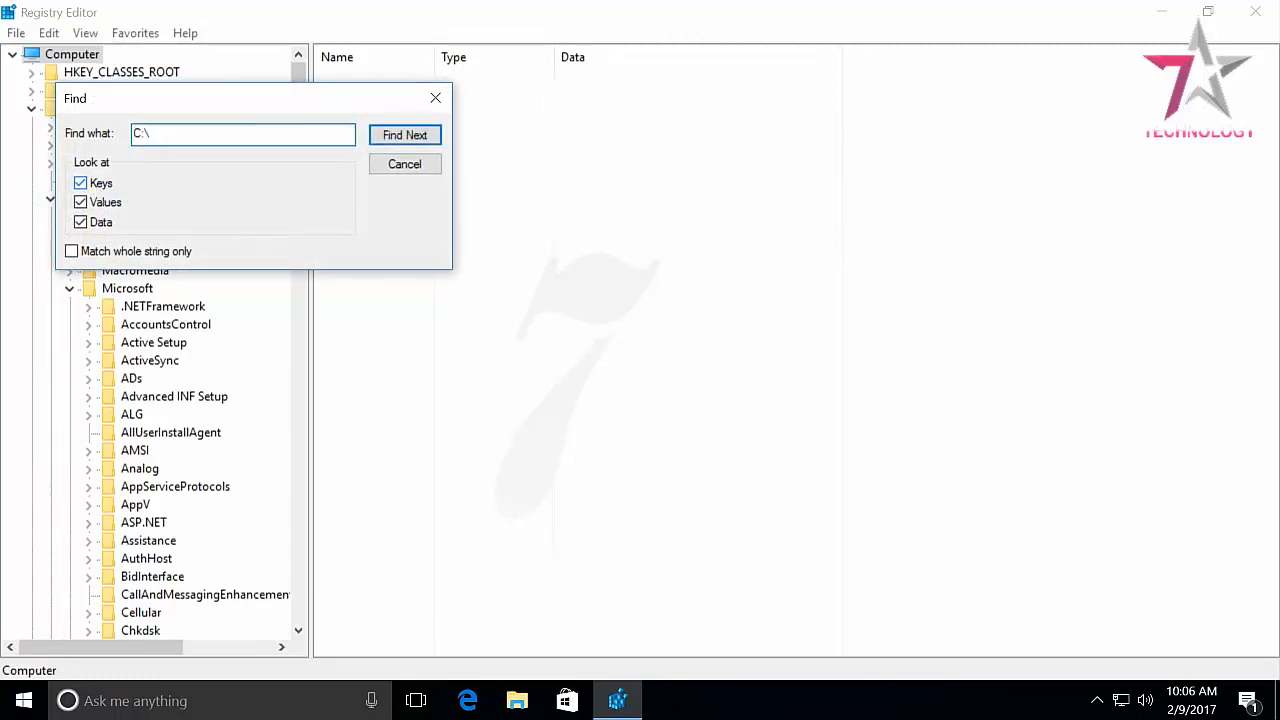
type("Users")
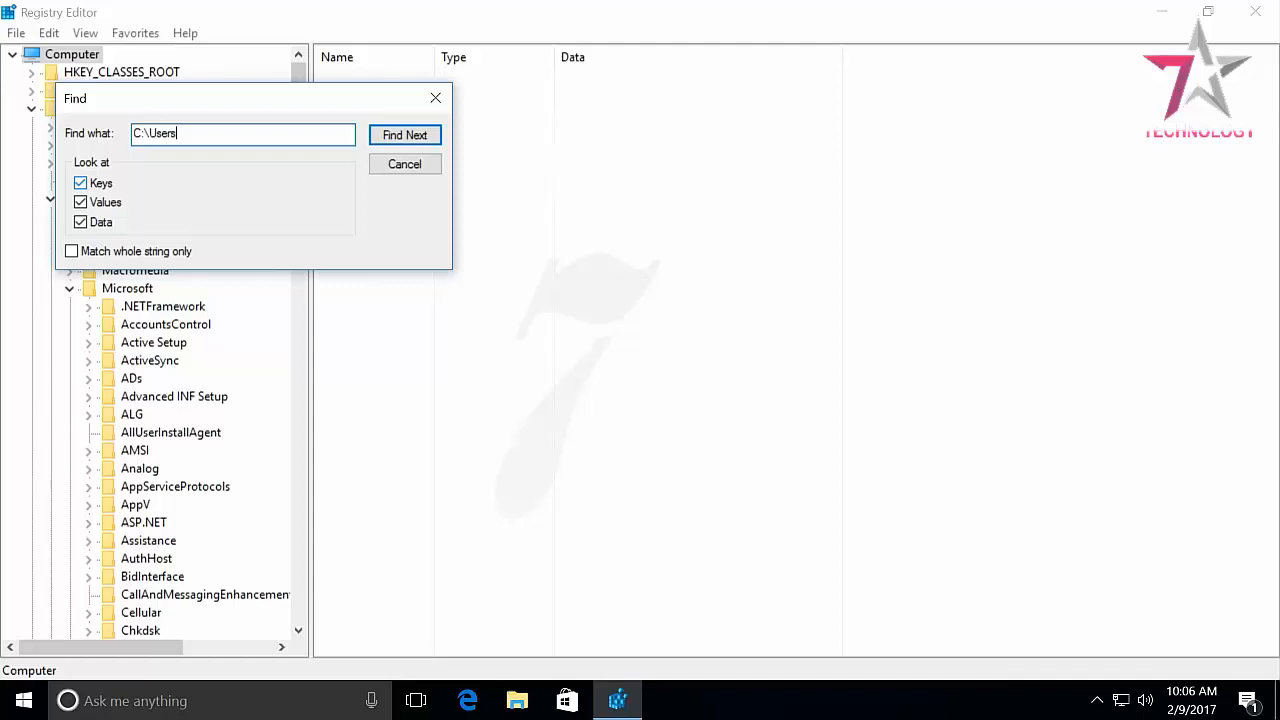
type("\\Maxim")
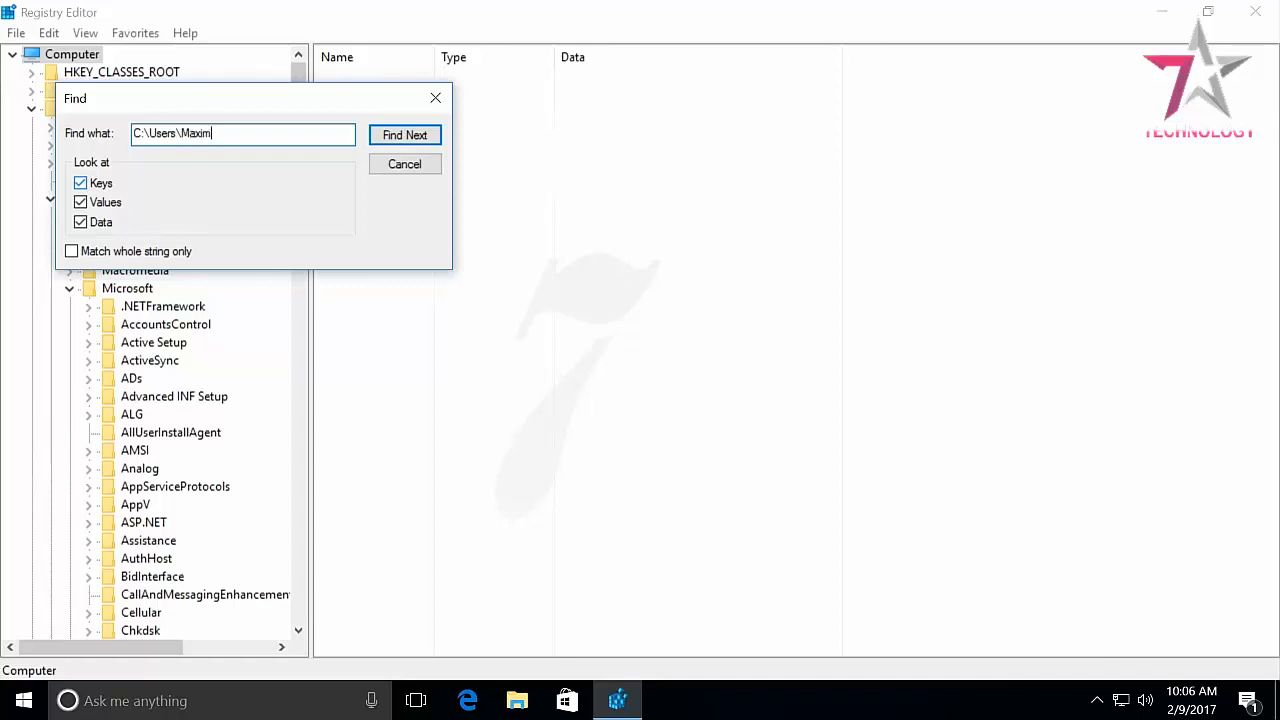
mouse_move(168, 193)
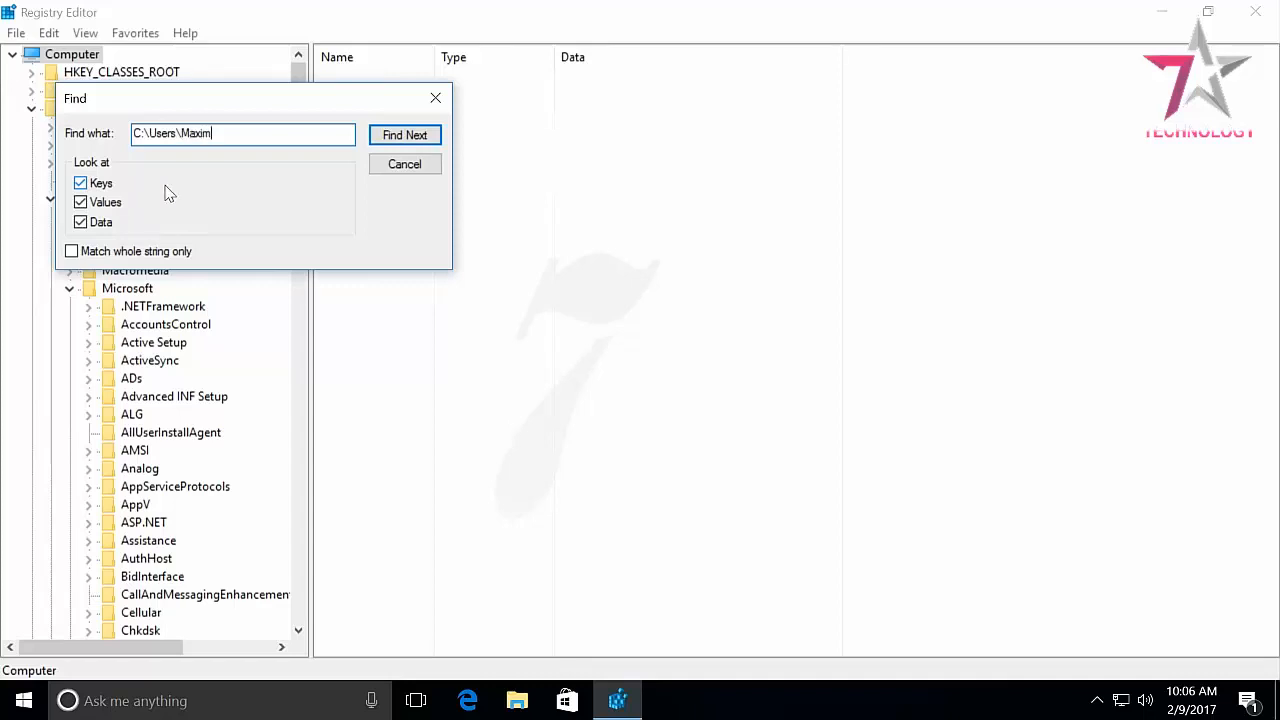
left_click(405, 135)
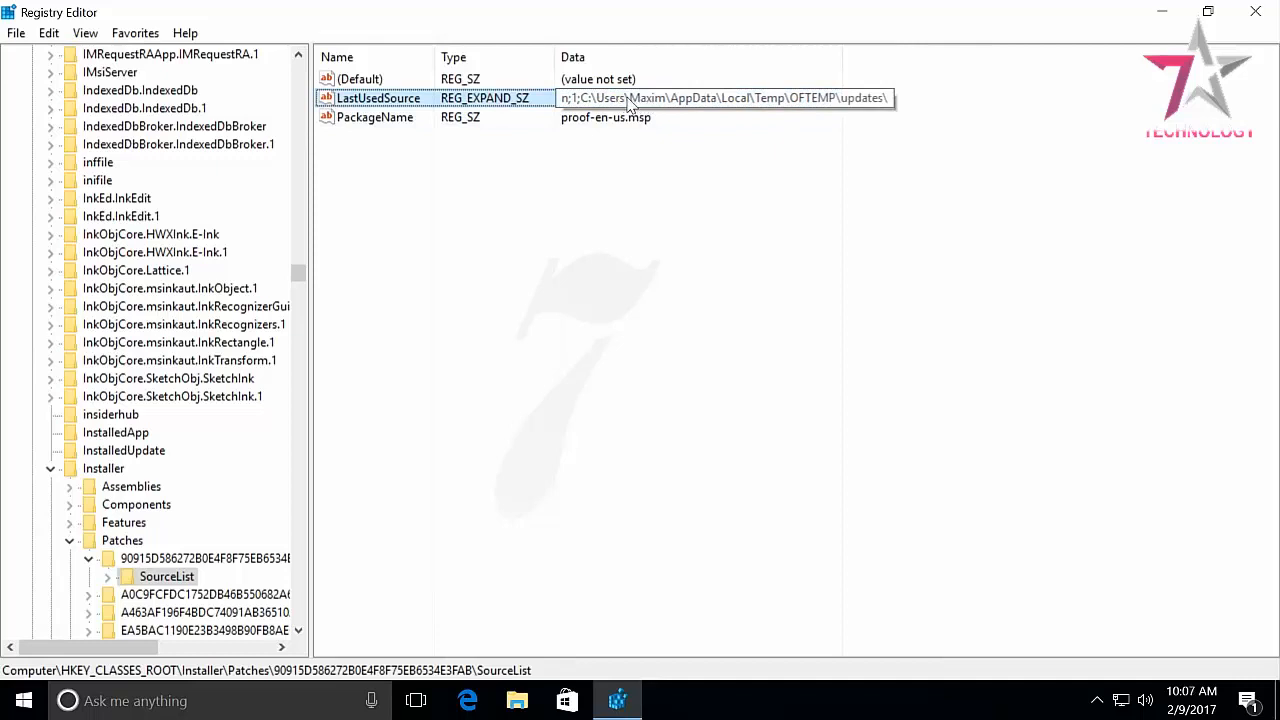
Change the Installer patch's LastUsedSource value to point to C:\Users\Max
double_click(378, 98)
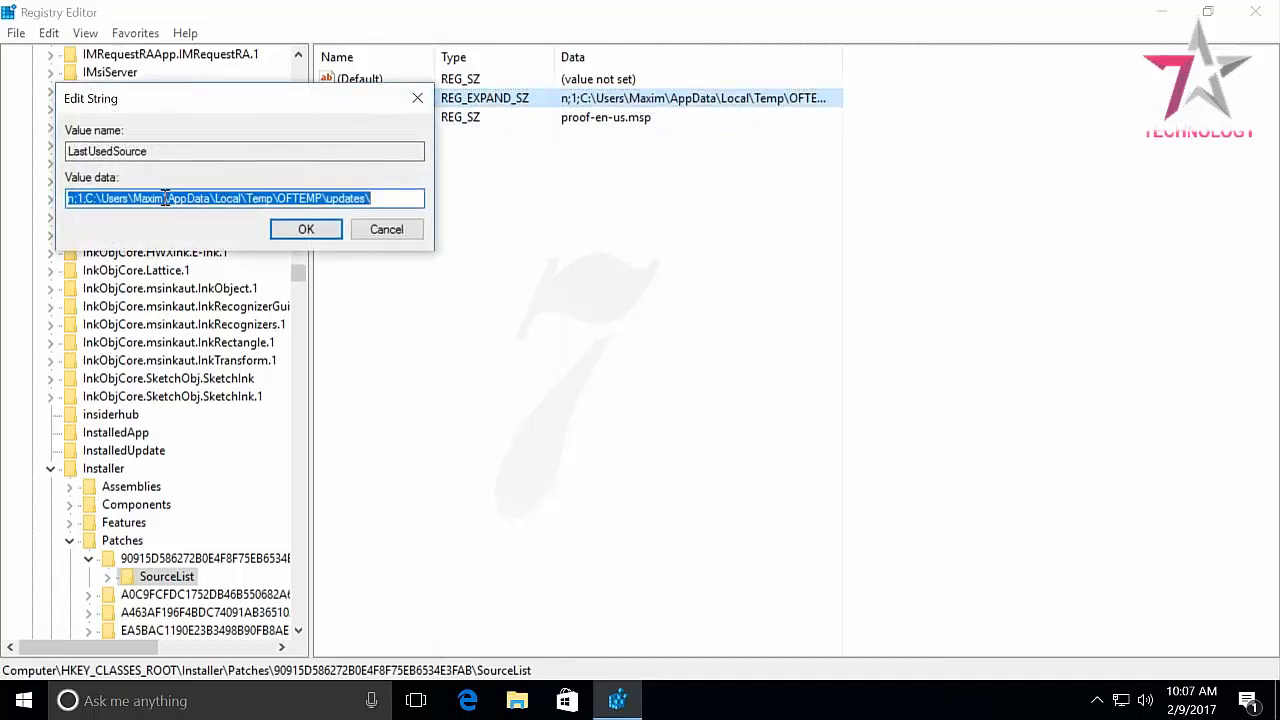
left_click(160, 198)
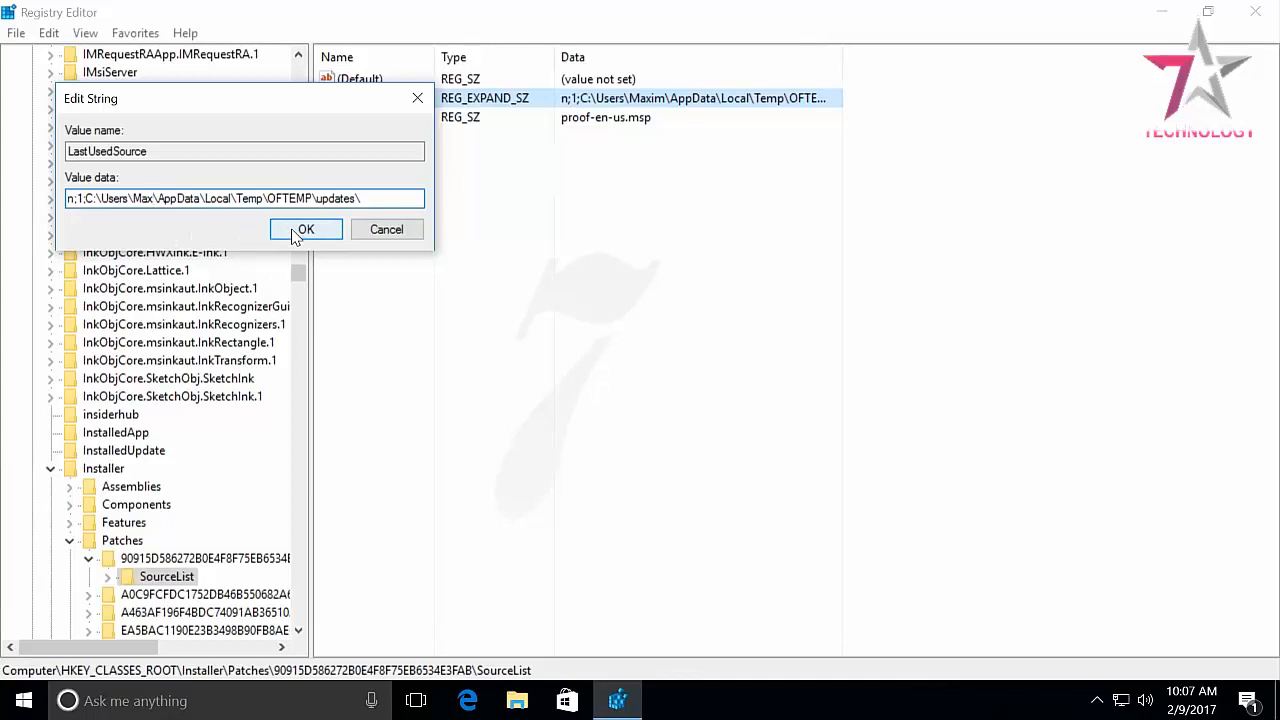
left_click(305, 229)
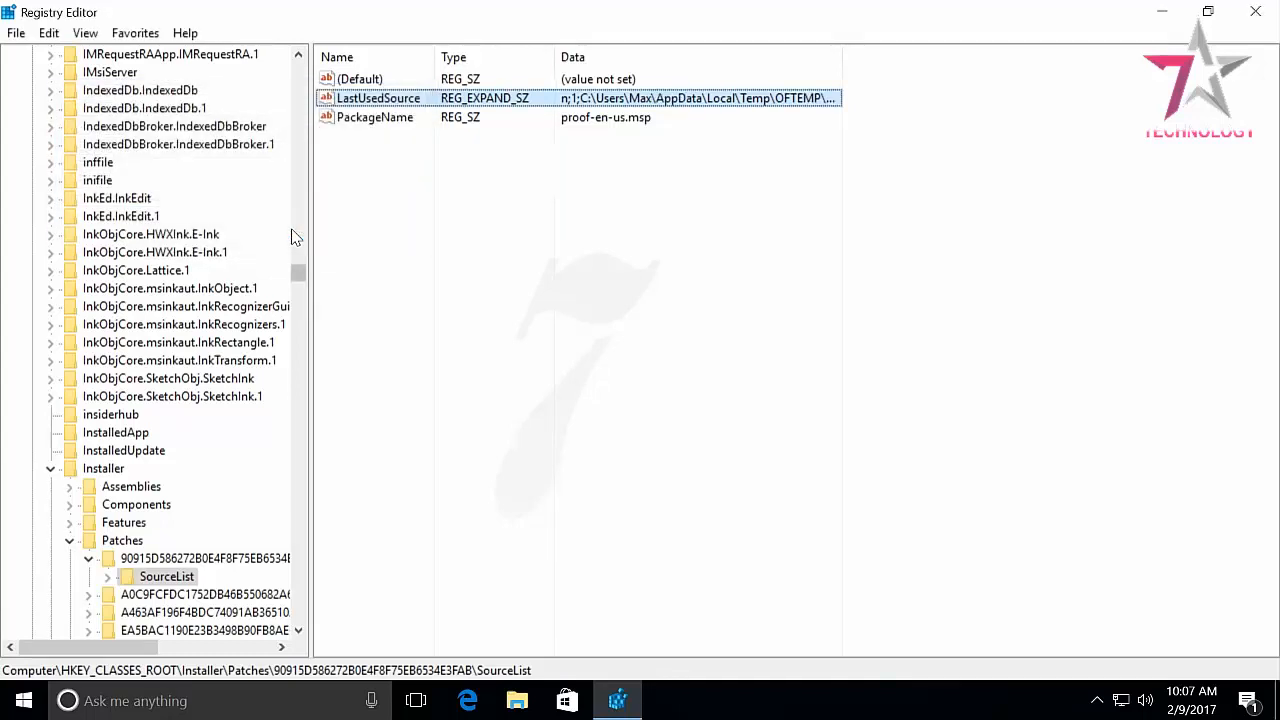
mouse_move(48, 33)
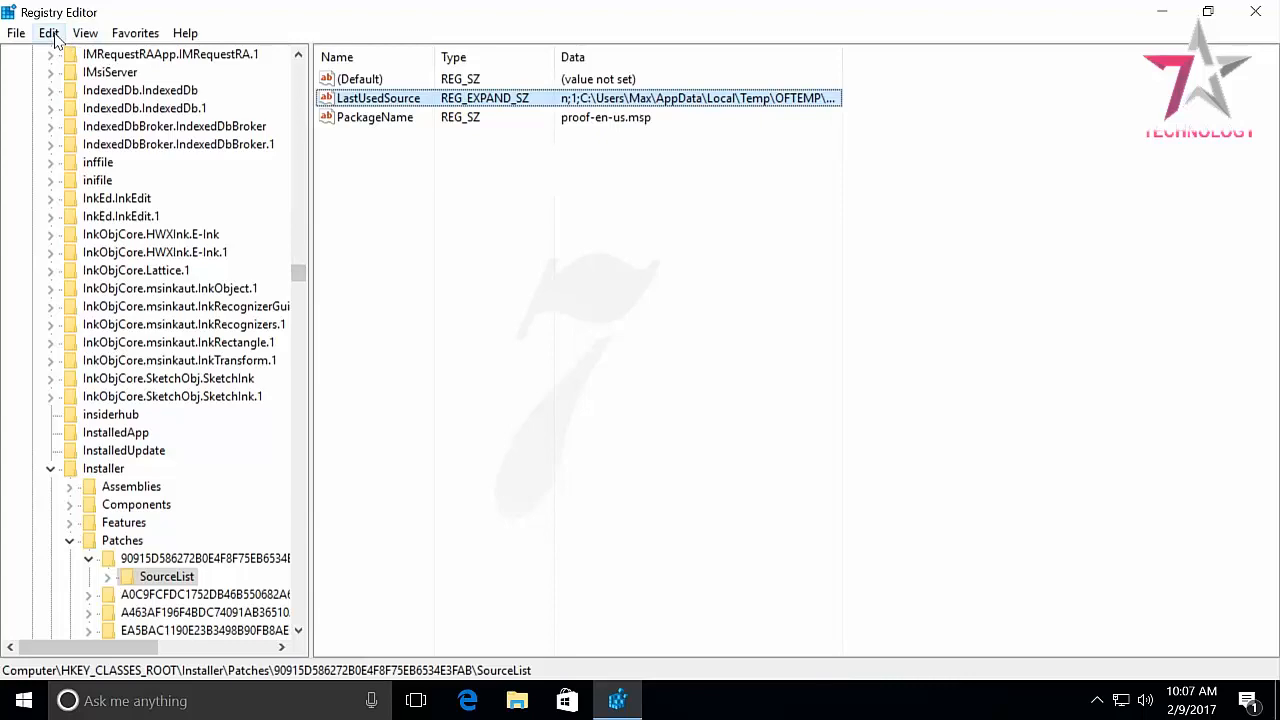
Run Find Next for C:\Users\Maxim until the search finishes, and dismiss the notice
left_click(47, 33)
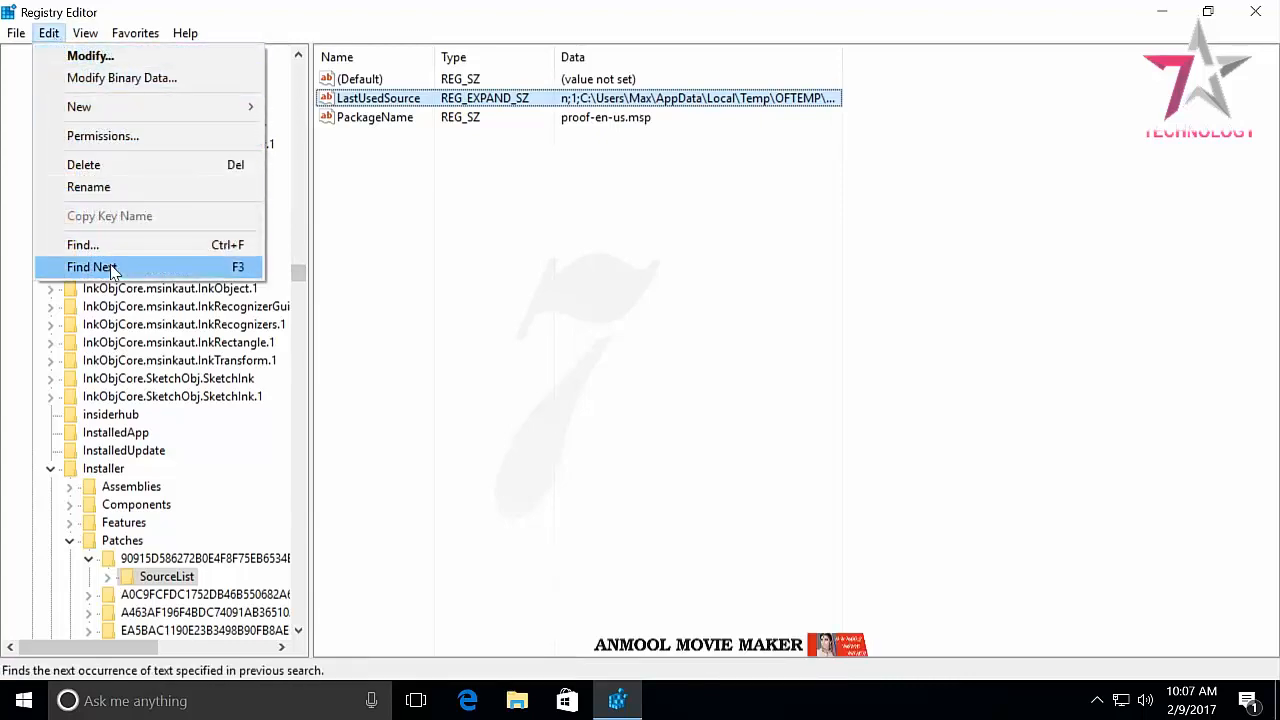
left_click(92, 267)
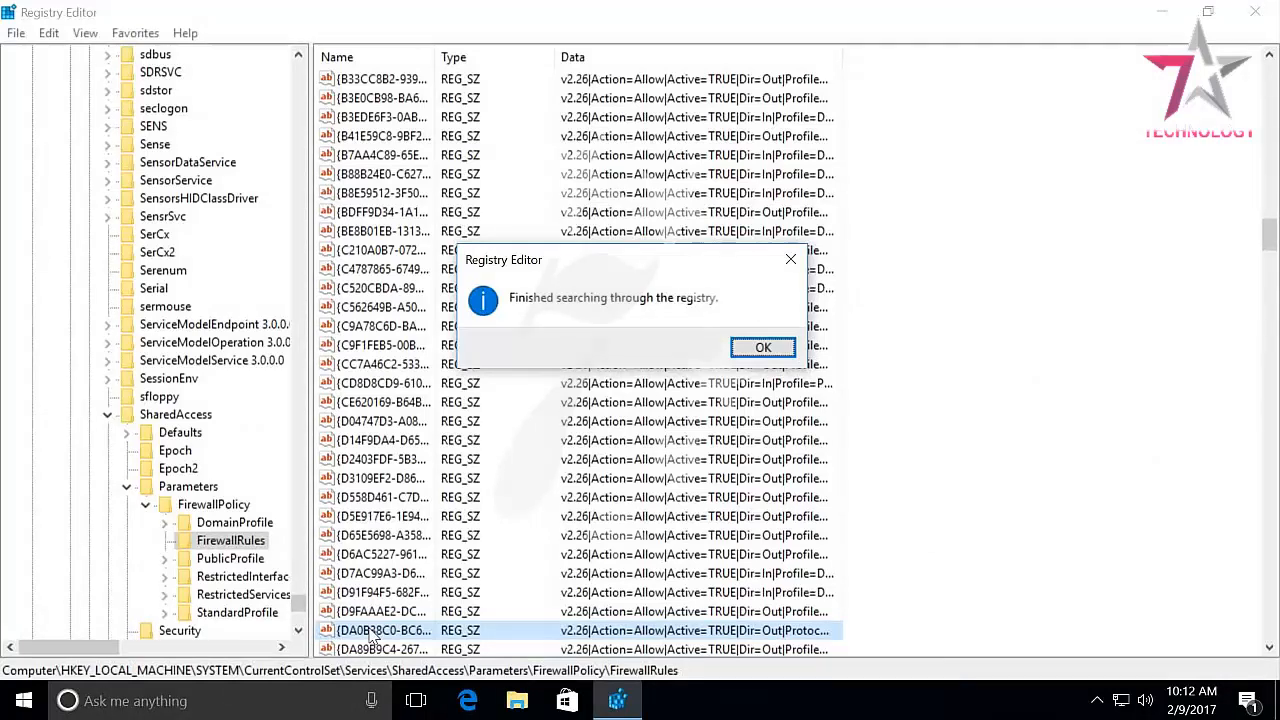
mouse_move(595, 220)
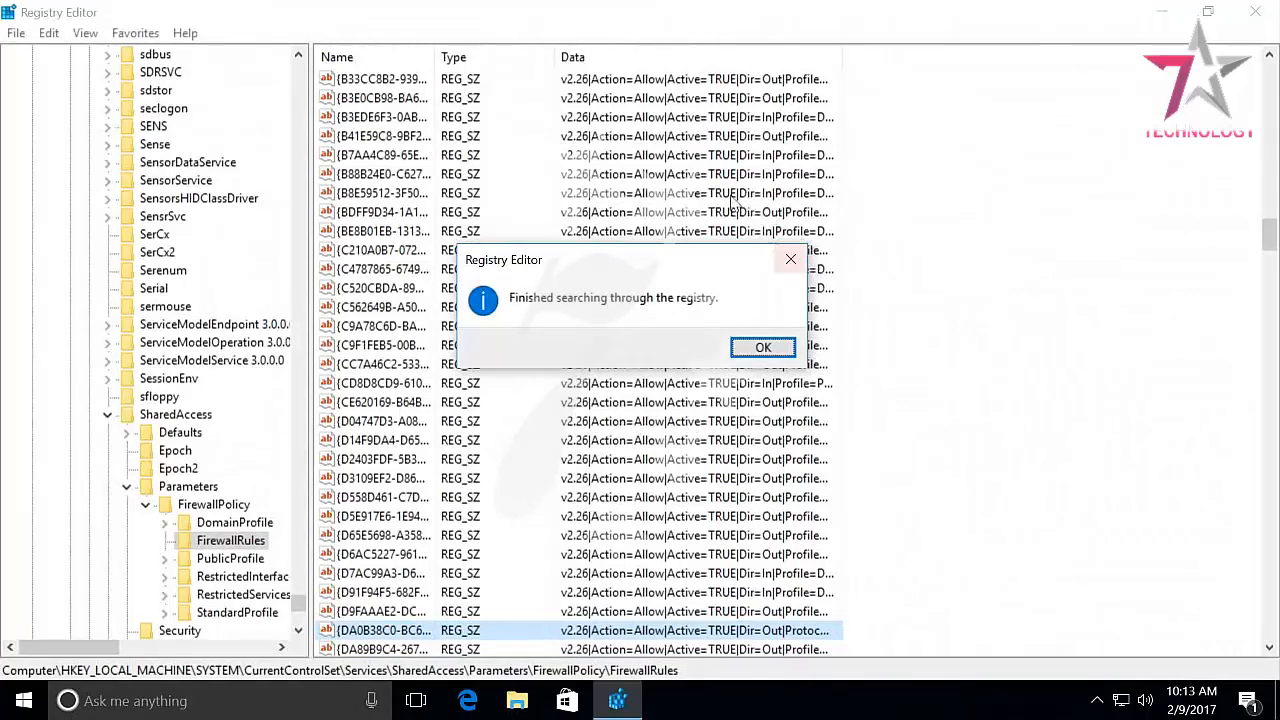
mouse_move(778, 238)
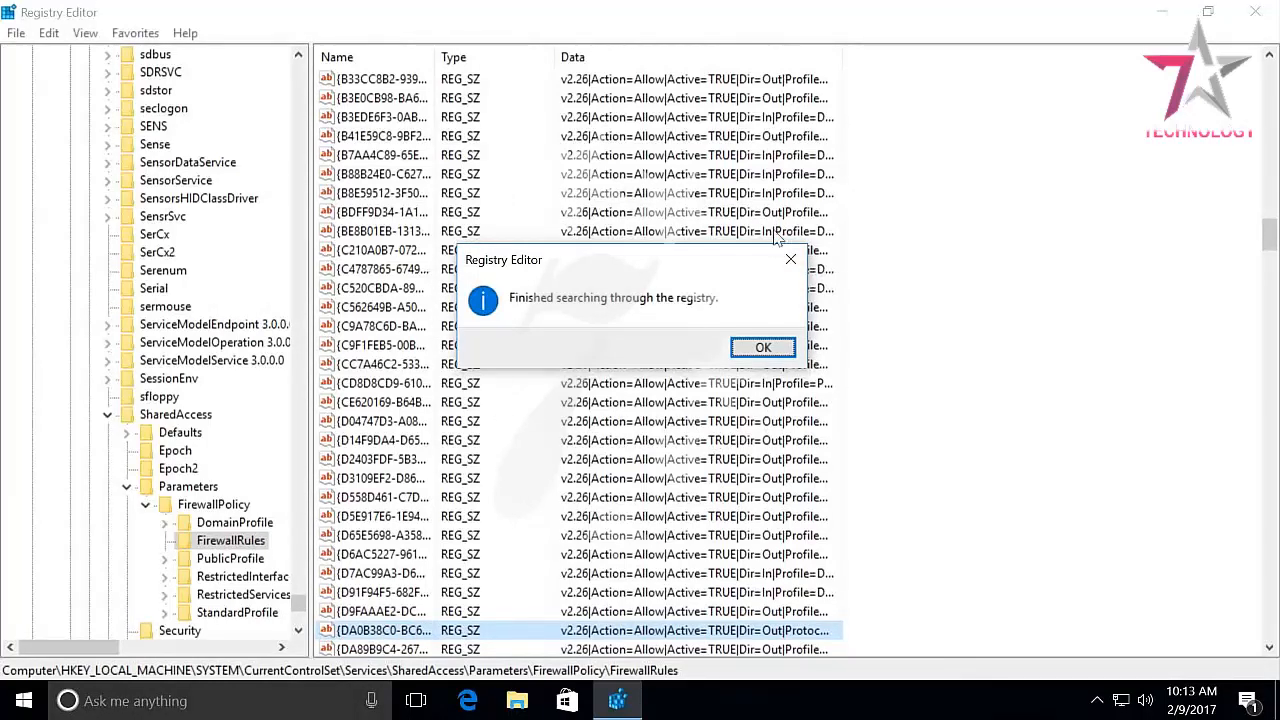
mouse_move(543, 470)
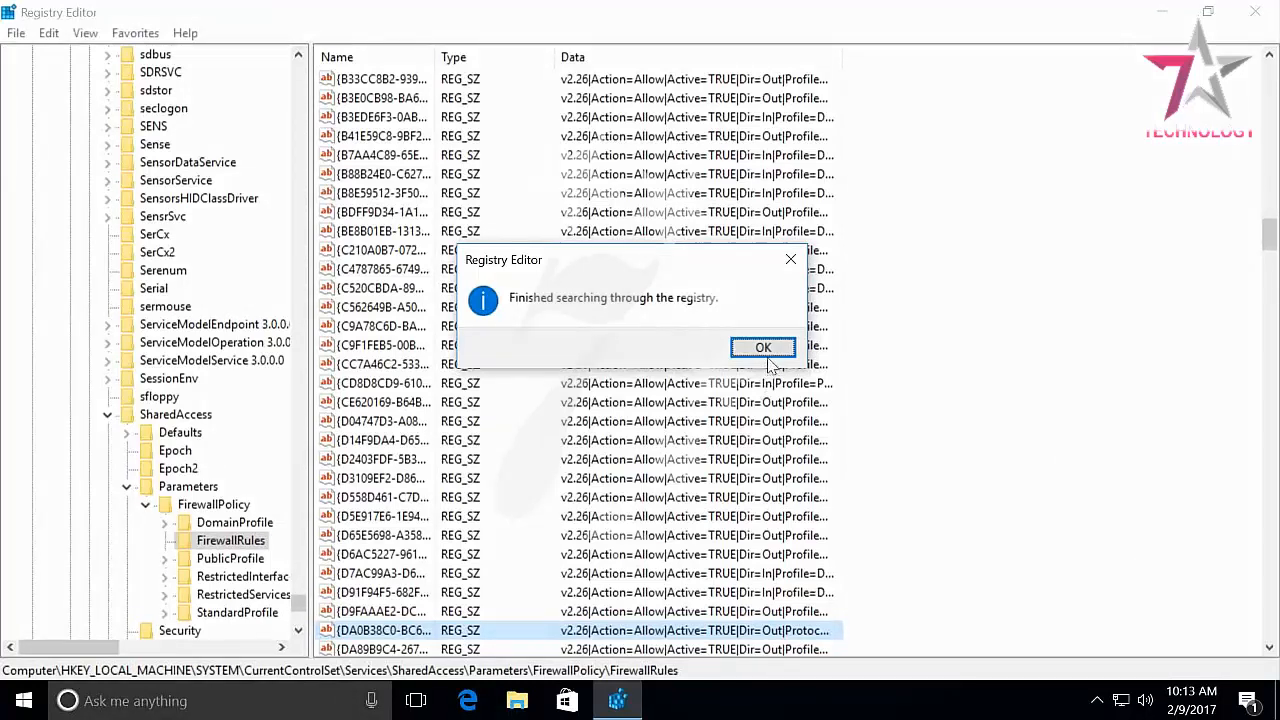
left_click(763, 347)
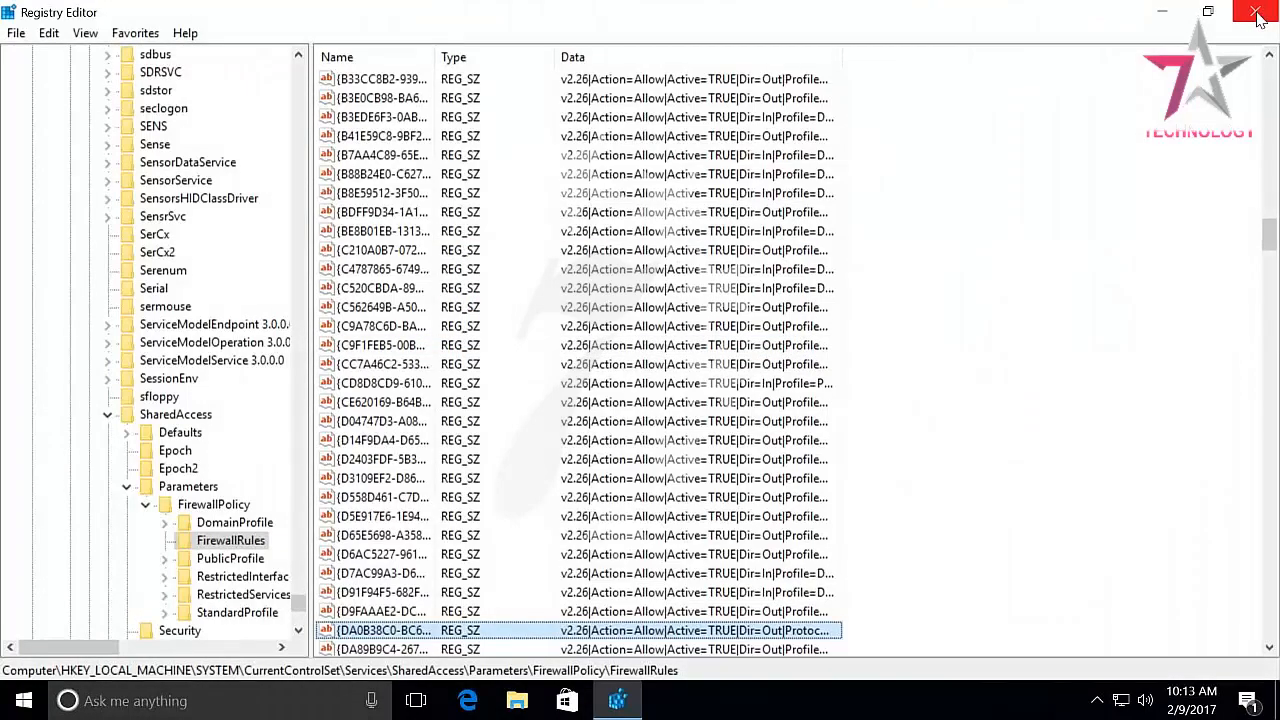
Close Registry Editor, sign out of Administrator, and sign in as Max
left_click(1256, 11)
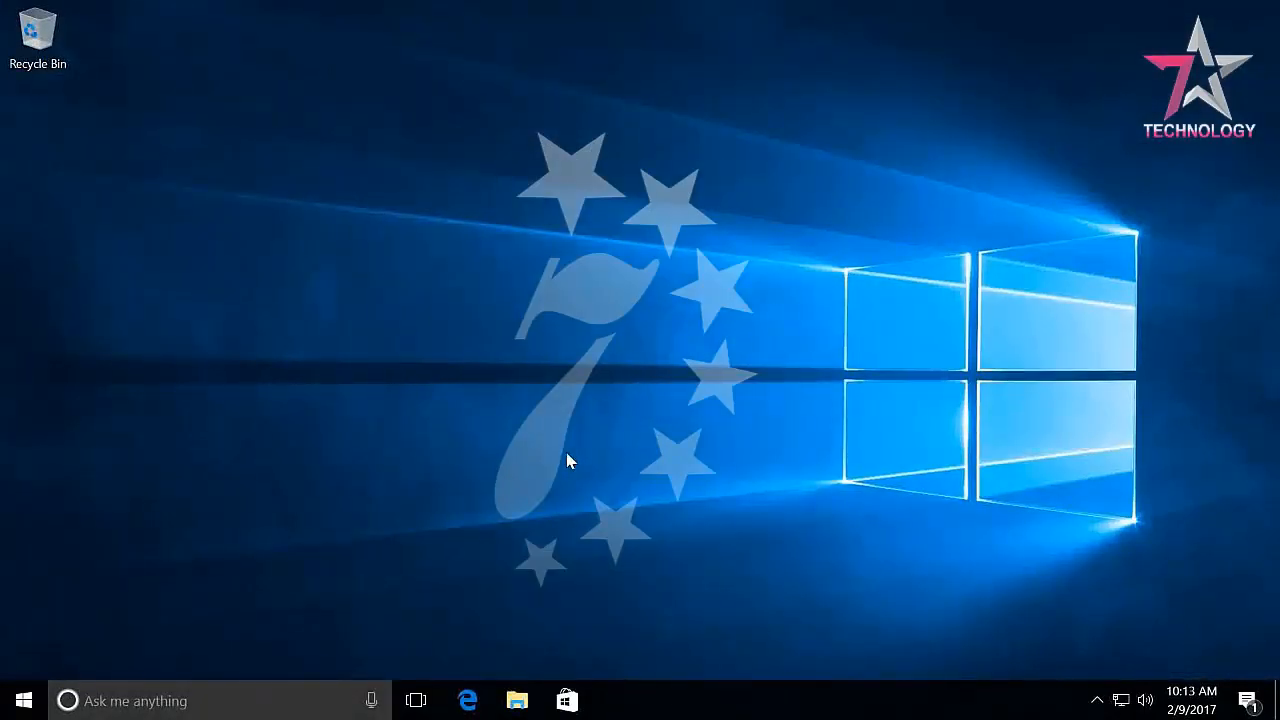
mouse_move(111, 604)
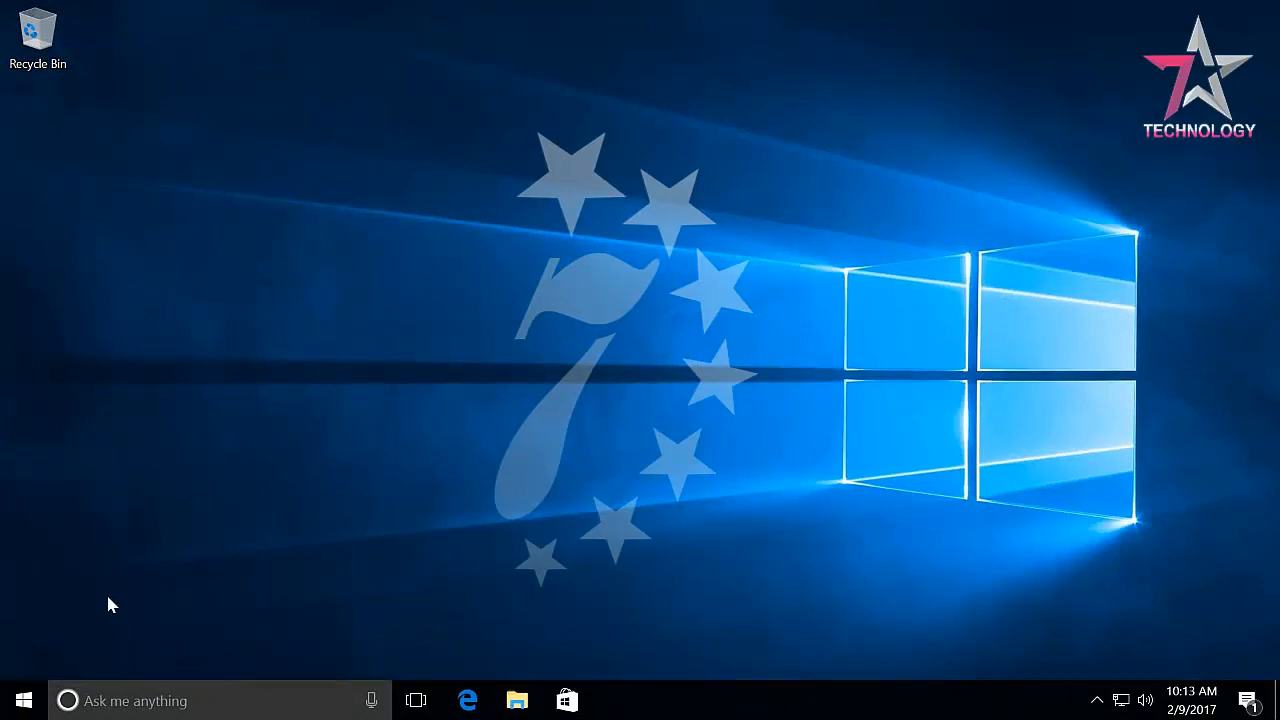
left_click(24, 699)
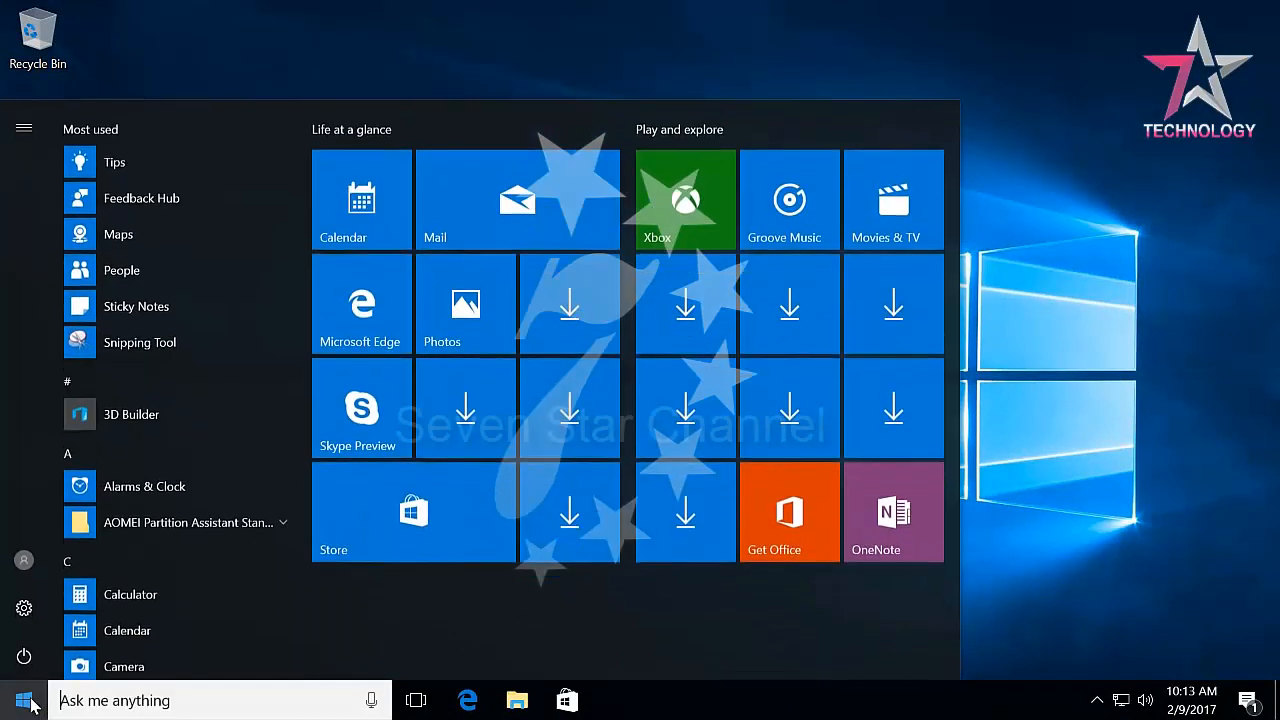
left_click(23, 559)
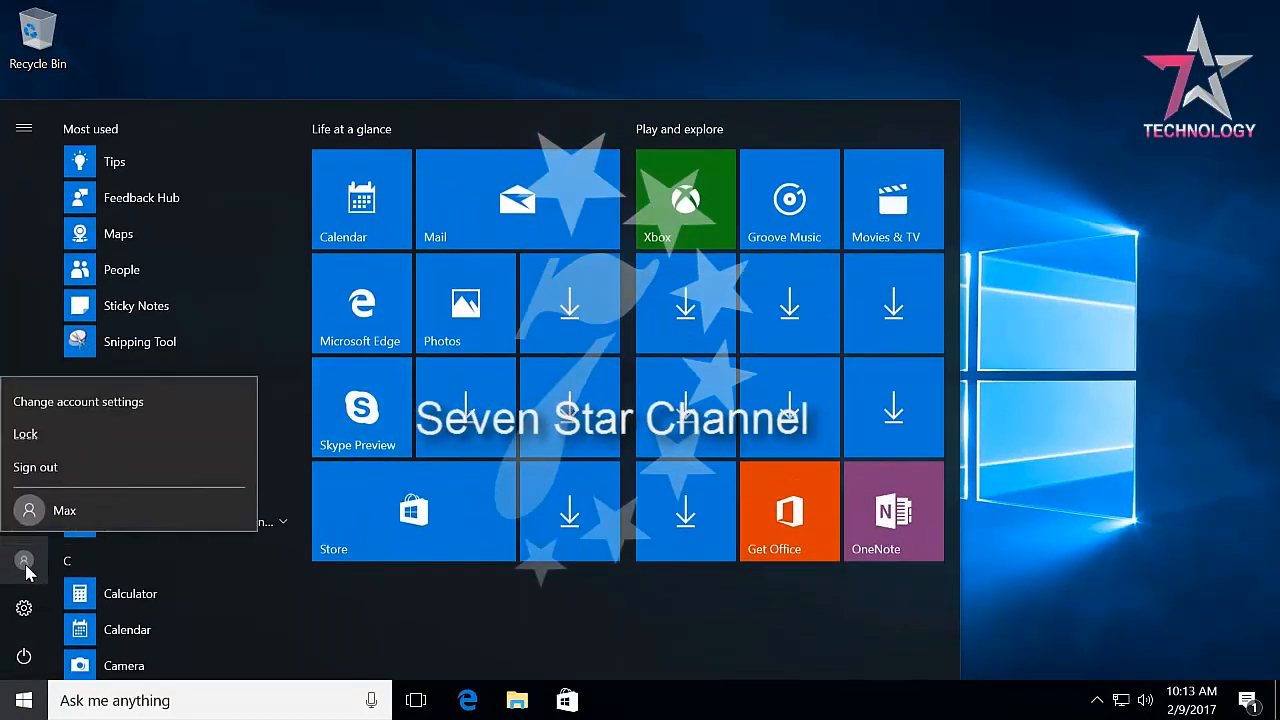
left_click(24, 560)
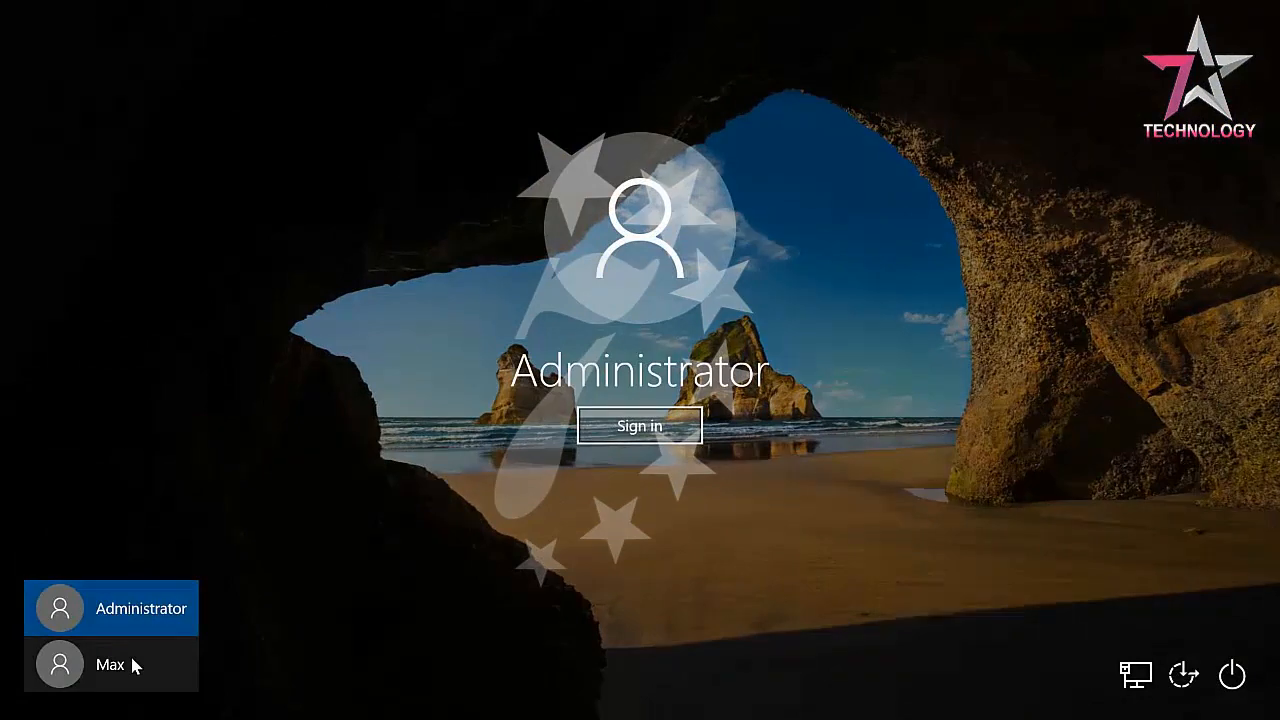
left_click(110, 664)
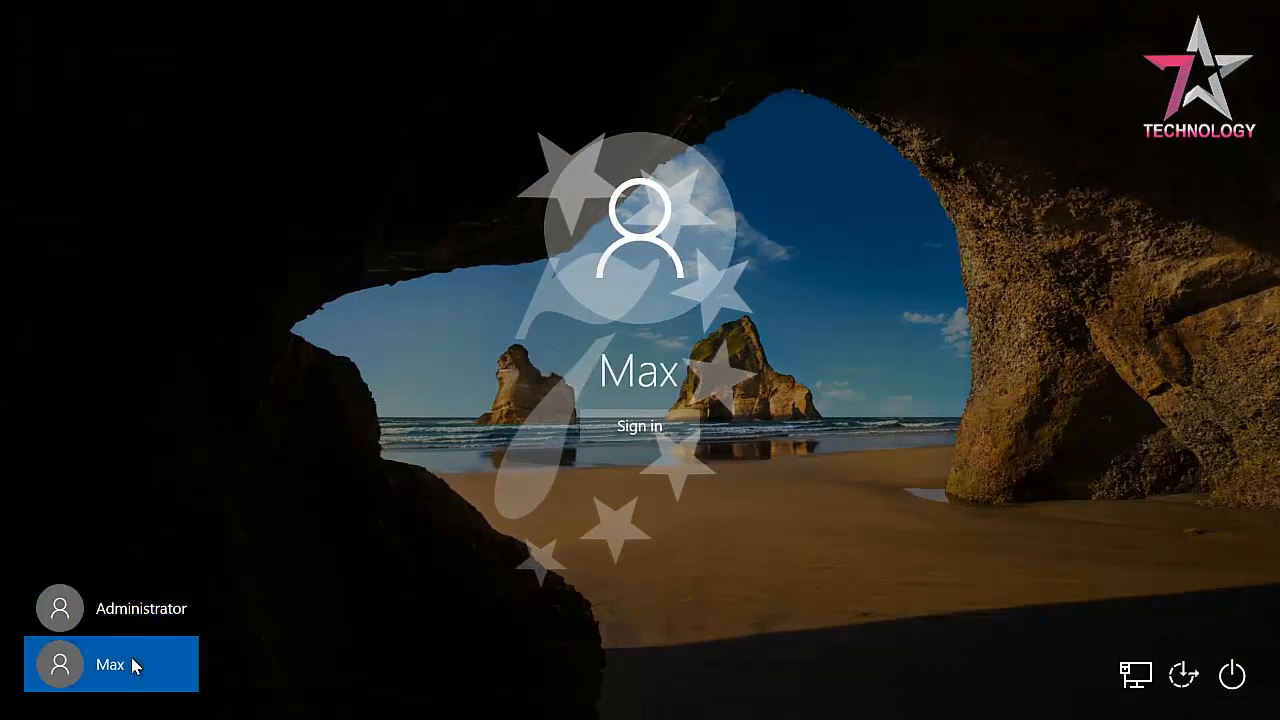
mouse_move(435, 603)
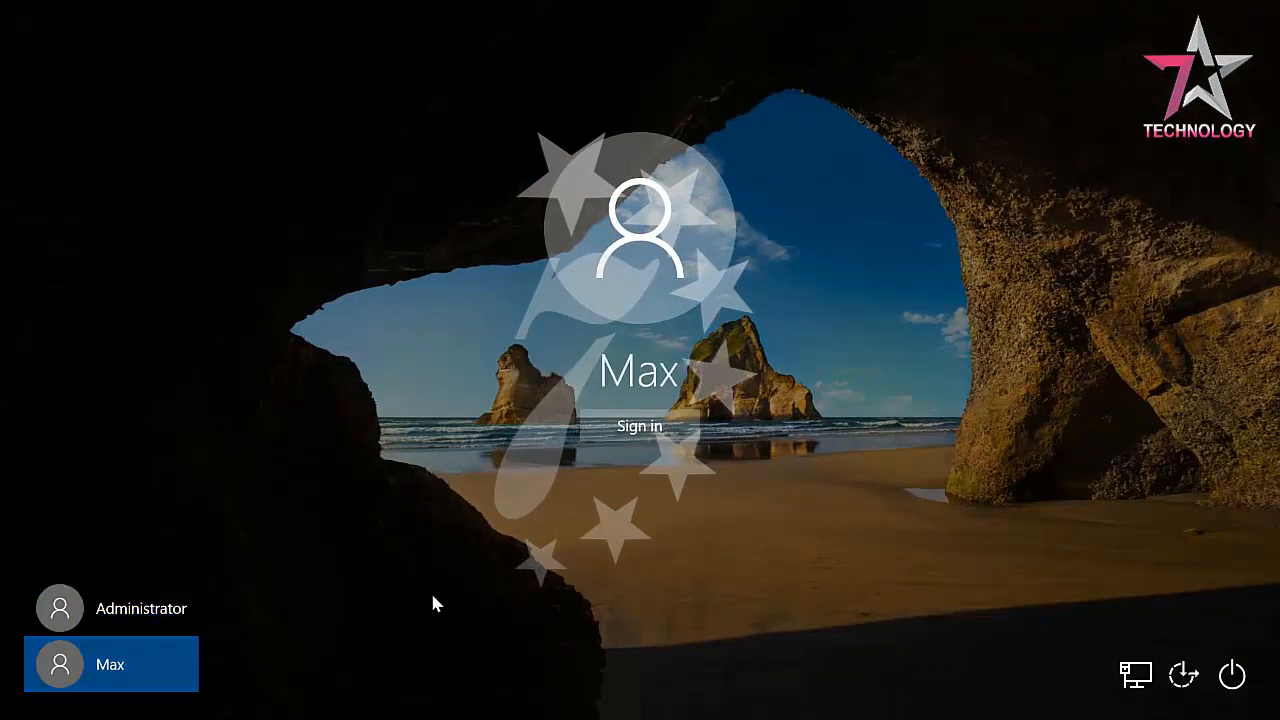
left_click(638, 425)
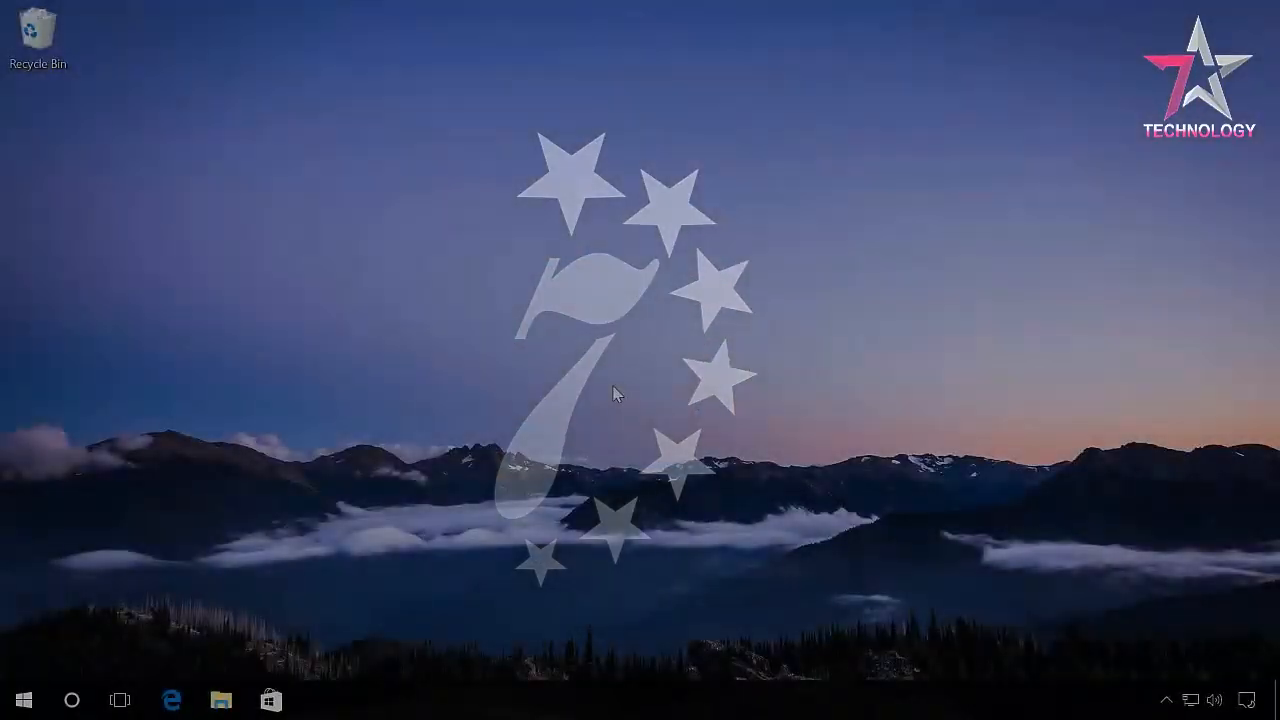
Run 'net user Administrator /active:no' in an elevated Command Prompt, then close it
right_click(20, 699)
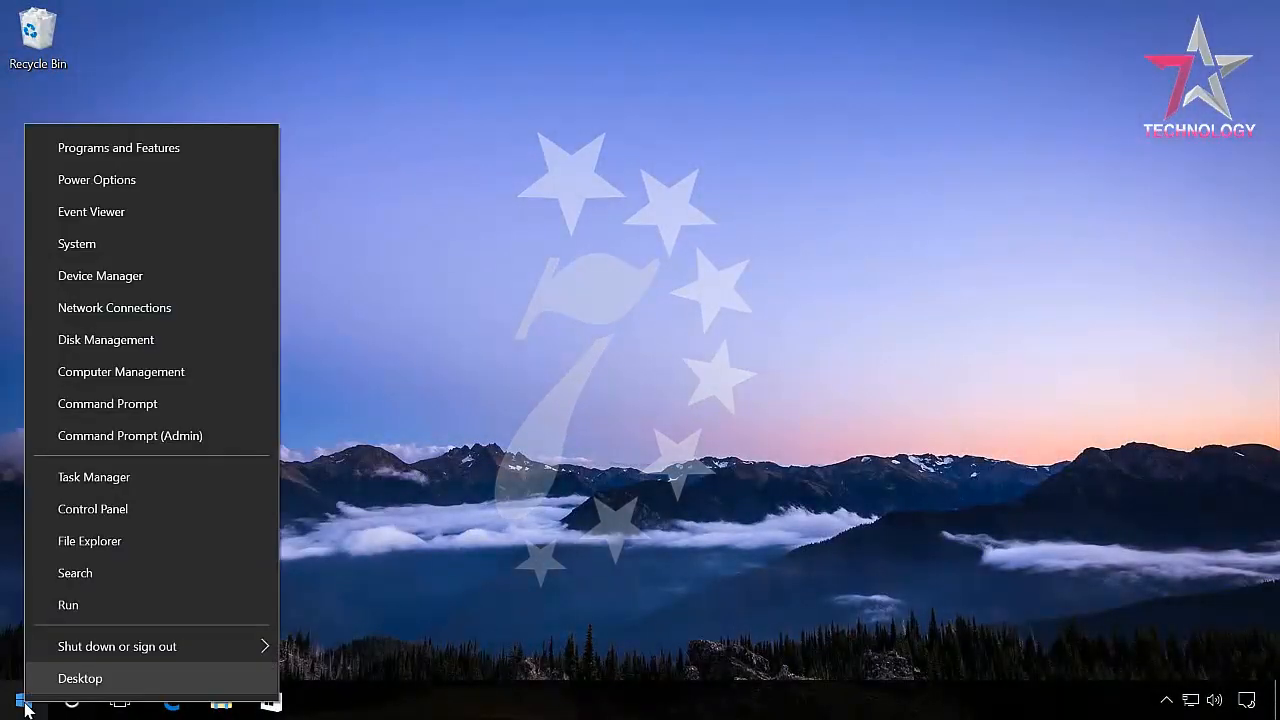
mouse_move(155, 456)
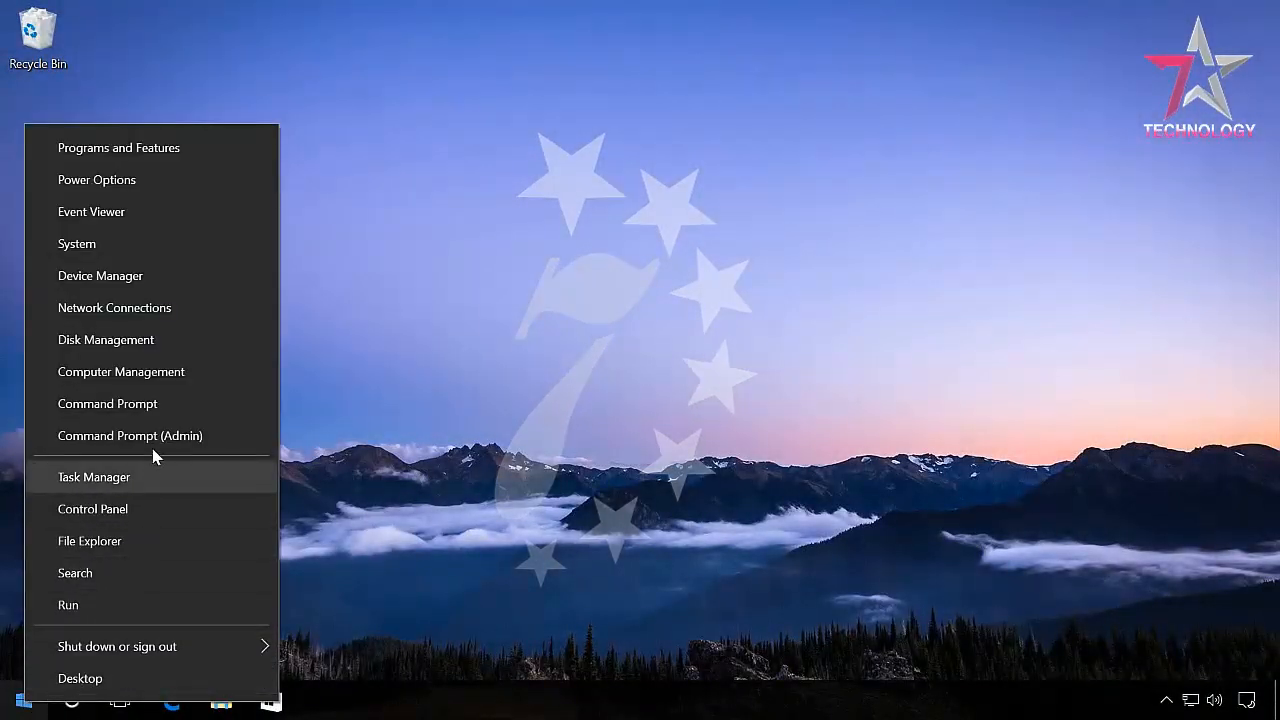
left_click(130, 435)
type("net user Administrator /active:no")
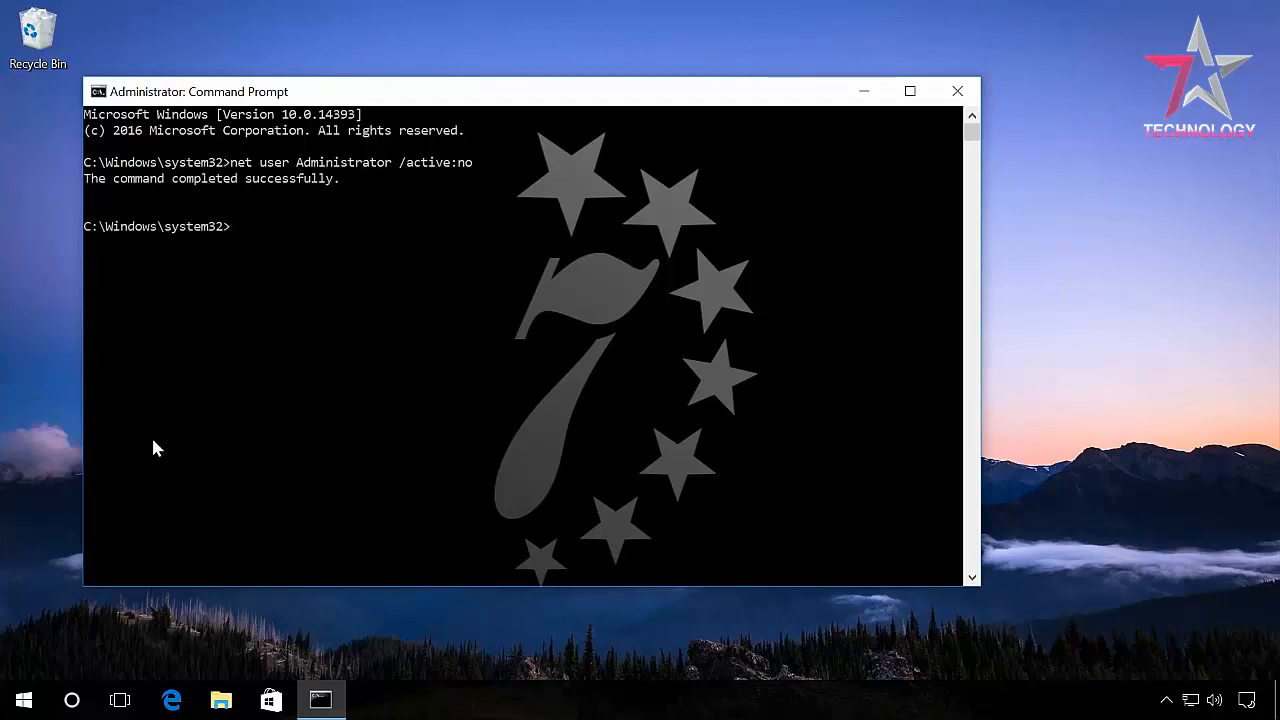
mouse_move(957, 91)
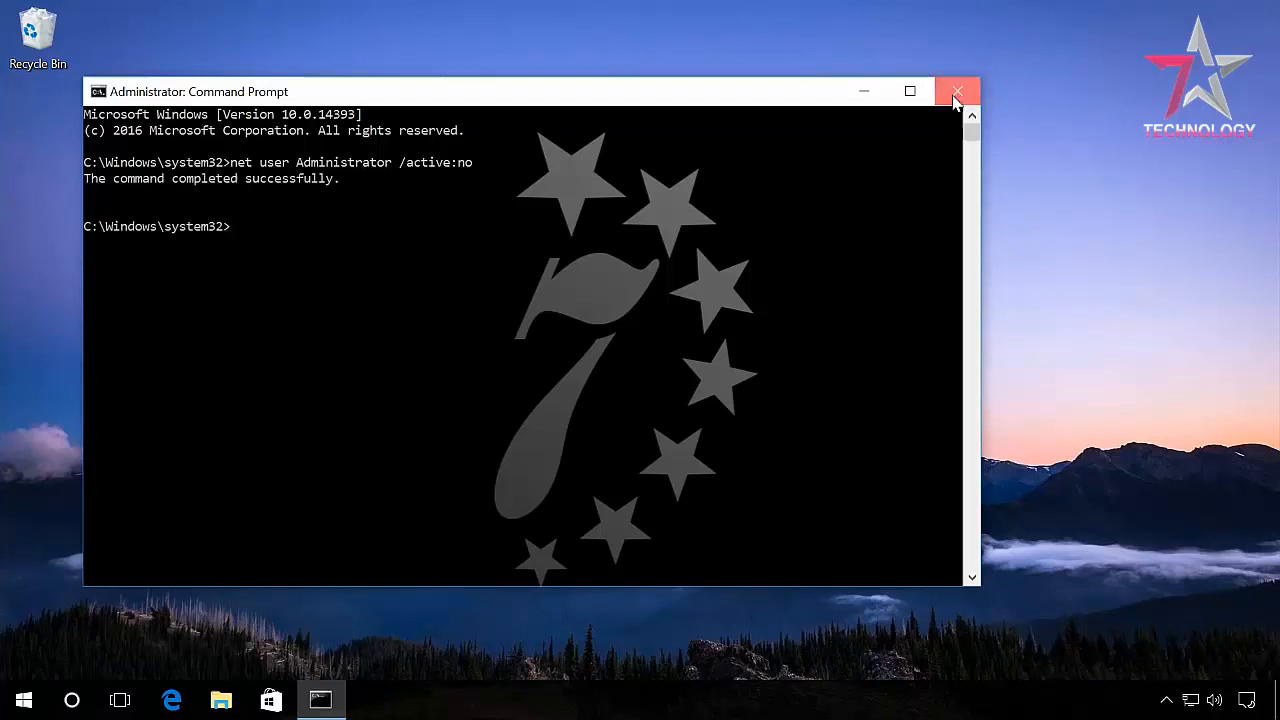
left_click(957, 91)
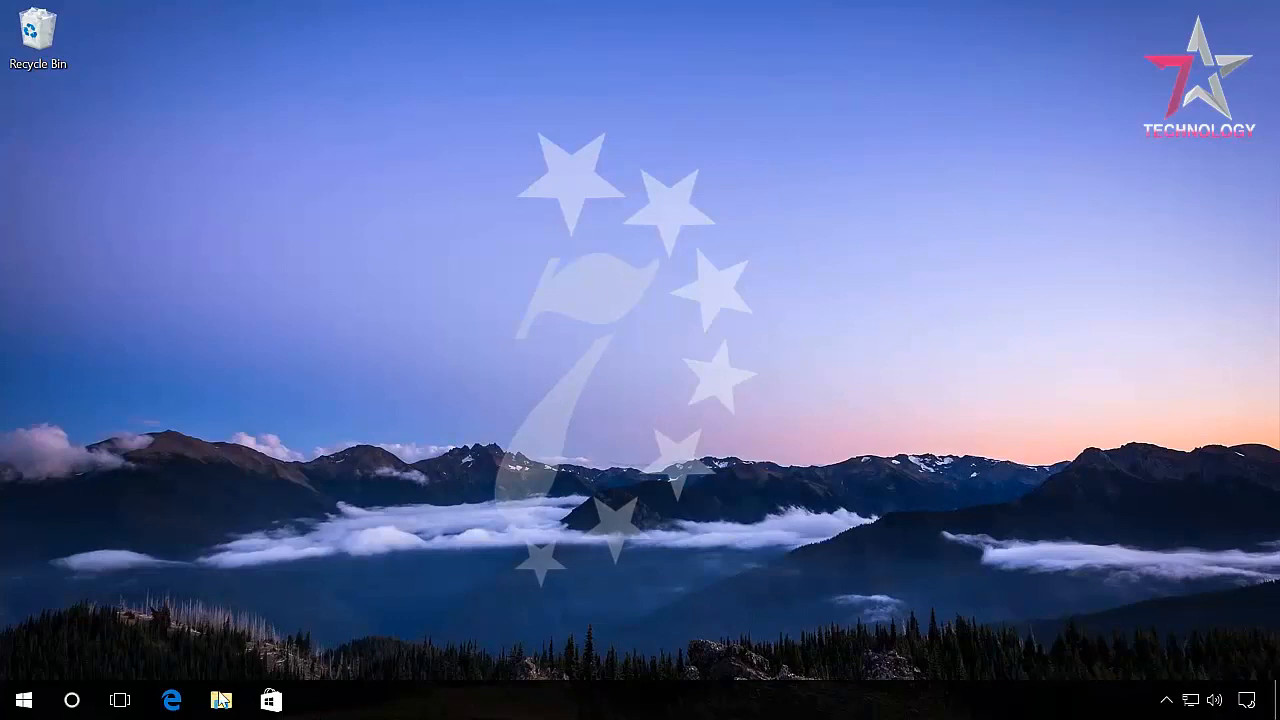
Browse File Explorer to C:\Users to see the Administrator, Max and Public folders
left_click(220, 699)
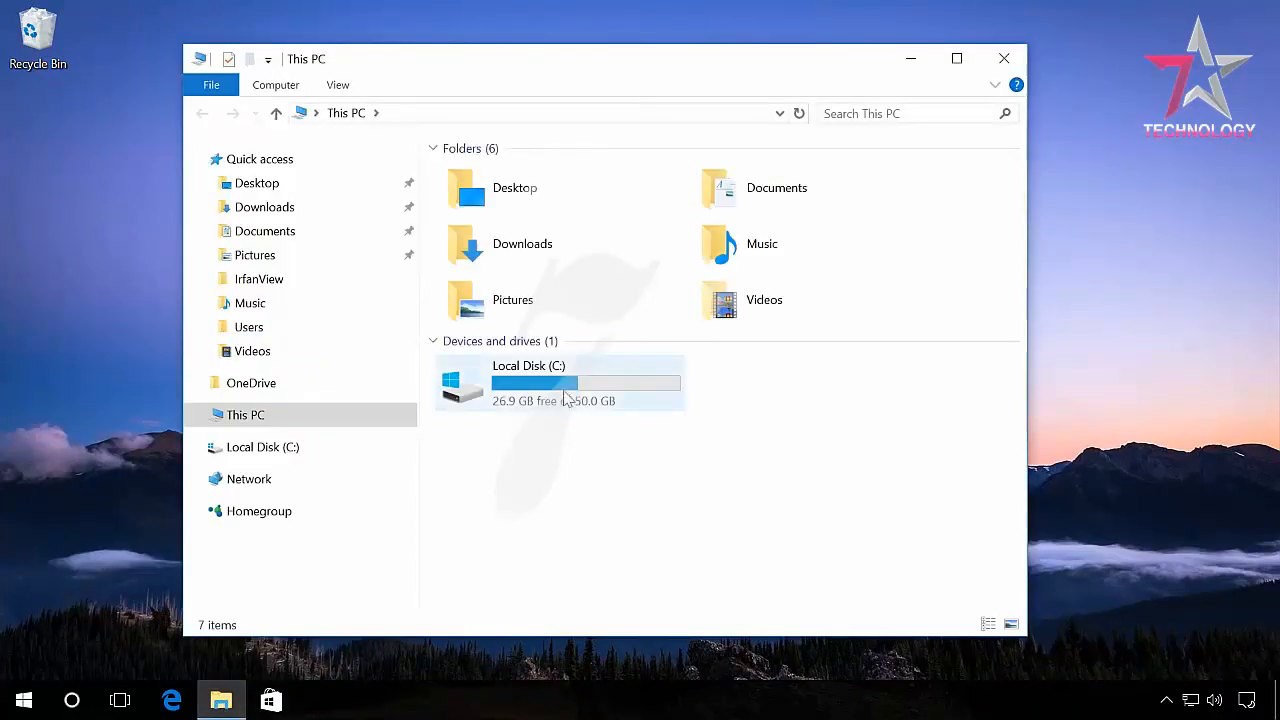
double_click(528, 383)
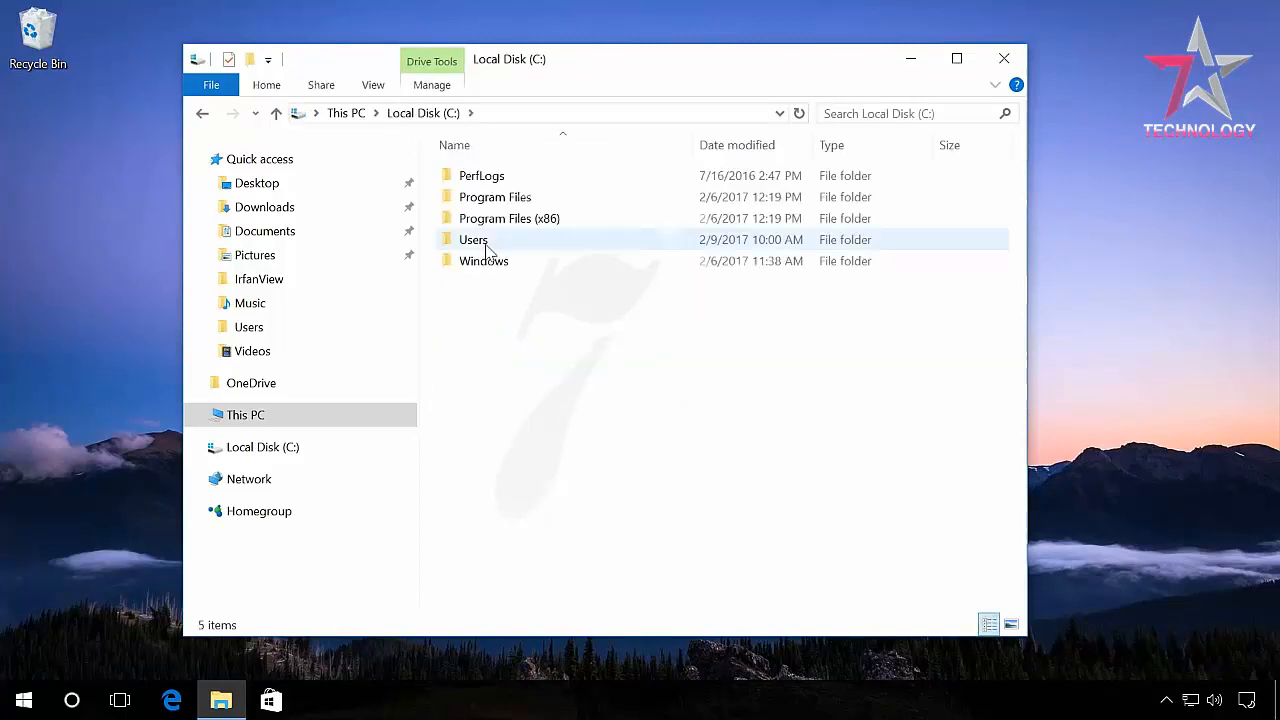
double_click(473, 239)
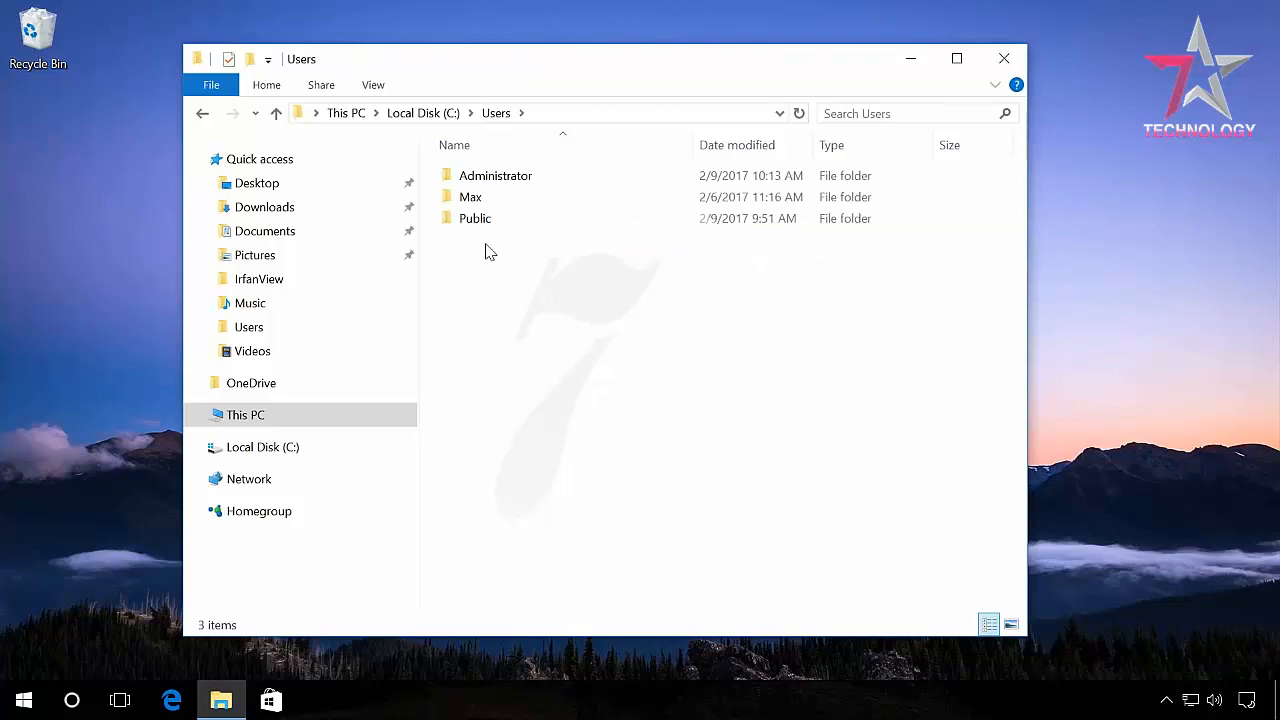
mouse_move(470, 197)
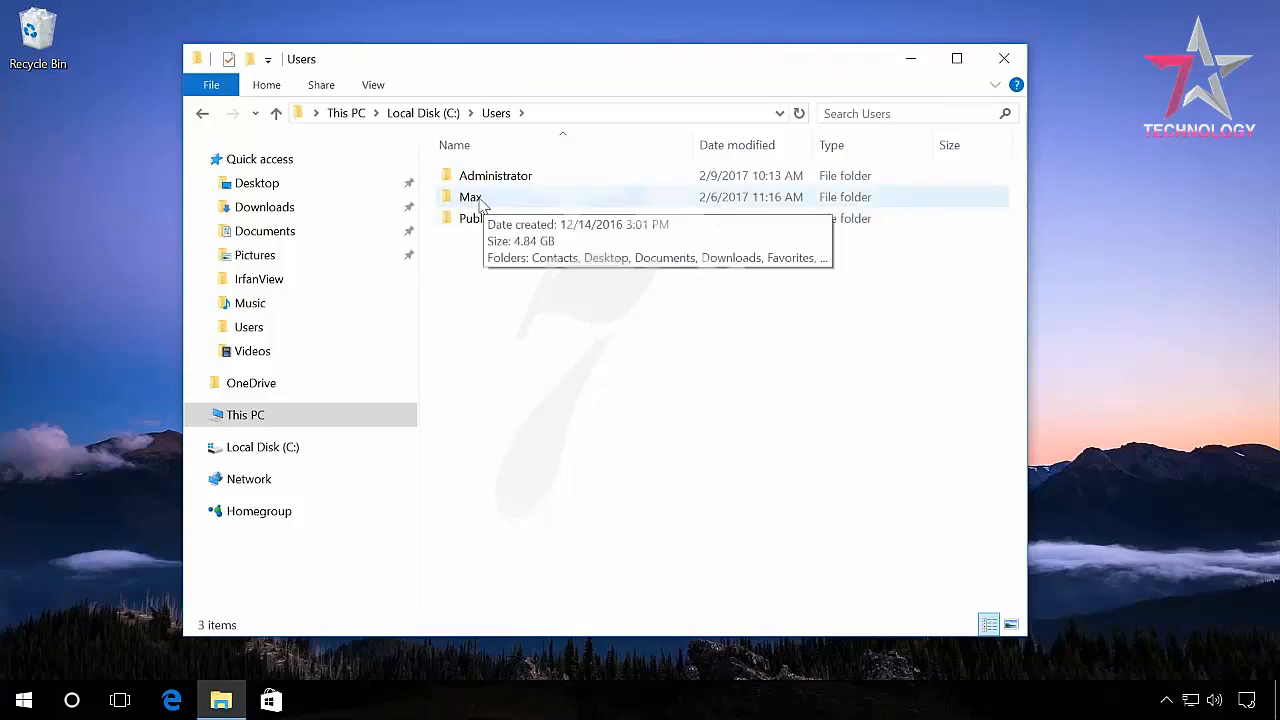